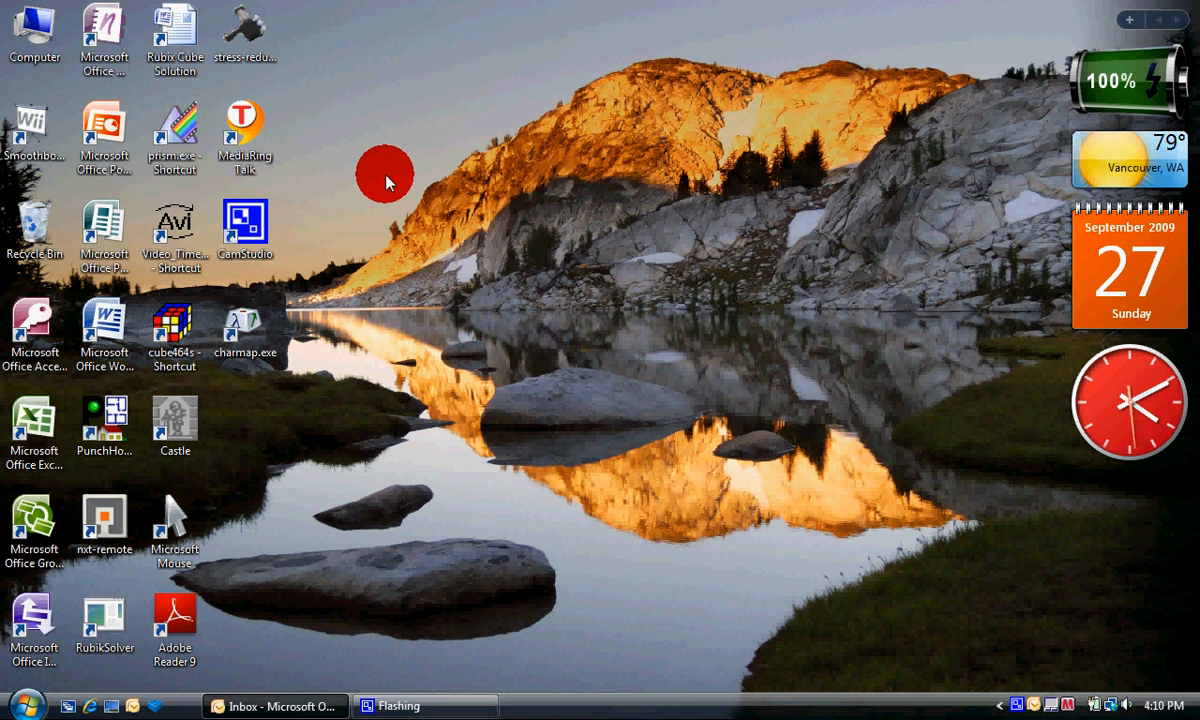
pyautogui.moveTo(390, 230)
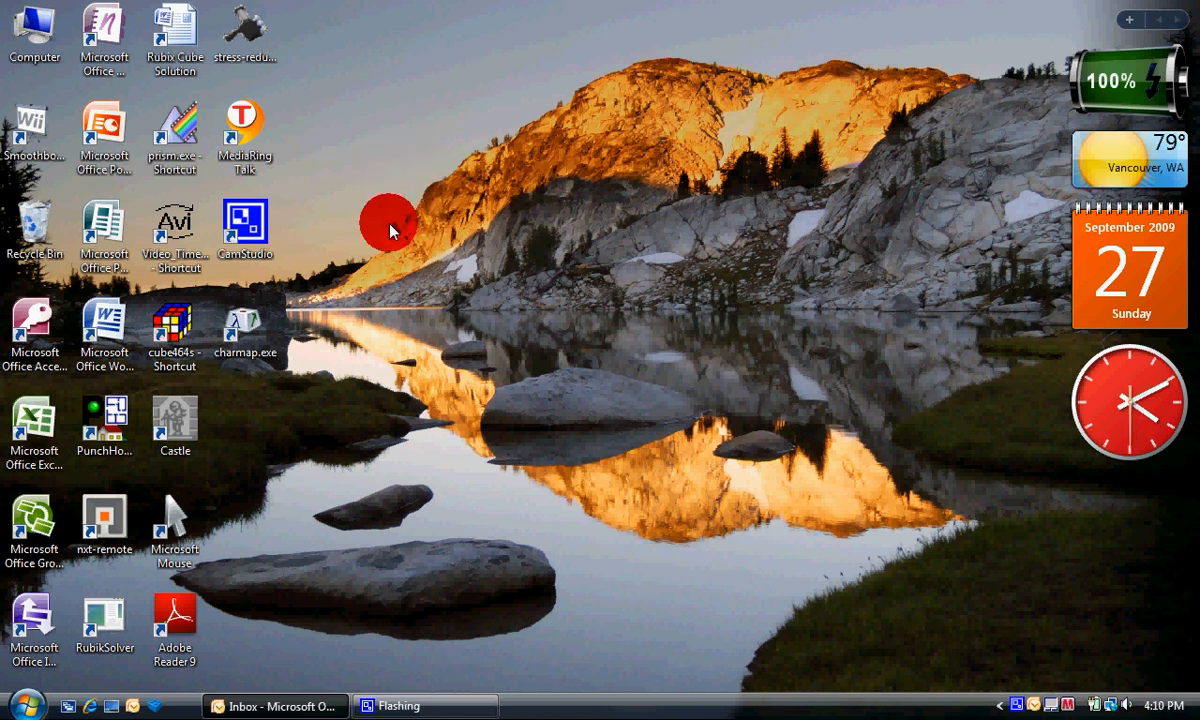
pyautogui.moveTo(464, 176)
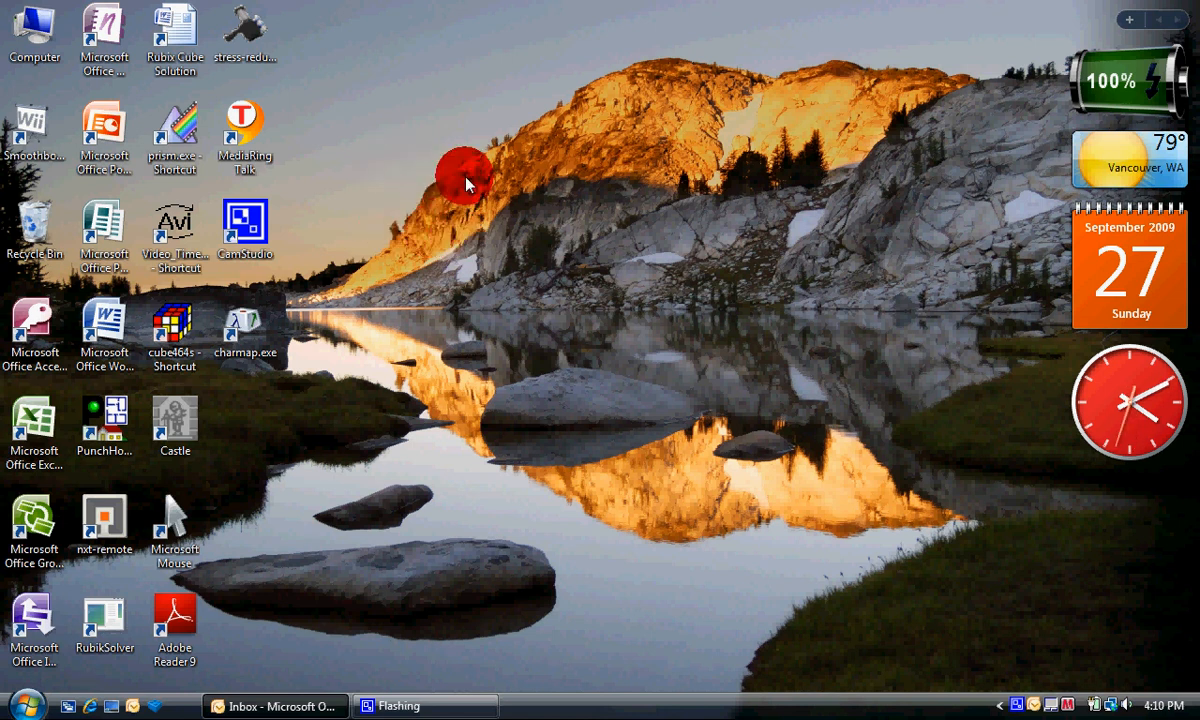
pyautogui.moveTo(520, 210)
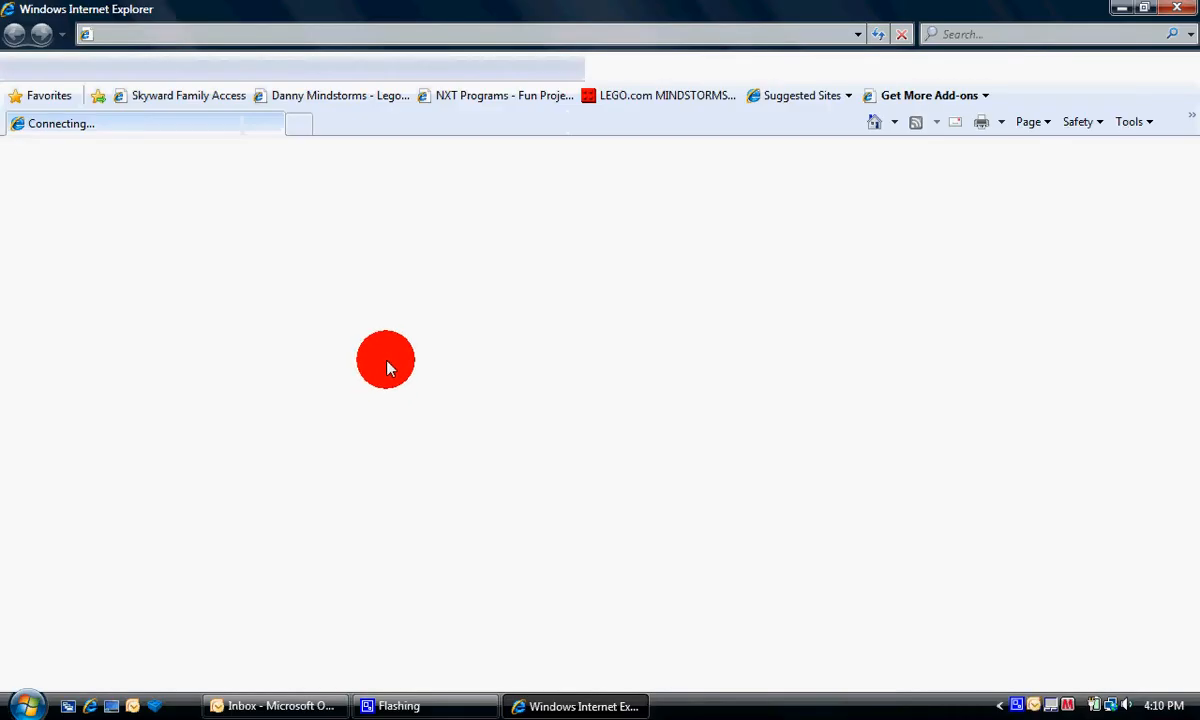
pyautogui.moveTo(320, 274)
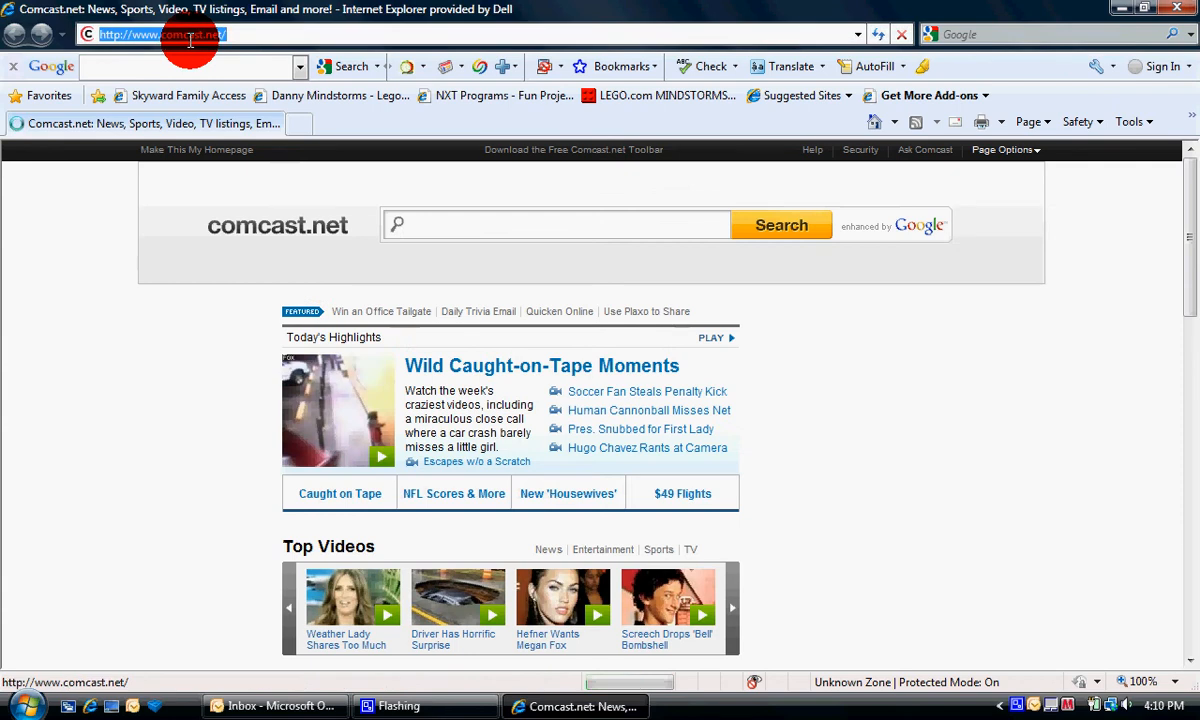
# Go to rarlab.com and bring up its Downloads page listing the WinRAR 3.90 releases.
pyautogui.write('rarlabs')
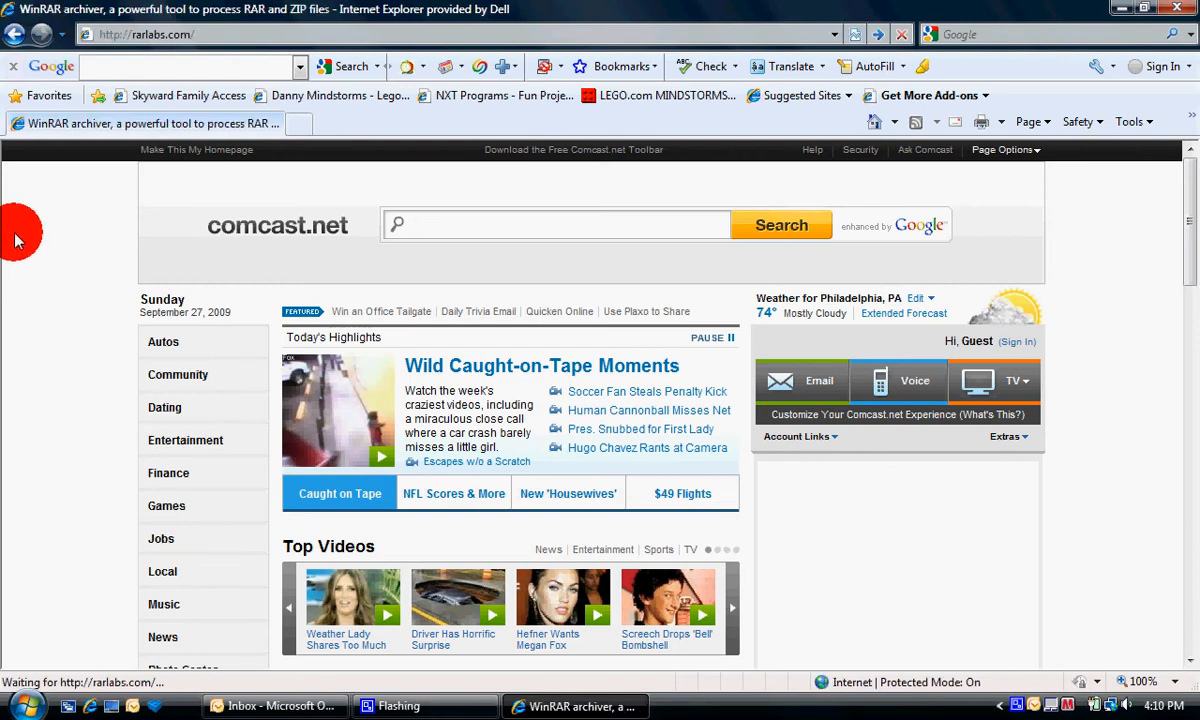
pyautogui.click(44, 248)
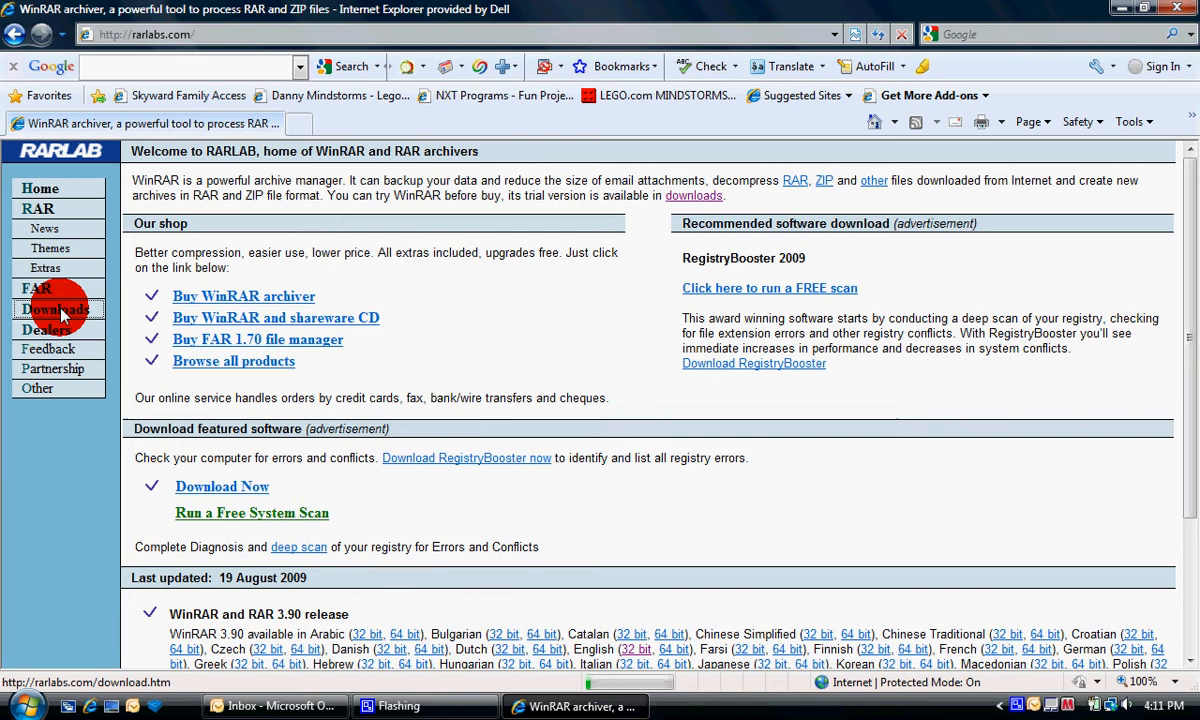
pyautogui.click(54, 308)
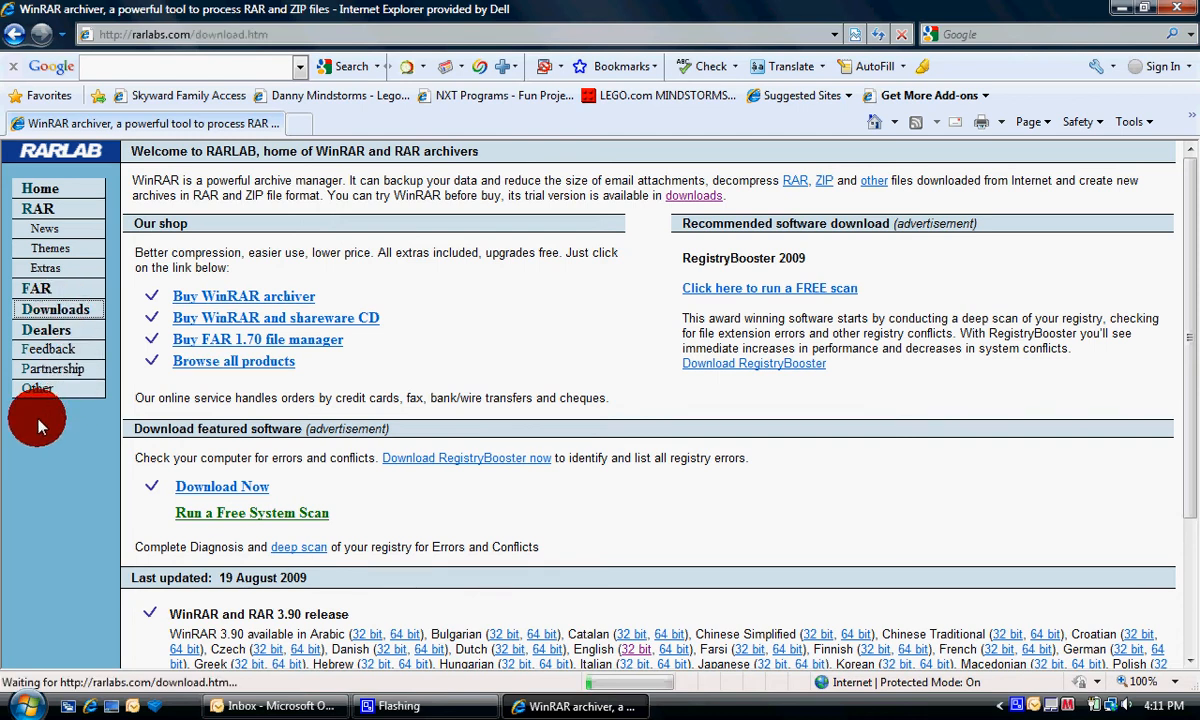
pyautogui.moveTo(10, 496)
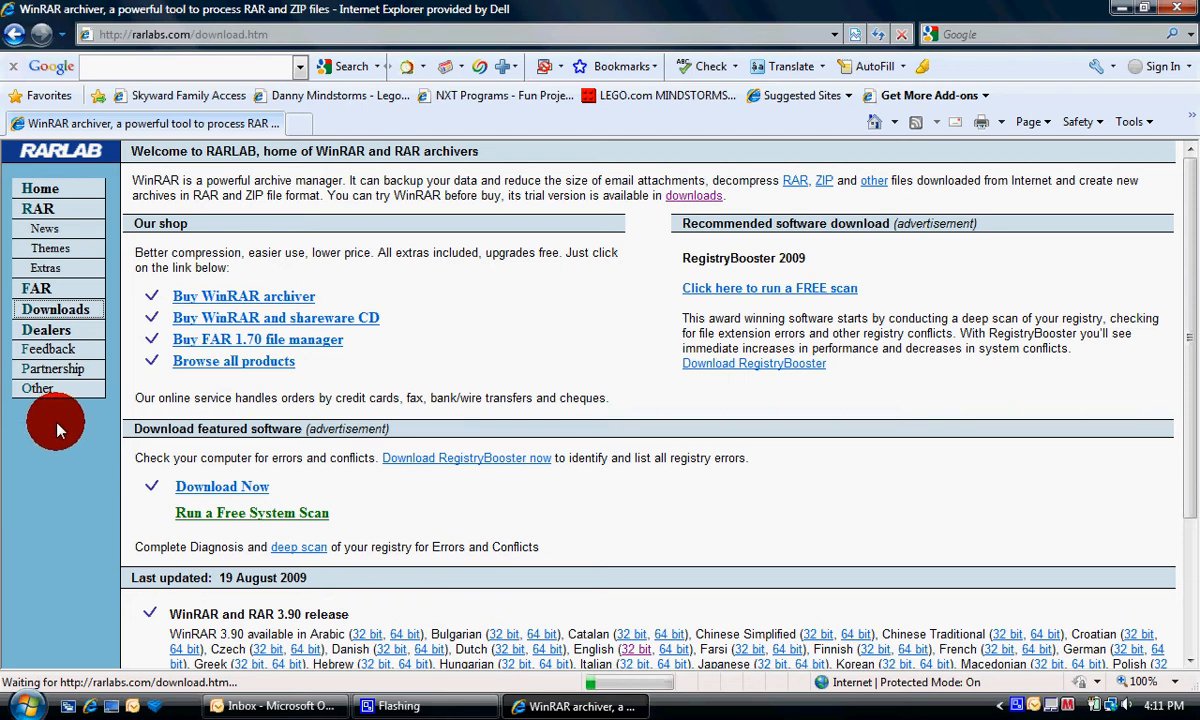
pyautogui.moveTo(78, 414)
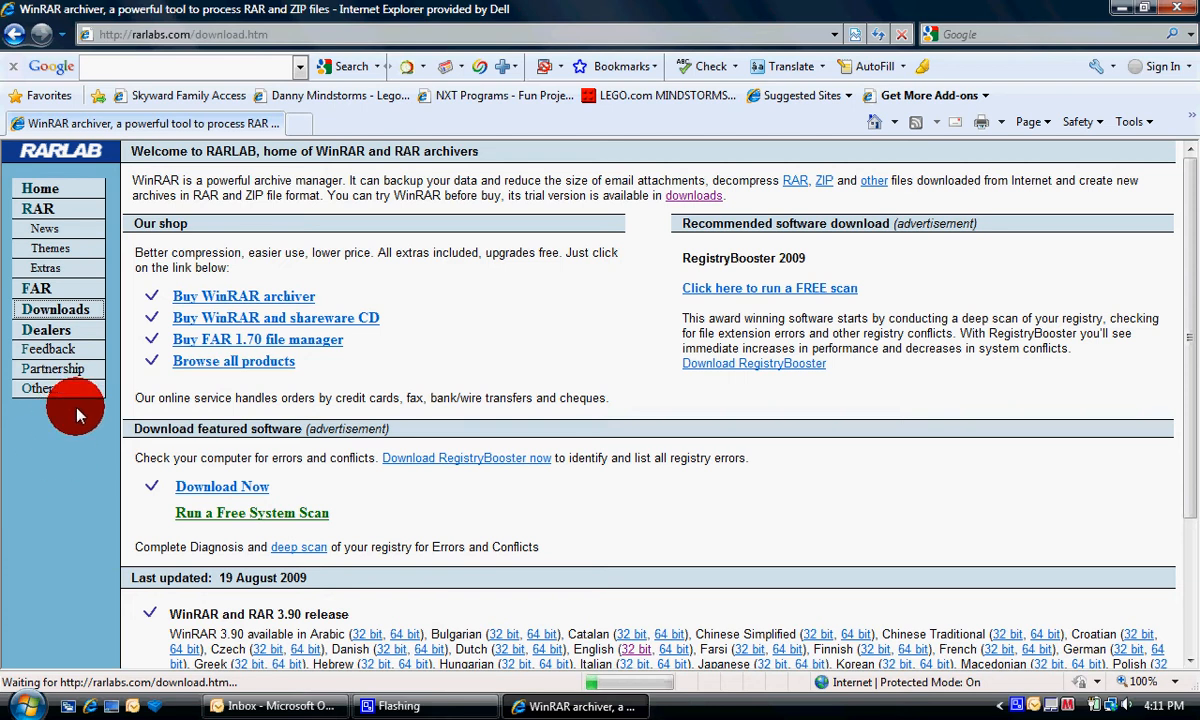
pyautogui.moveTo(84, 400)
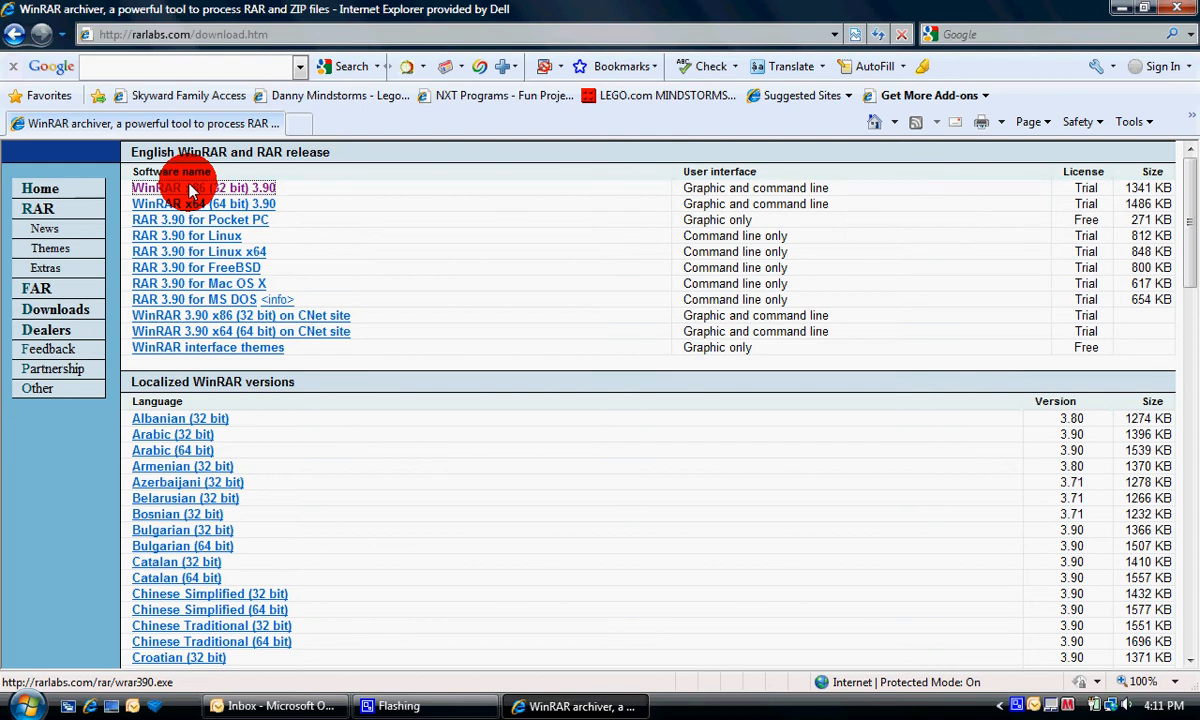
# Download and run the WinRAR x86 (32 bit) 3.90 installer, install with default associations, and finish setup.
pyautogui.click(204, 188)
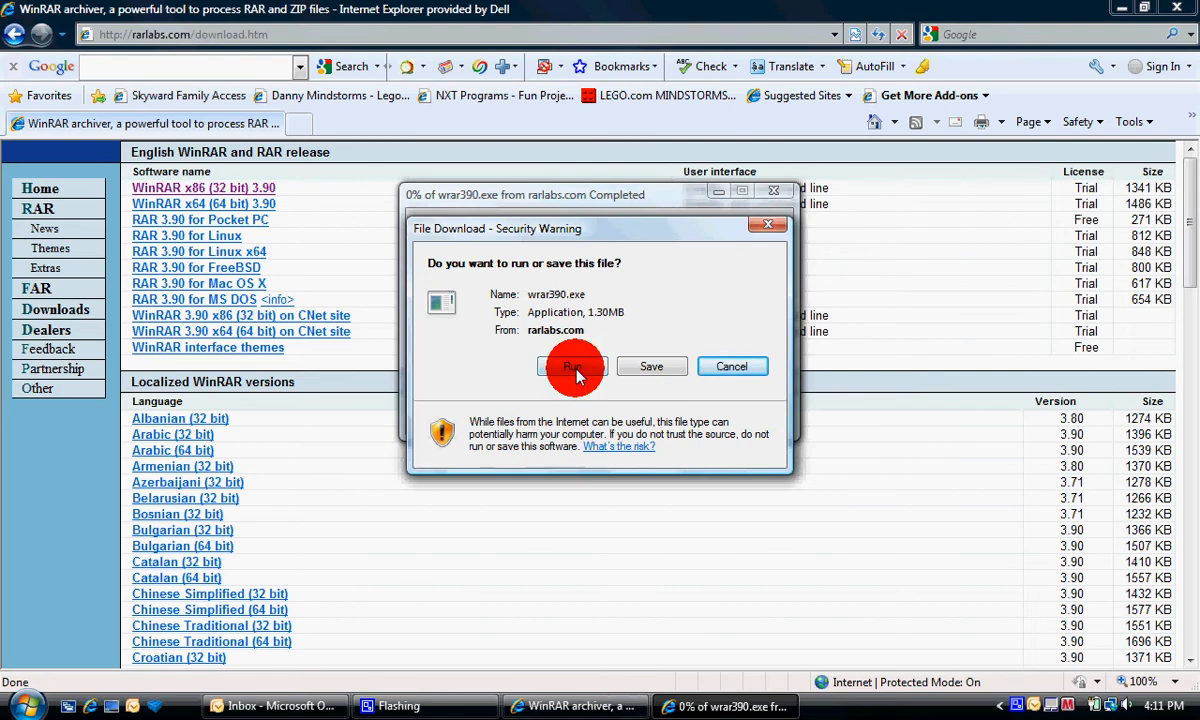
pyautogui.click(572, 366)
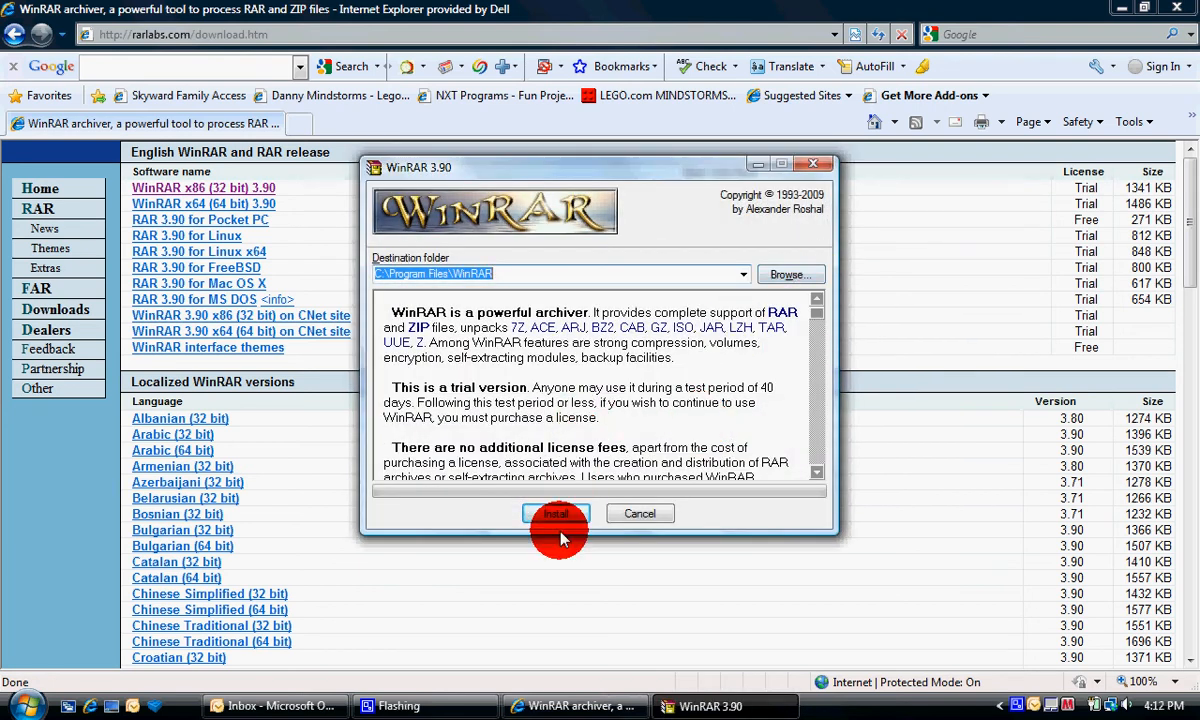
pyautogui.click(556, 512)
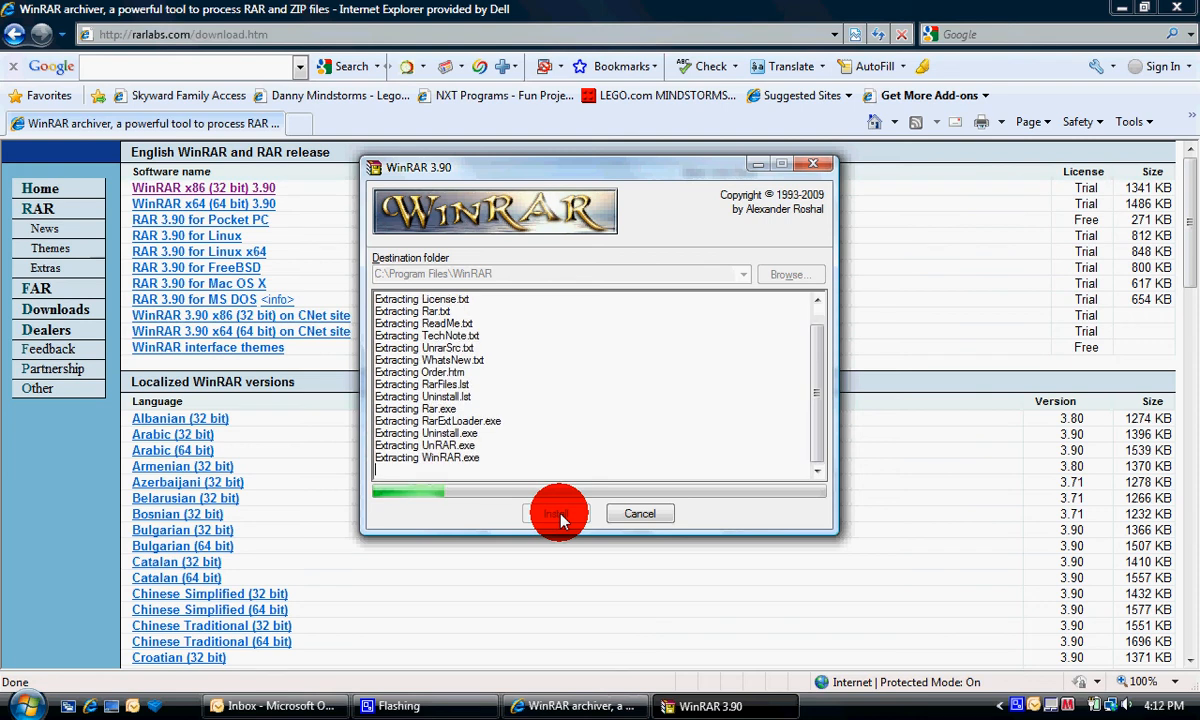
pyautogui.click(558, 512)
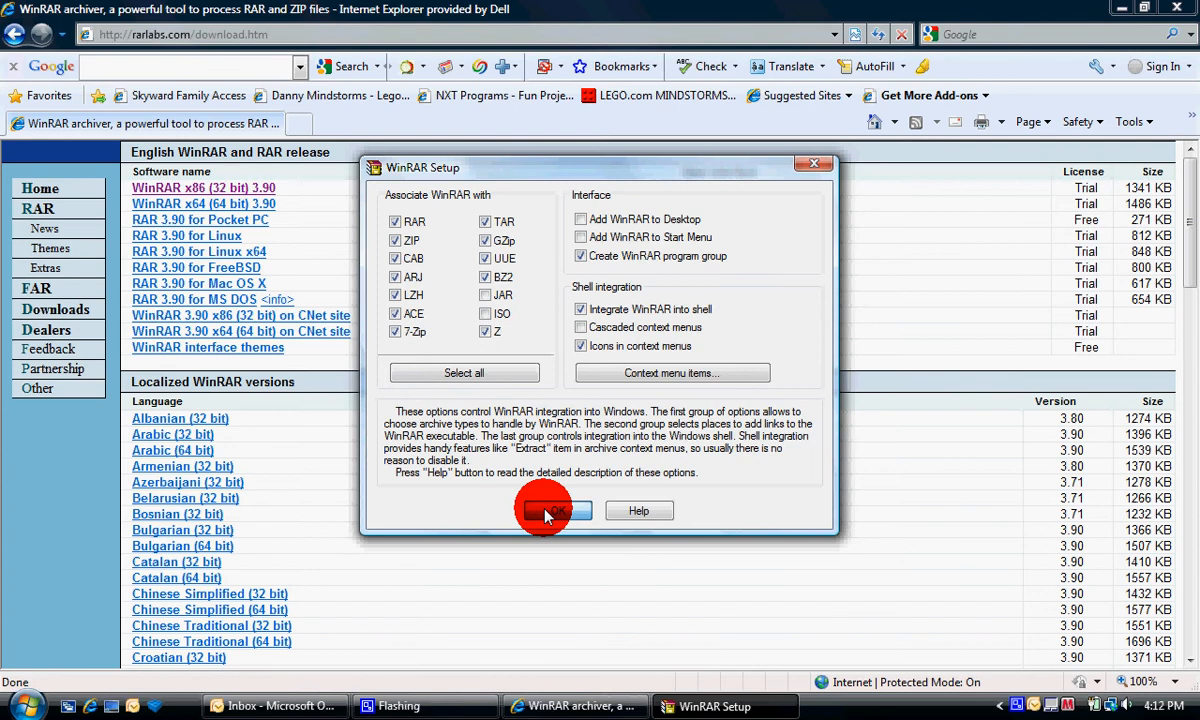
pyautogui.click(544, 510)
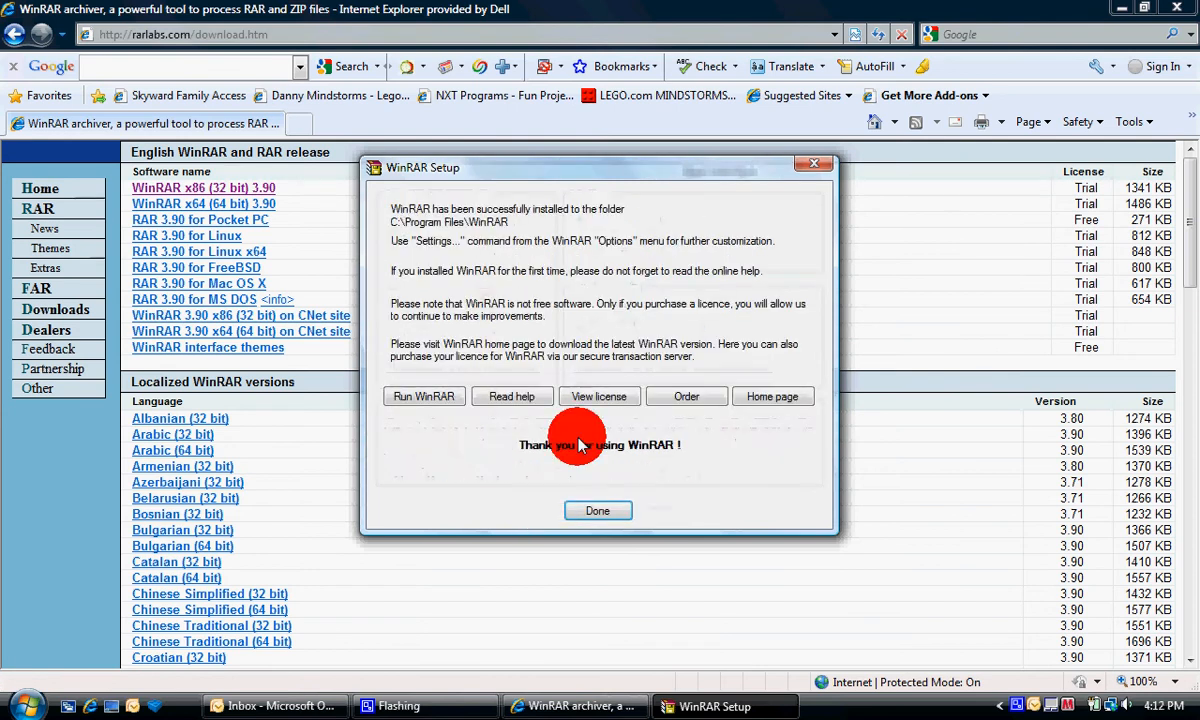
pyautogui.click(596, 510)
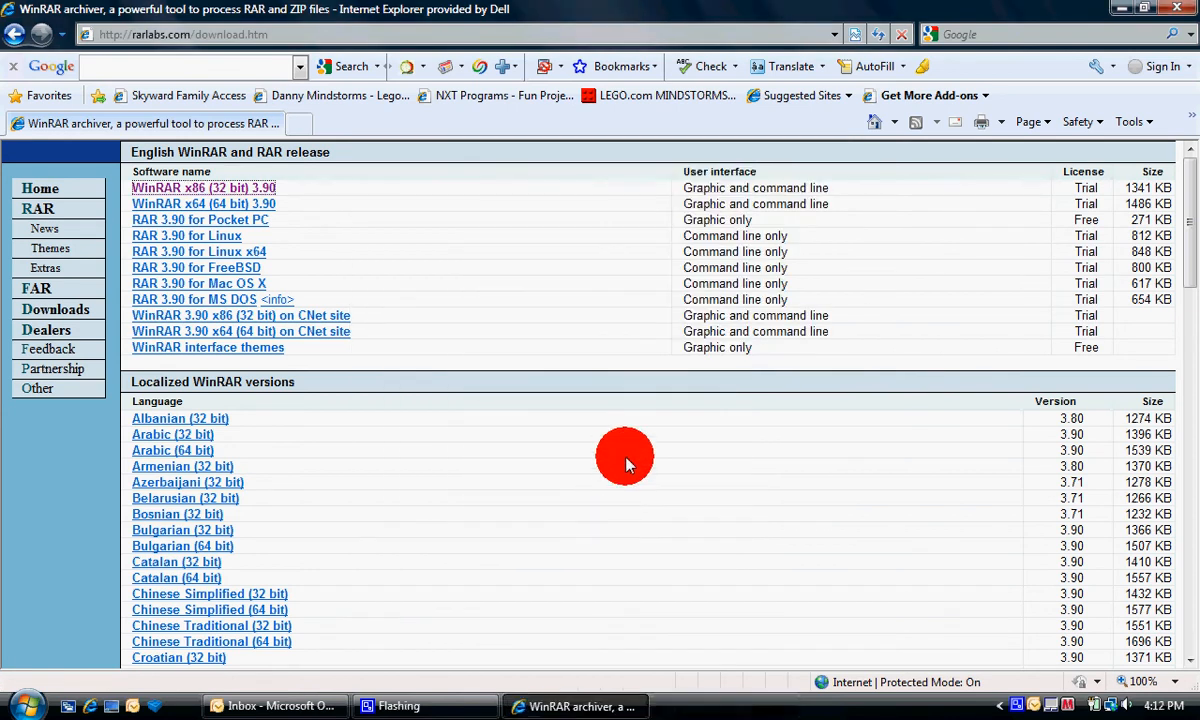
pyautogui.moveTo(524, 368)
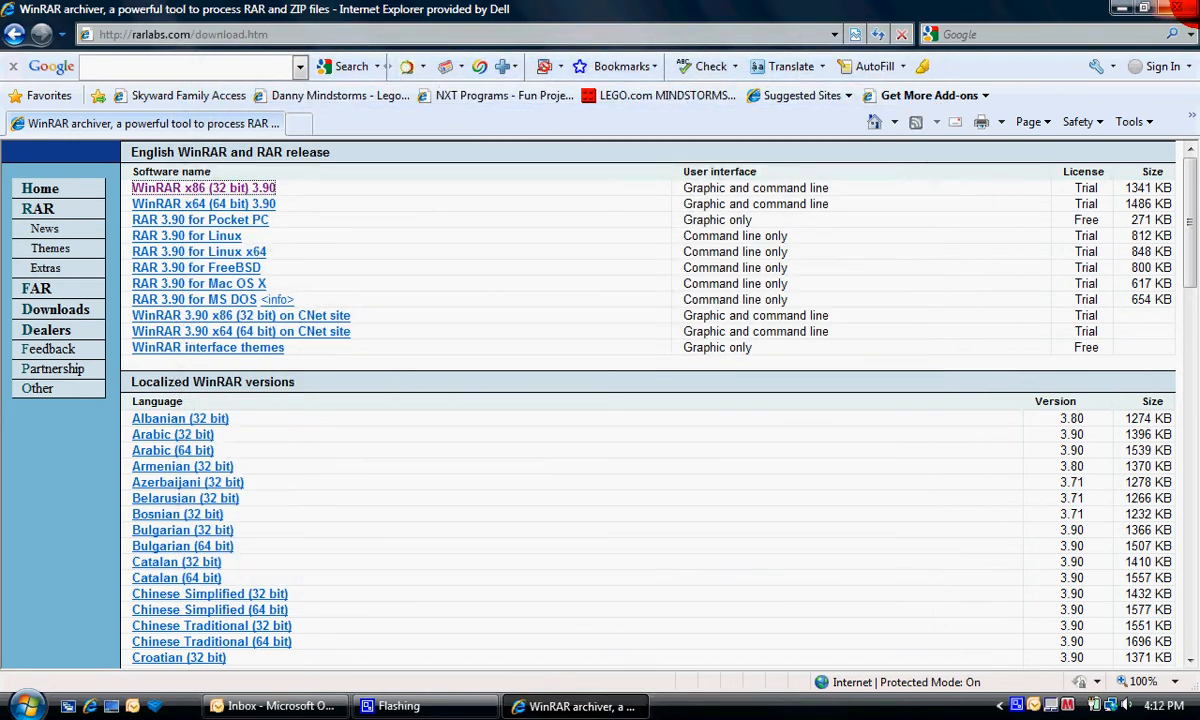
# From the Start menu reach Pictures, preview 26.bmp, move it into Temperary and enter that folder.
pyautogui.click(16, 704)
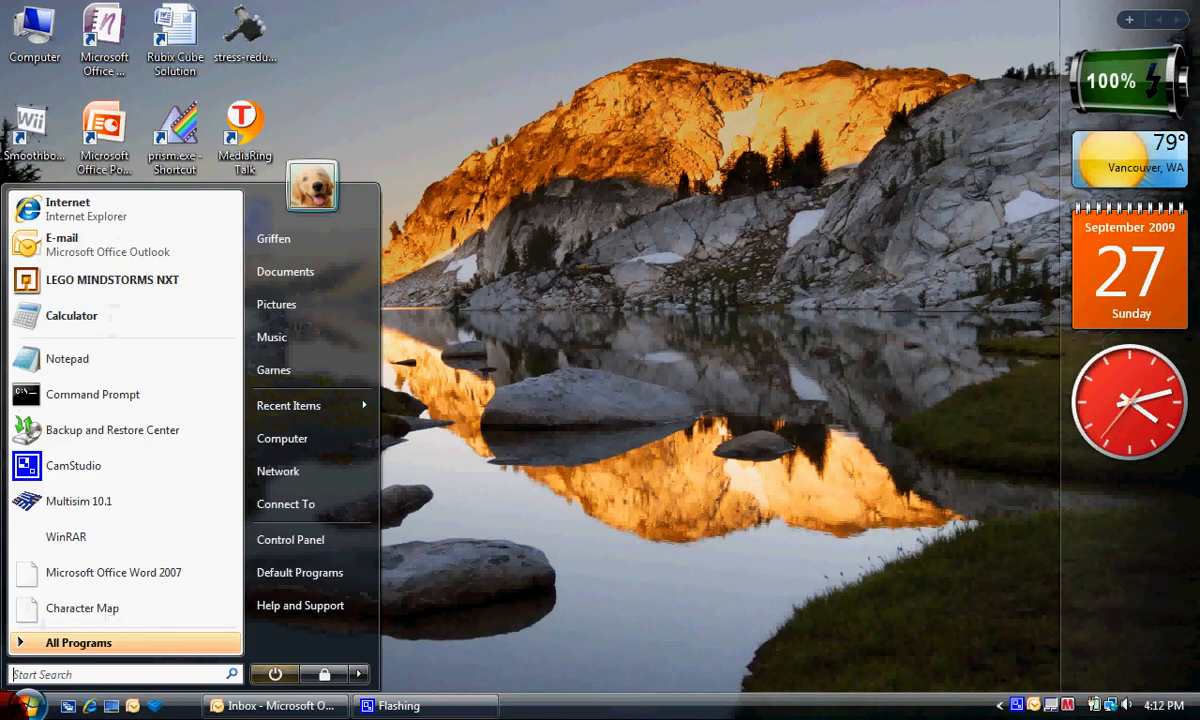
pyautogui.moveTo(290, 404)
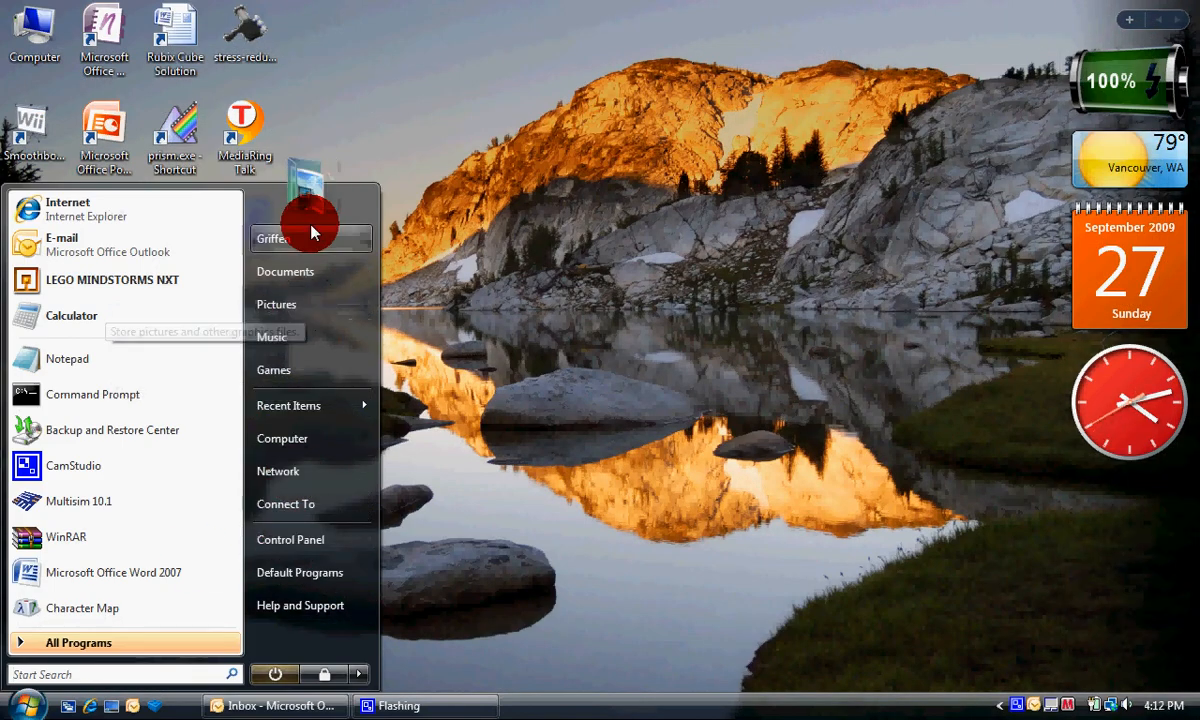
pyautogui.click(272, 238)
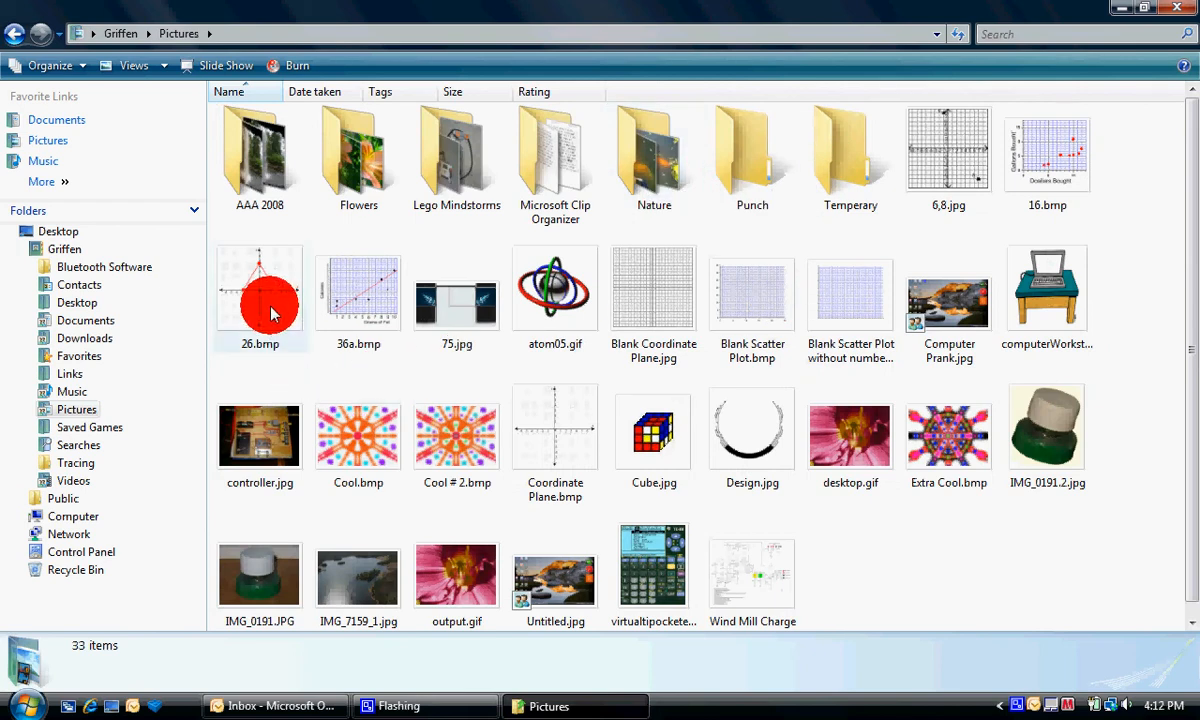
pyautogui.moveTo(270, 300)
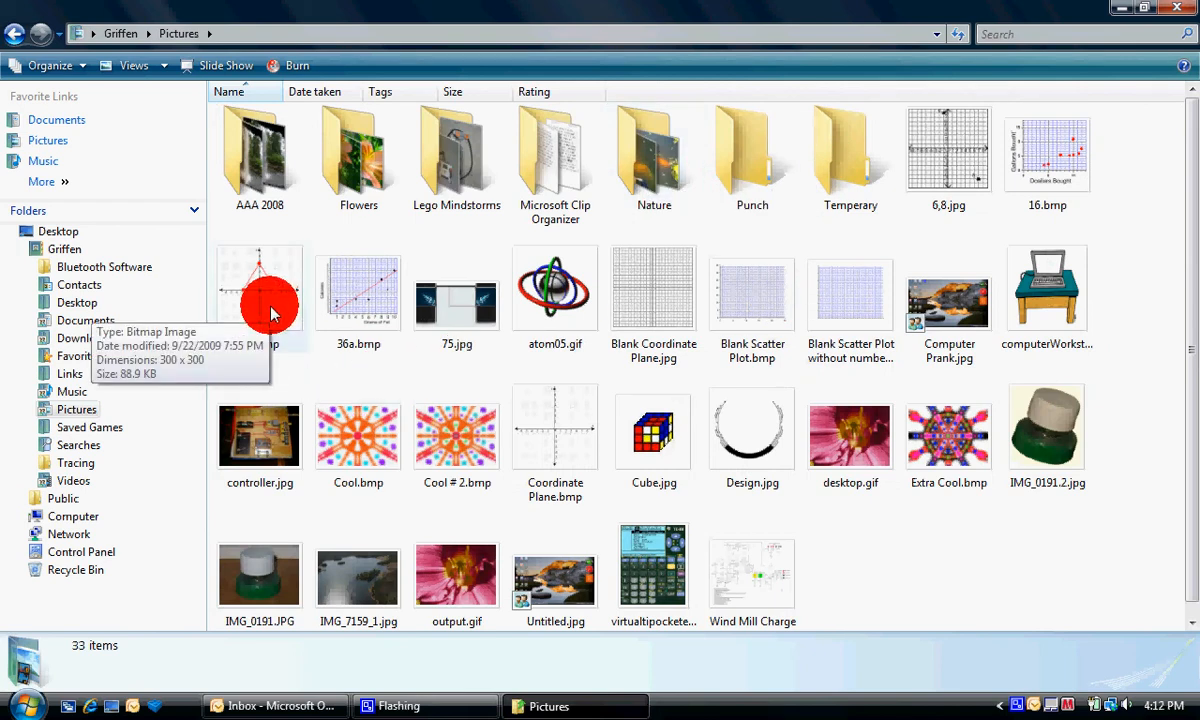
pyautogui.doubleClick(260, 290)
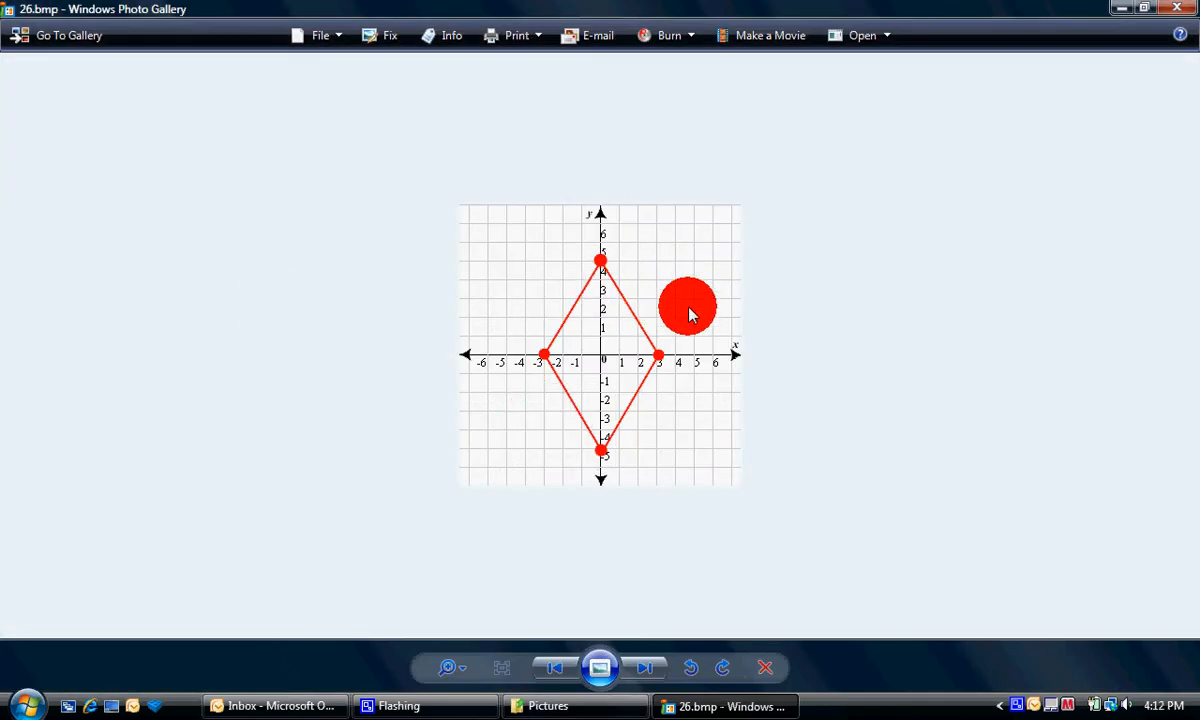
pyautogui.click(548, 704)
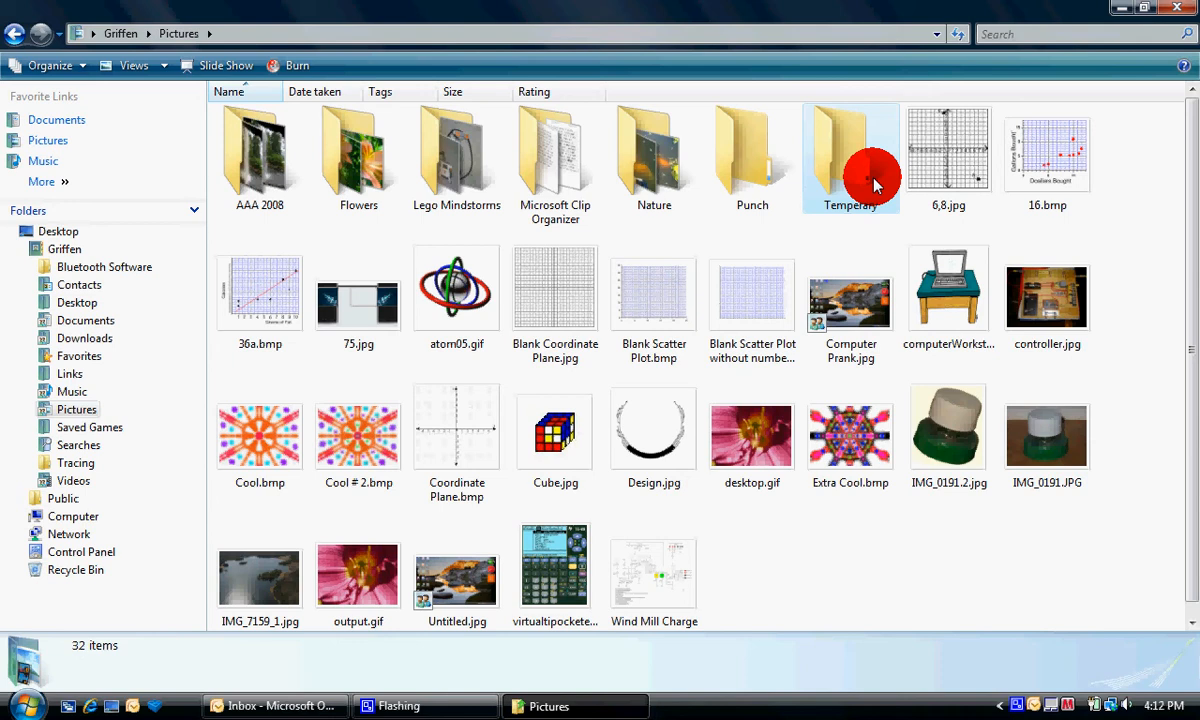
pyautogui.doubleClick(850, 150)
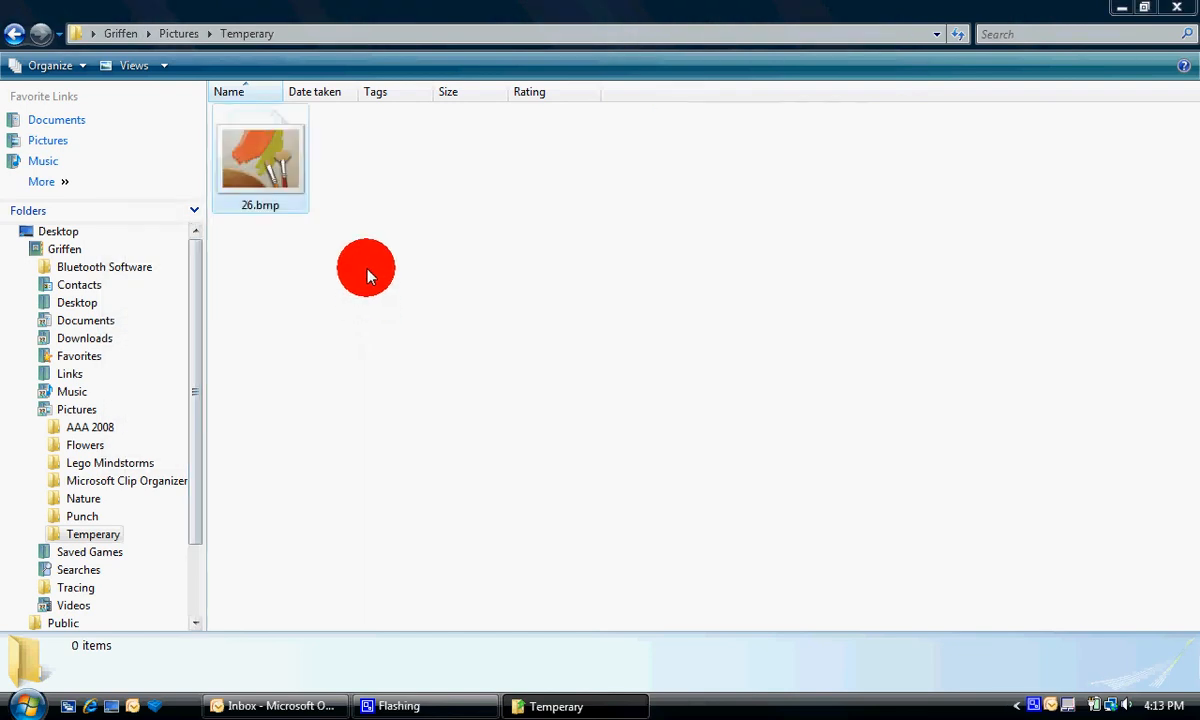
# Create a new text document in Temperary and name it Secret.
pyautogui.rightClick(366, 268)
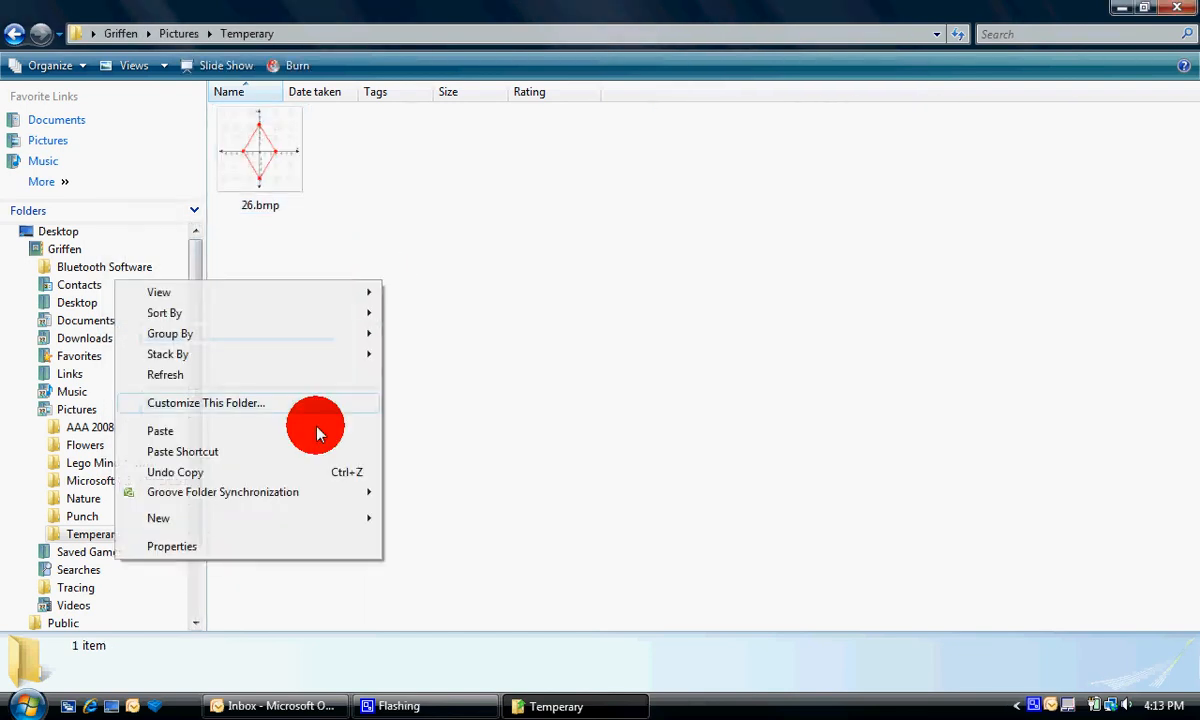
pyautogui.moveTo(358, 518)
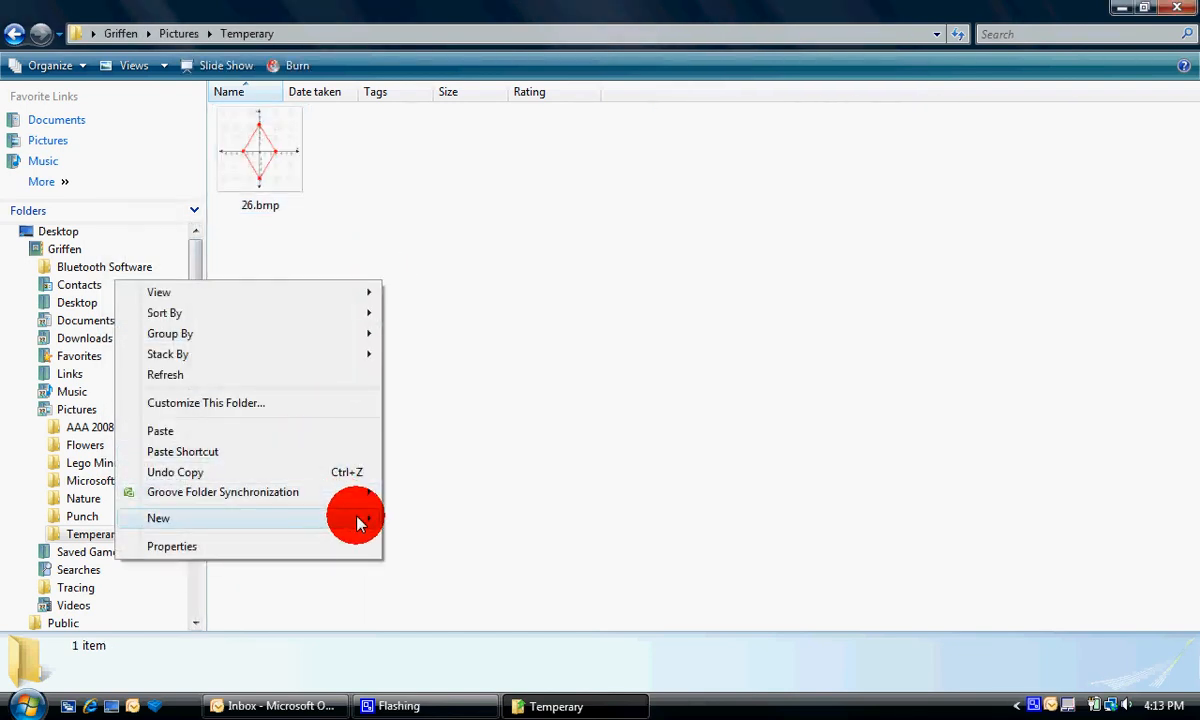
pyautogui.click(158, 518)
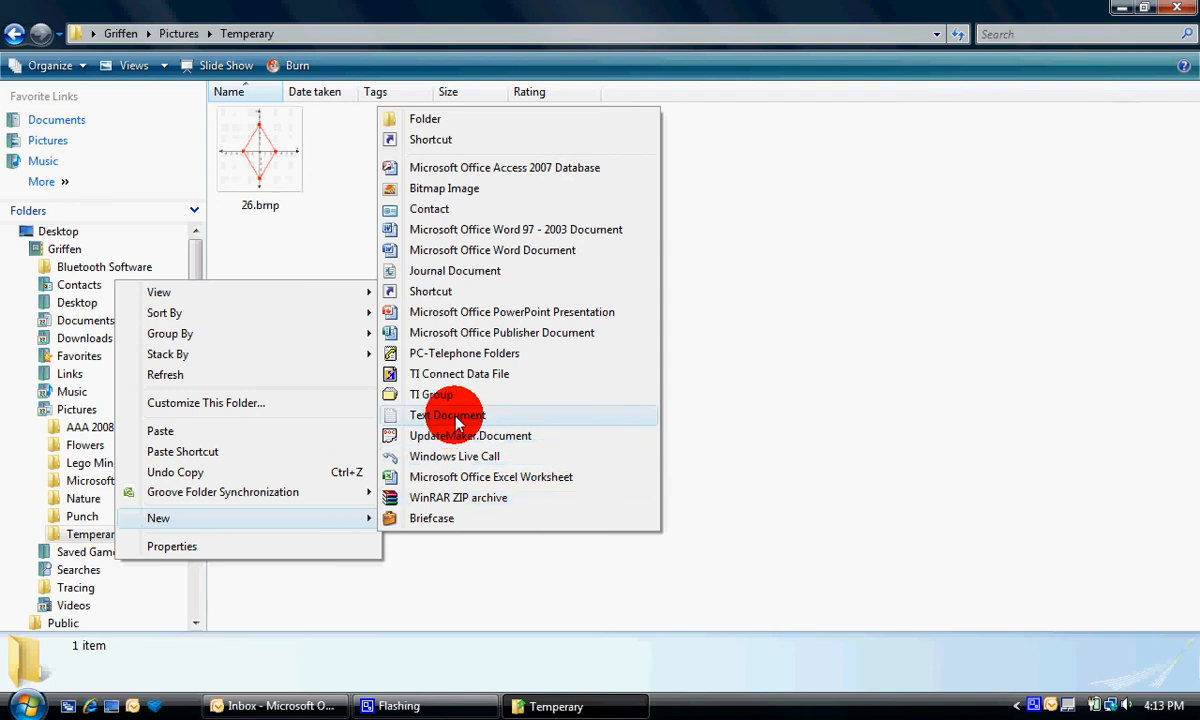
pyautogui.click(448, 414)
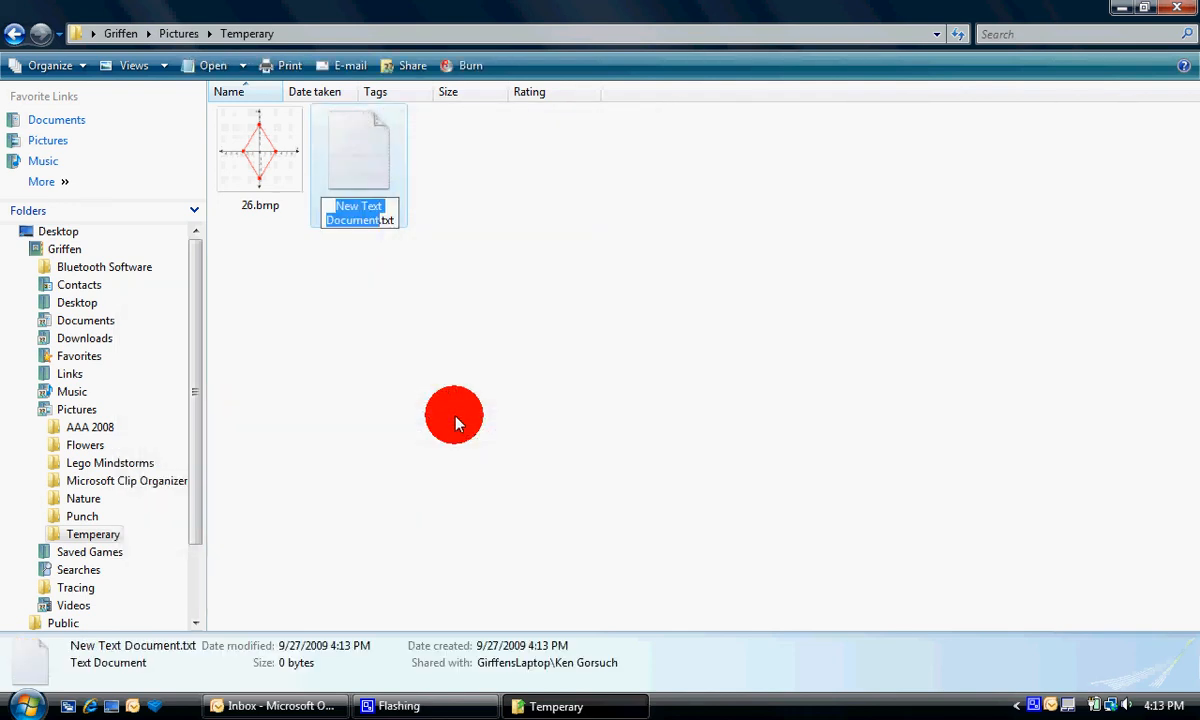
pyautogui.write('Secret.txt')
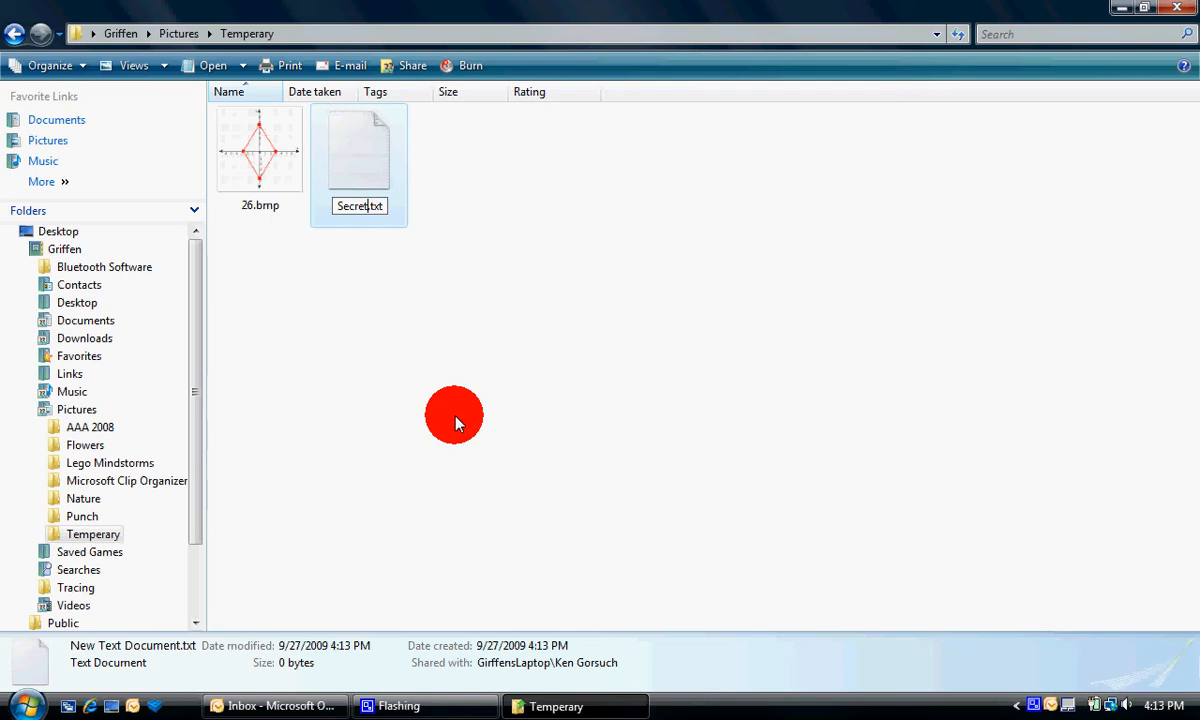
pyautogui.moveTo(250, 216)
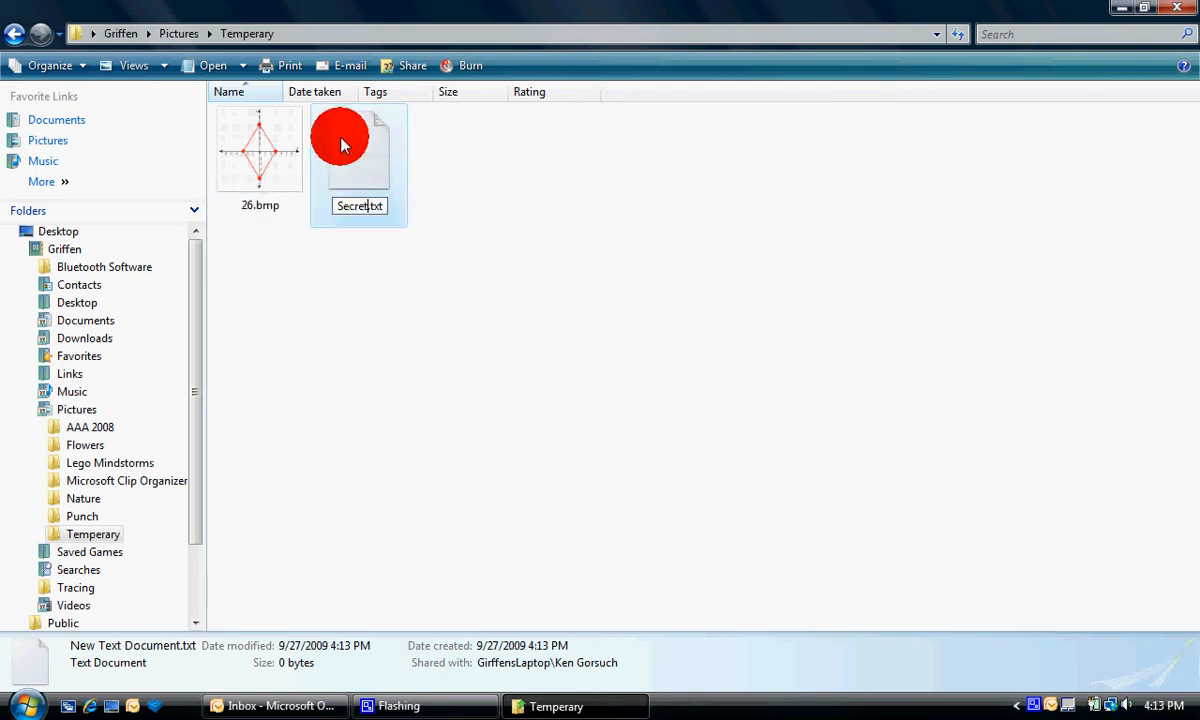
# Edit Secret.txt in Notepad to read 'DO NOT READ!!!!!!!' and close it, keeping the text.
pyautogui.doubleClick(360, 150)
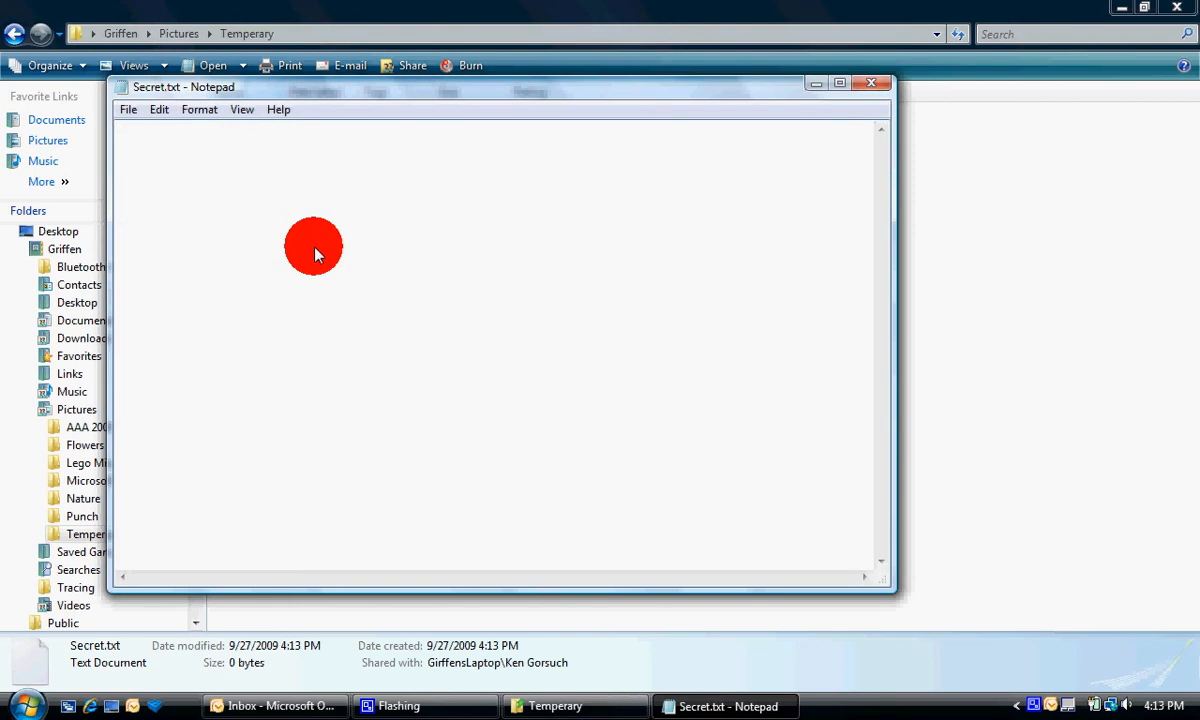
pyautogui.write('DO')
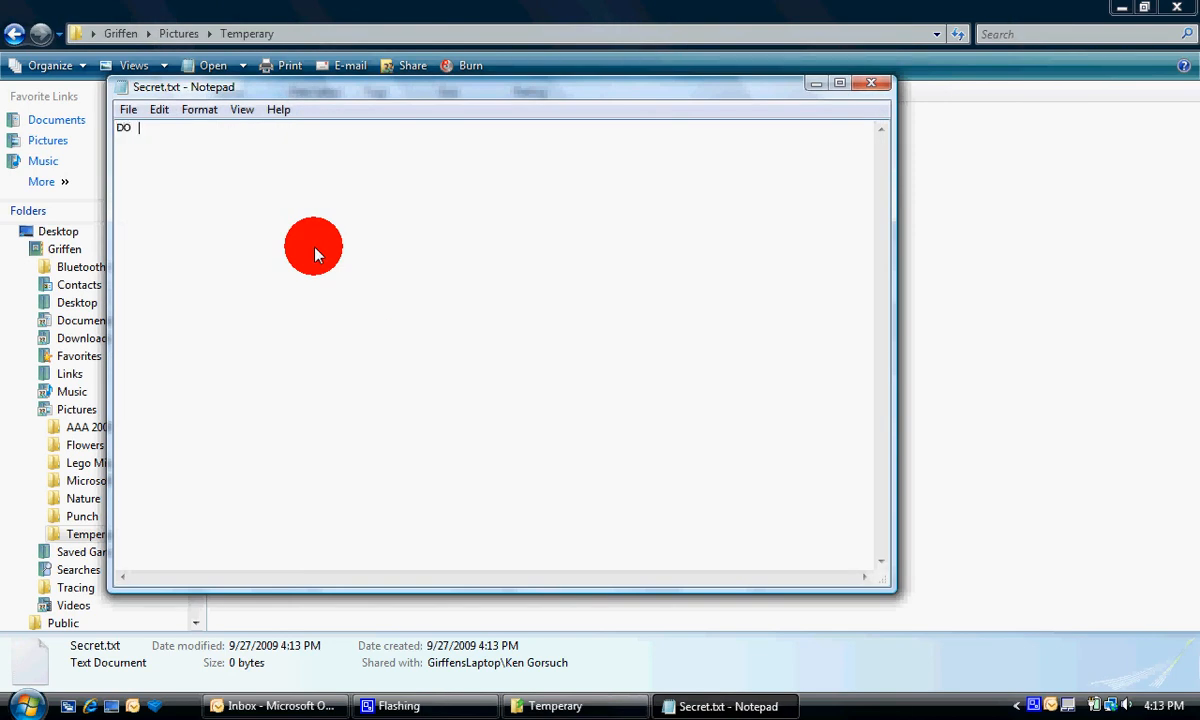
pyautogui.write('NOT REA')
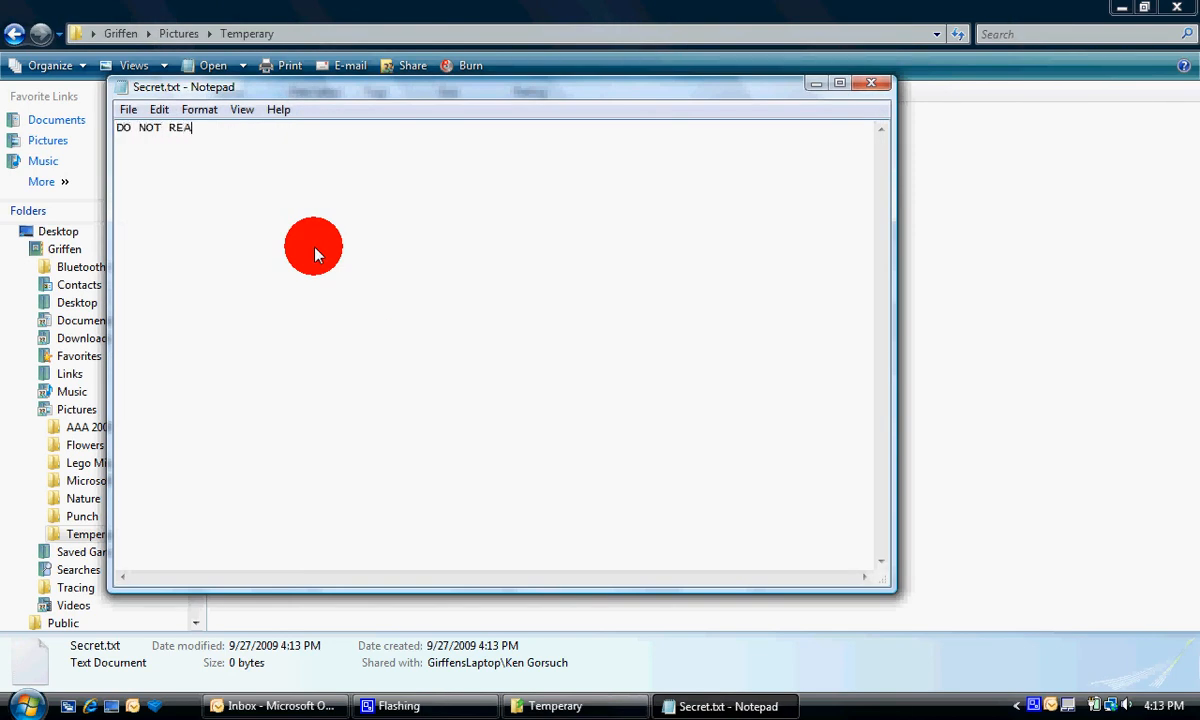
pyautogui.write('D!!!!!!!!!!!!!!!!!!!!!!!')
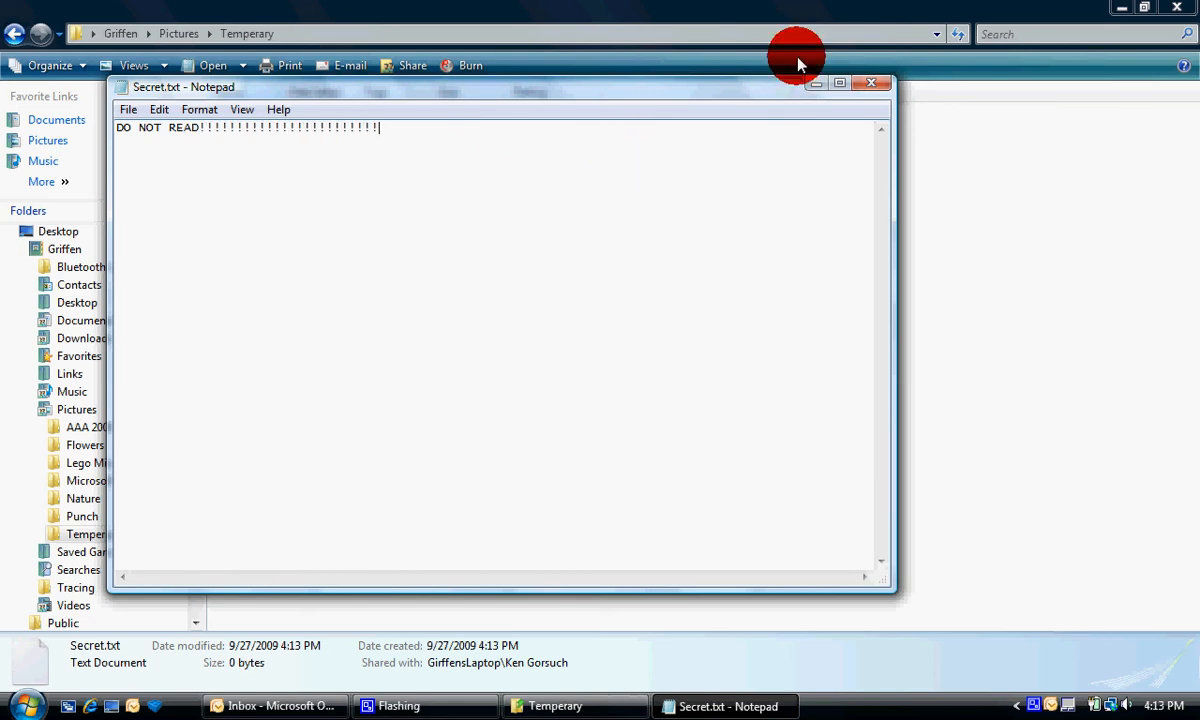
pyautogui.click(868, 82)
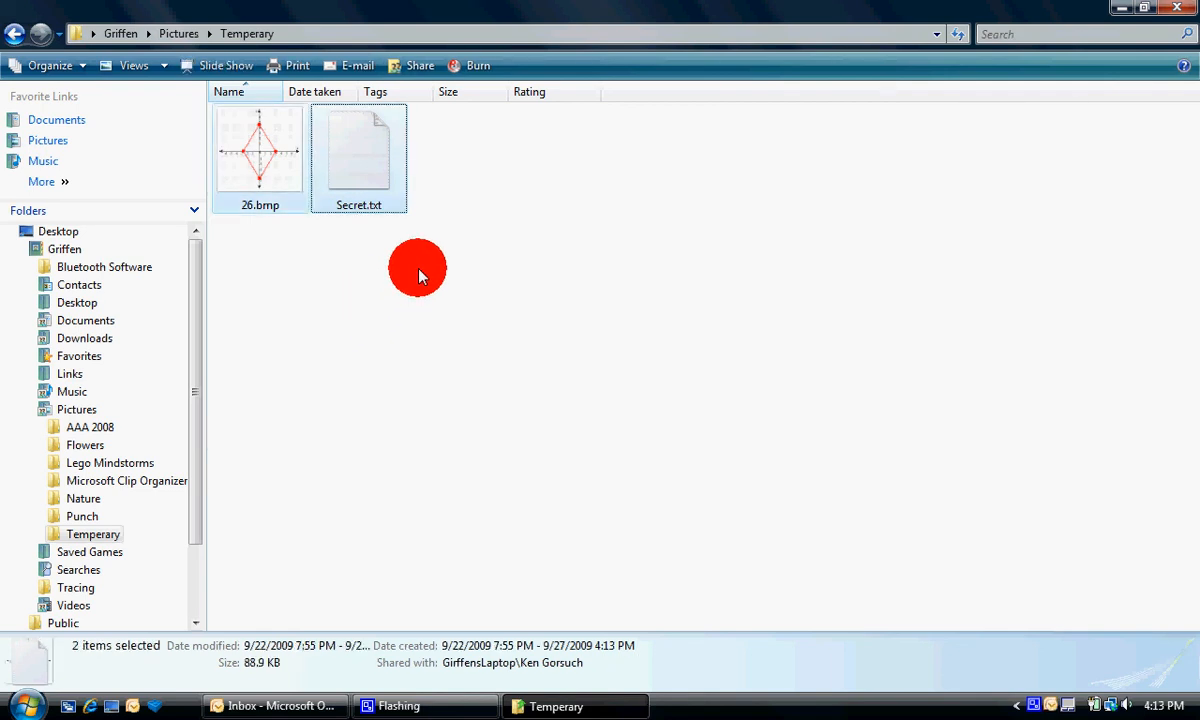
# Copy the selected 26.bmp and Secret.txt files to the clipboard.
pyautogui.rightClick(358, 150)
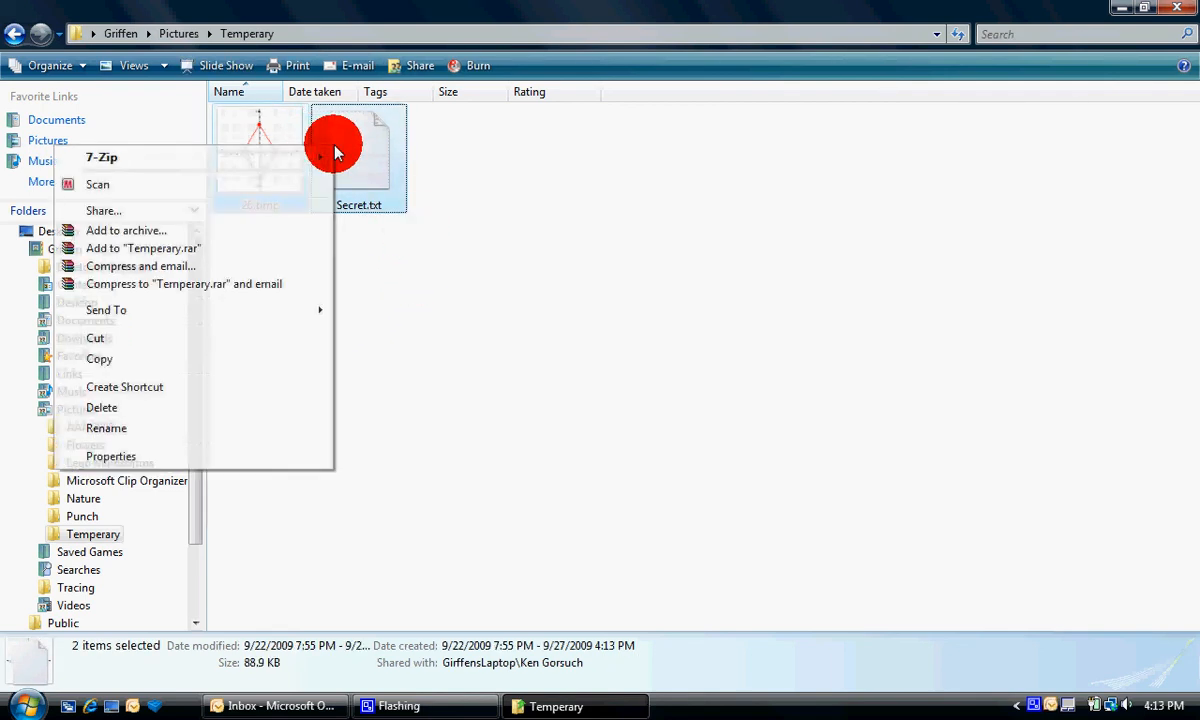
pyautogui.click(348, 436)
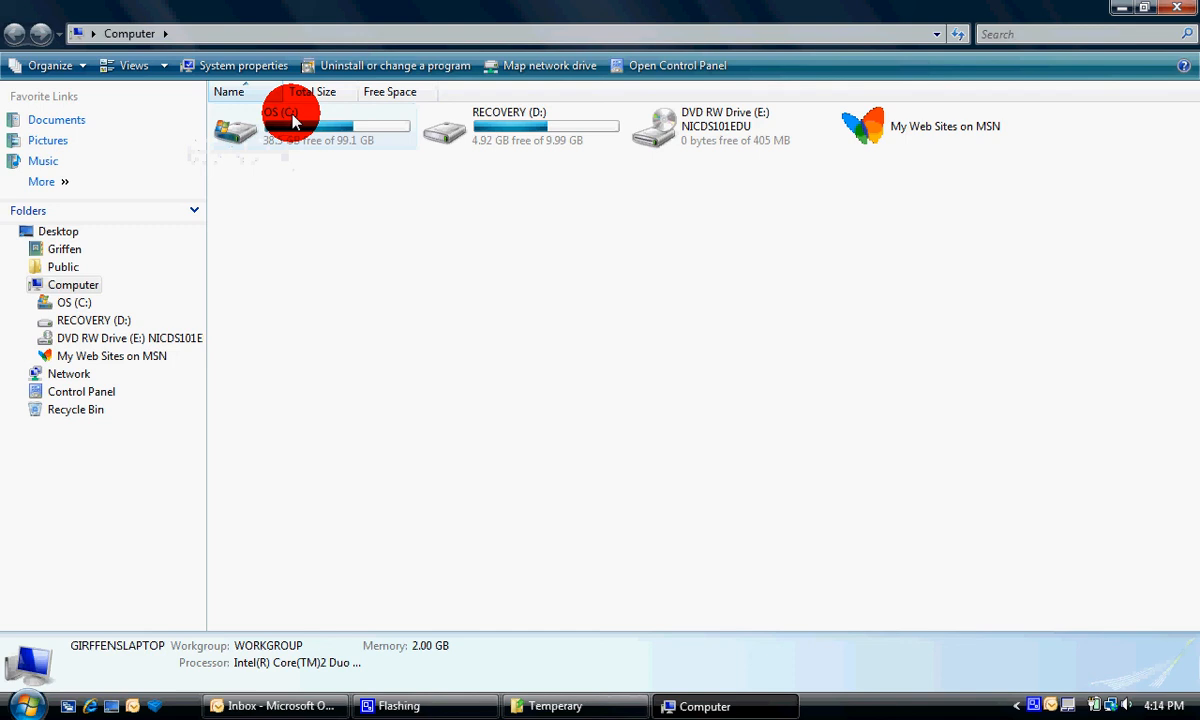
# On OS (C:) create a 'files' folder, enter it and paste 26.bmp and Secret.txt there.
pyautogui.doubleClick(280, 128)
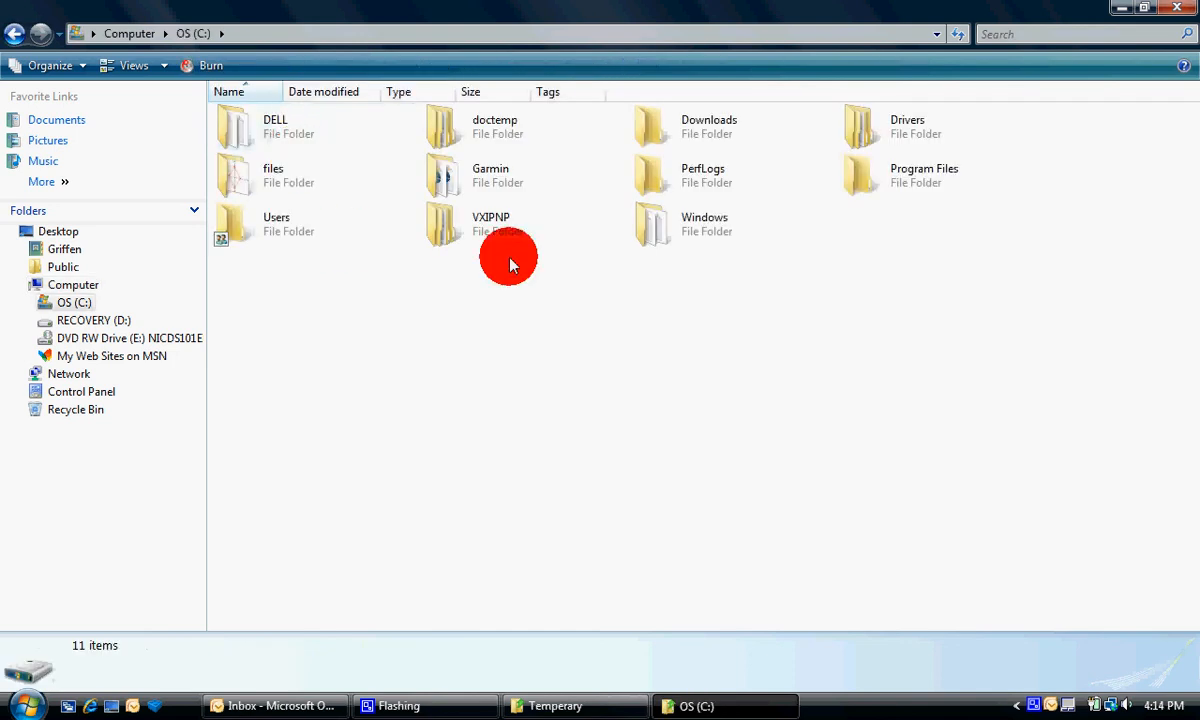
pyautogui.click(276, 176)
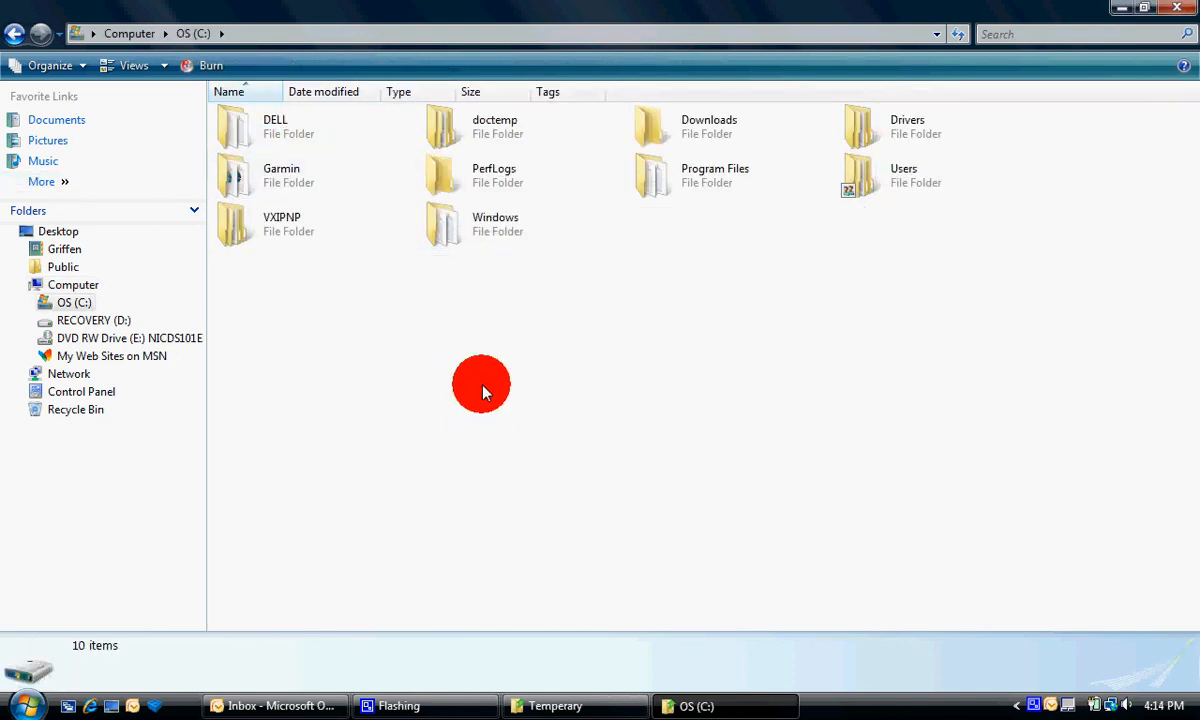
pyautogui.rightClick(480, 384)
pyautogui.write('files')
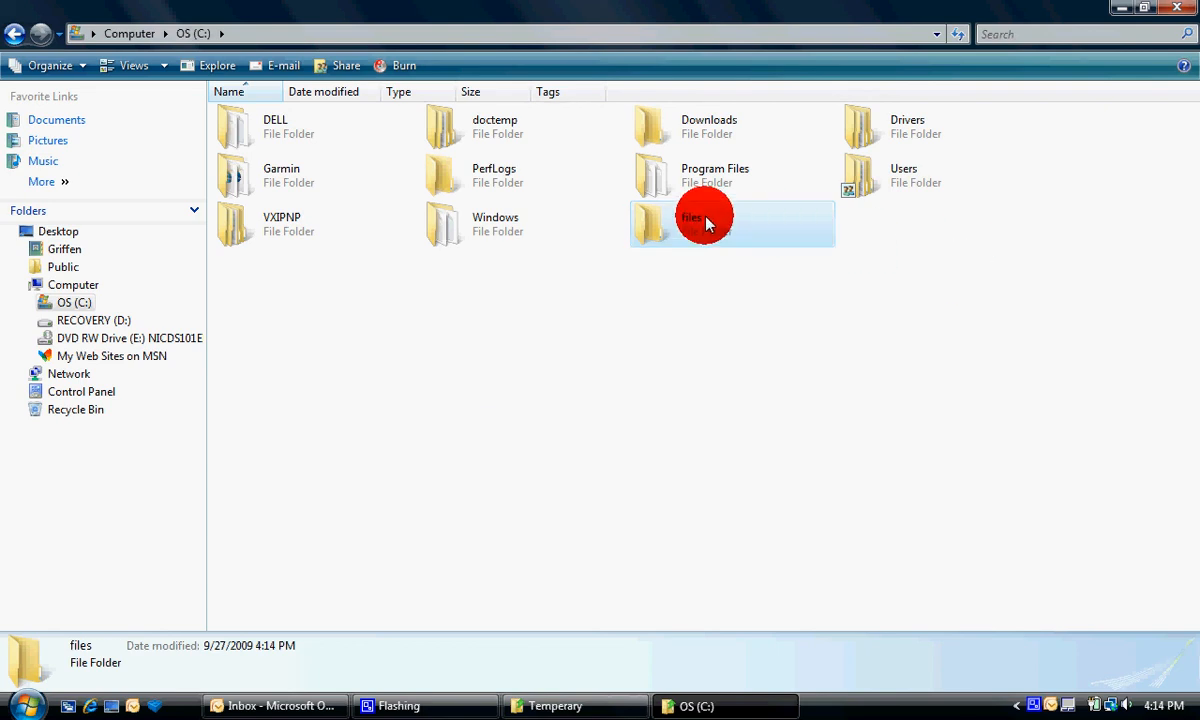
pyautogui.doubleClick(700, 222)
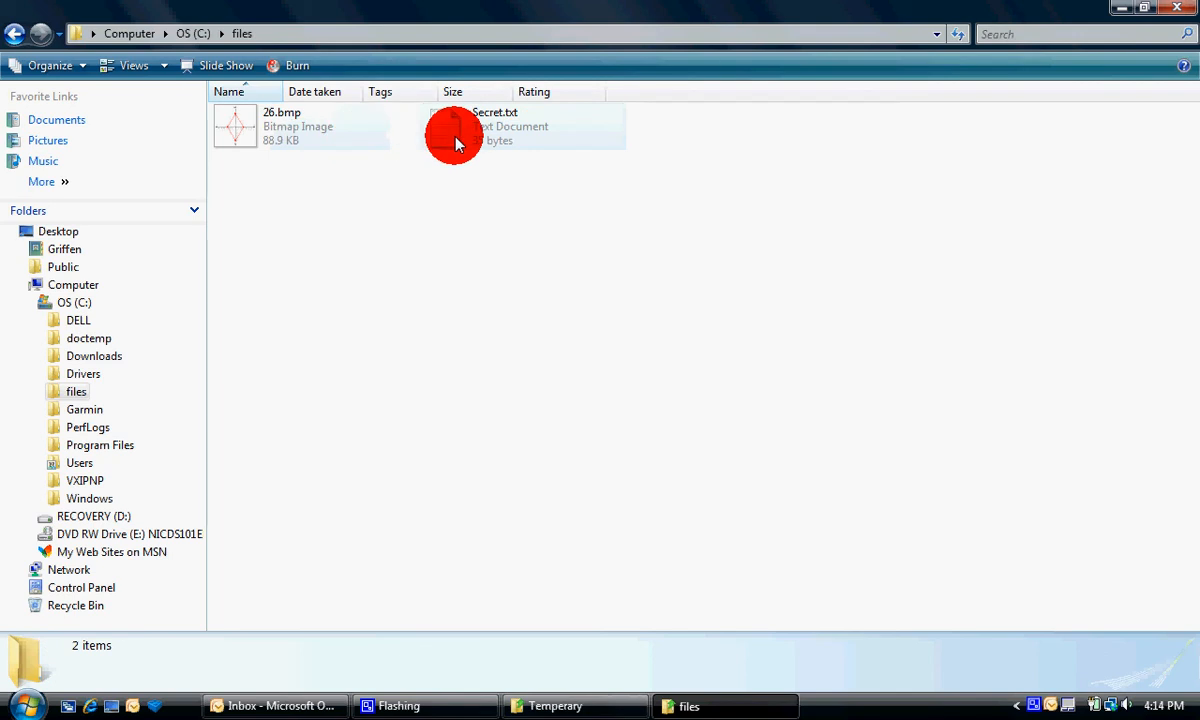
pyautogui.moveTo(484, 130)
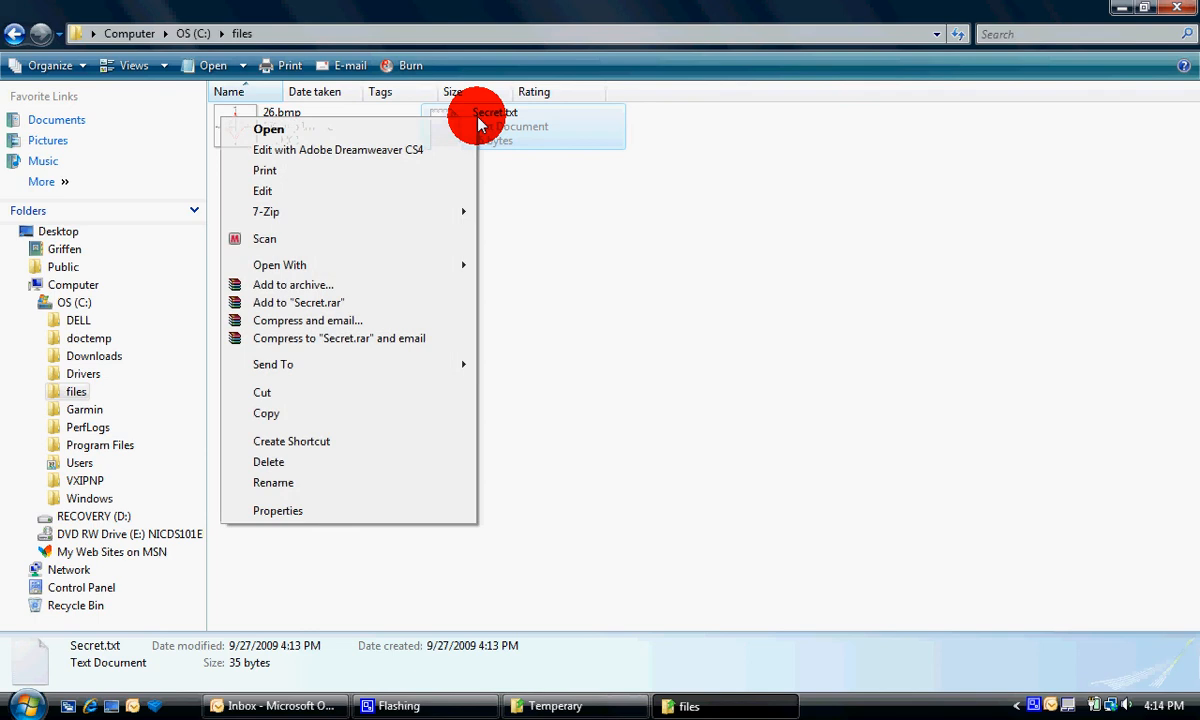
pyautogui.moveTo(290, 302)
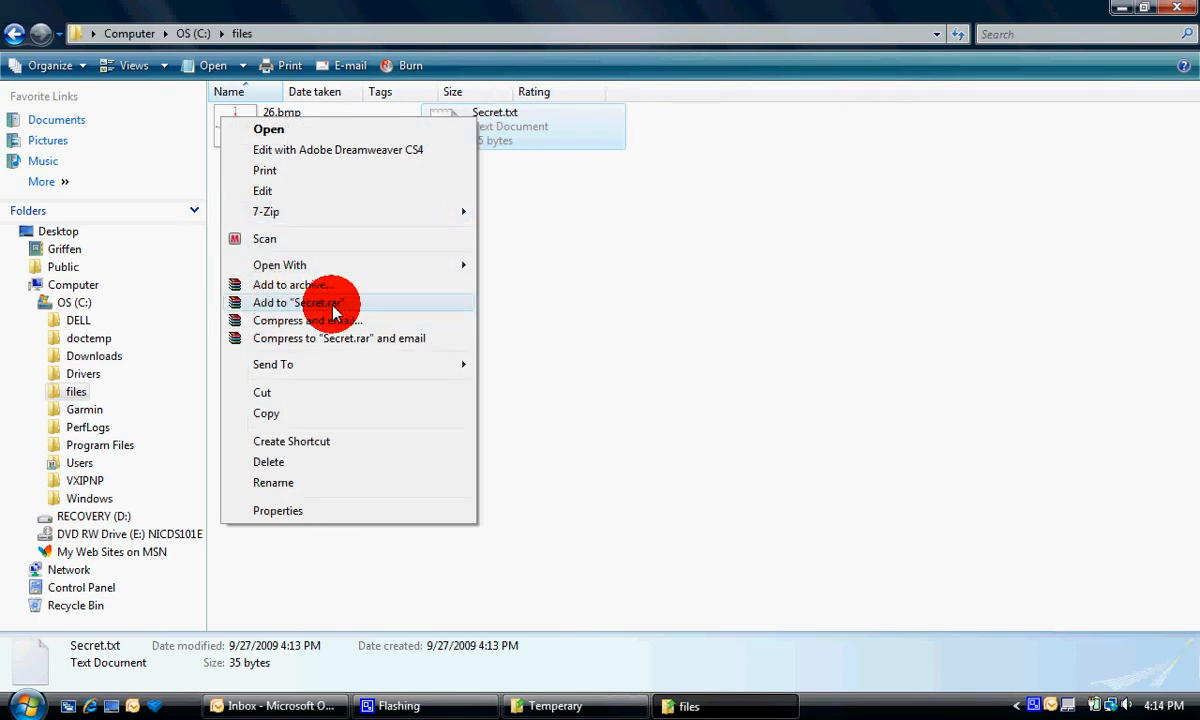
# Compress Secret.txt into a Secret.rar archive beside 26.bmp in the files folder.
pyautogui.click(296, 304)
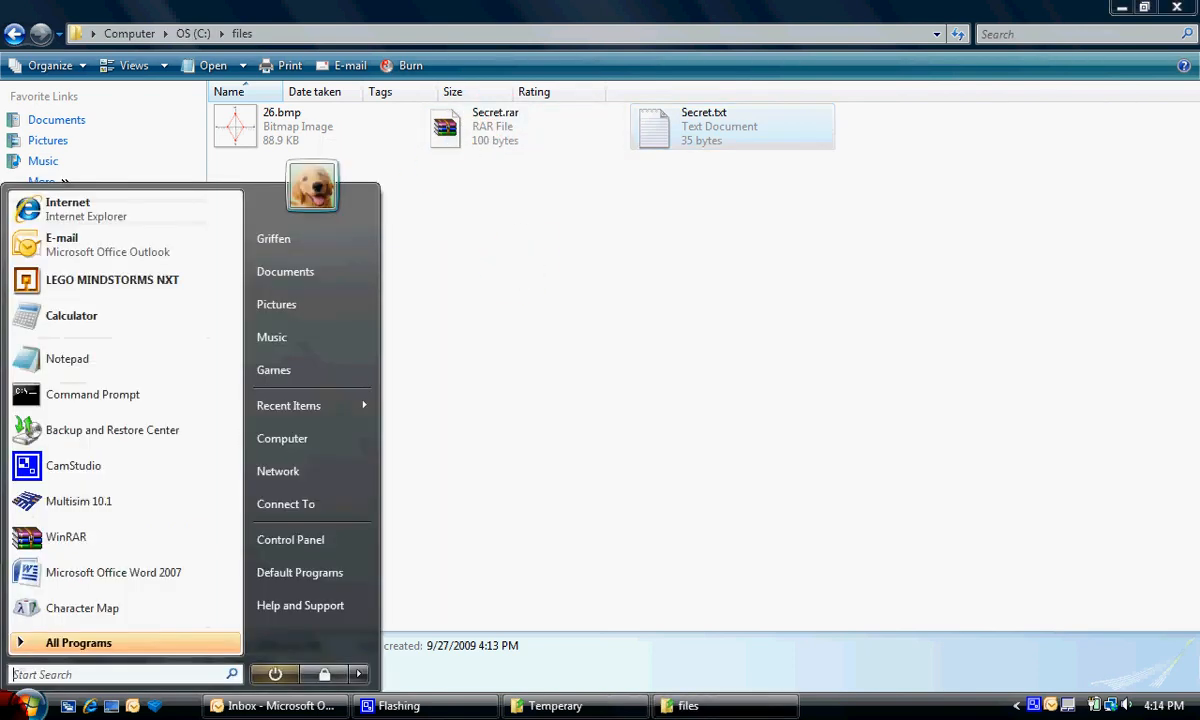
# Launch Command Prompt from Start > All Programs > Accessories.
pyautogui.click(78, 642)
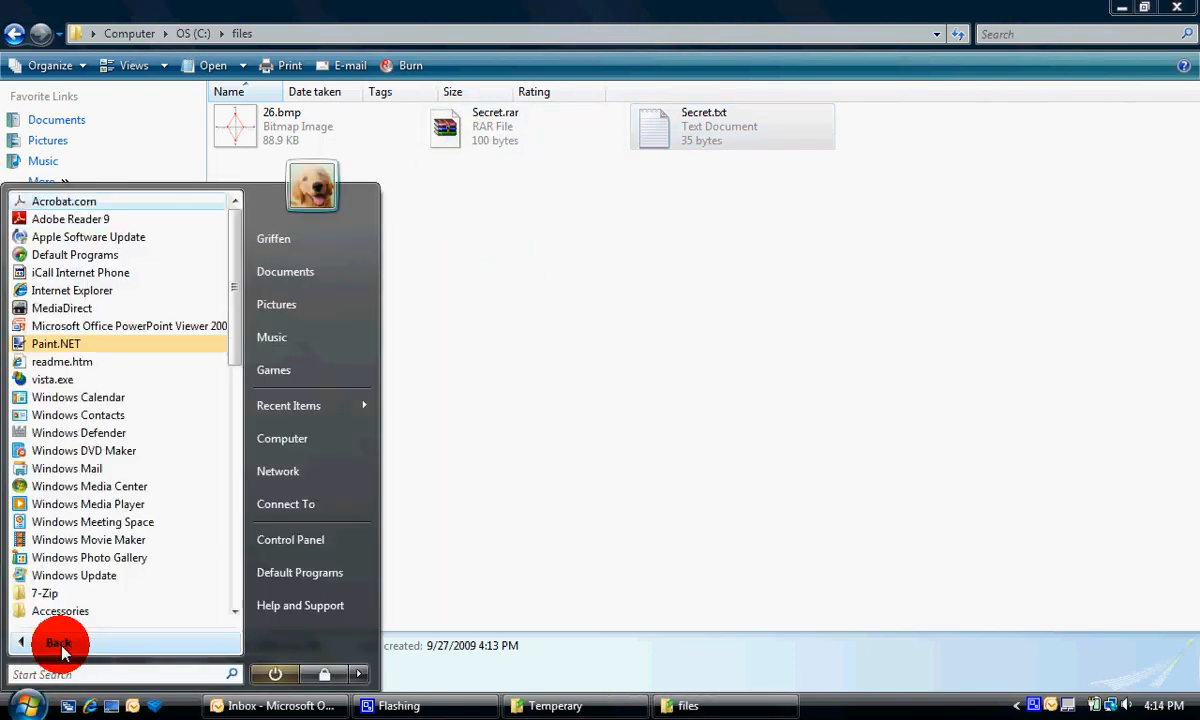
pyautogui.moveTo(230, 324)
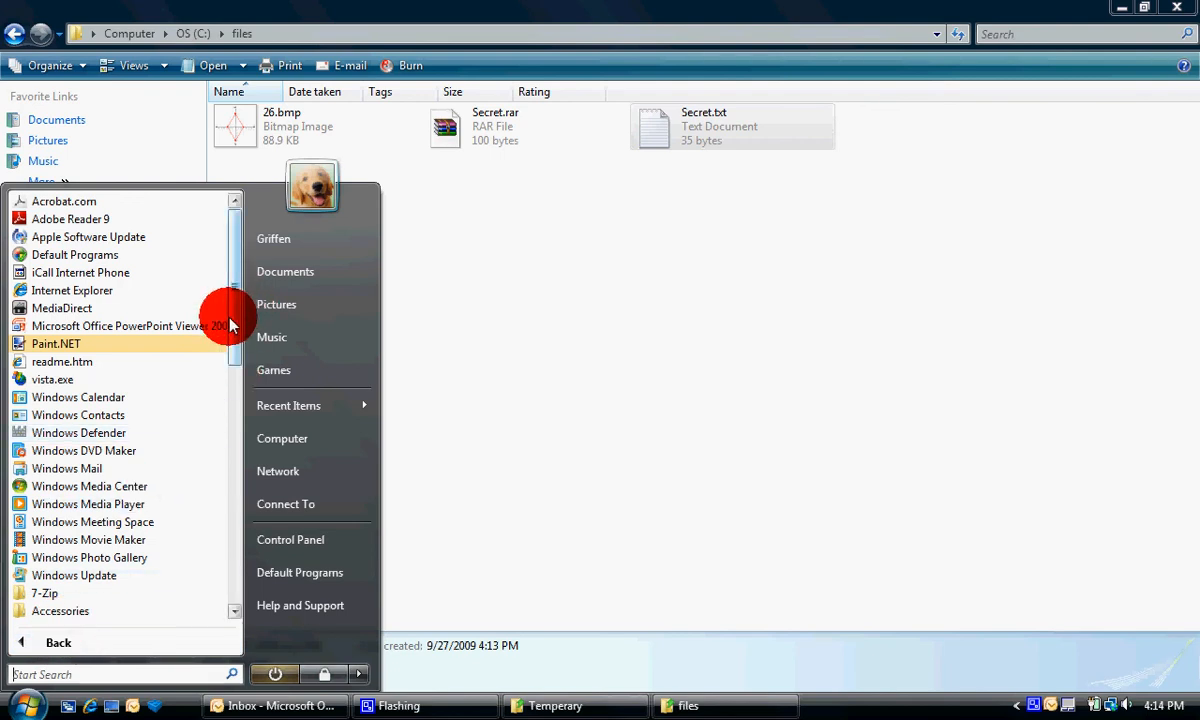
pyautogui.scroll(-3)
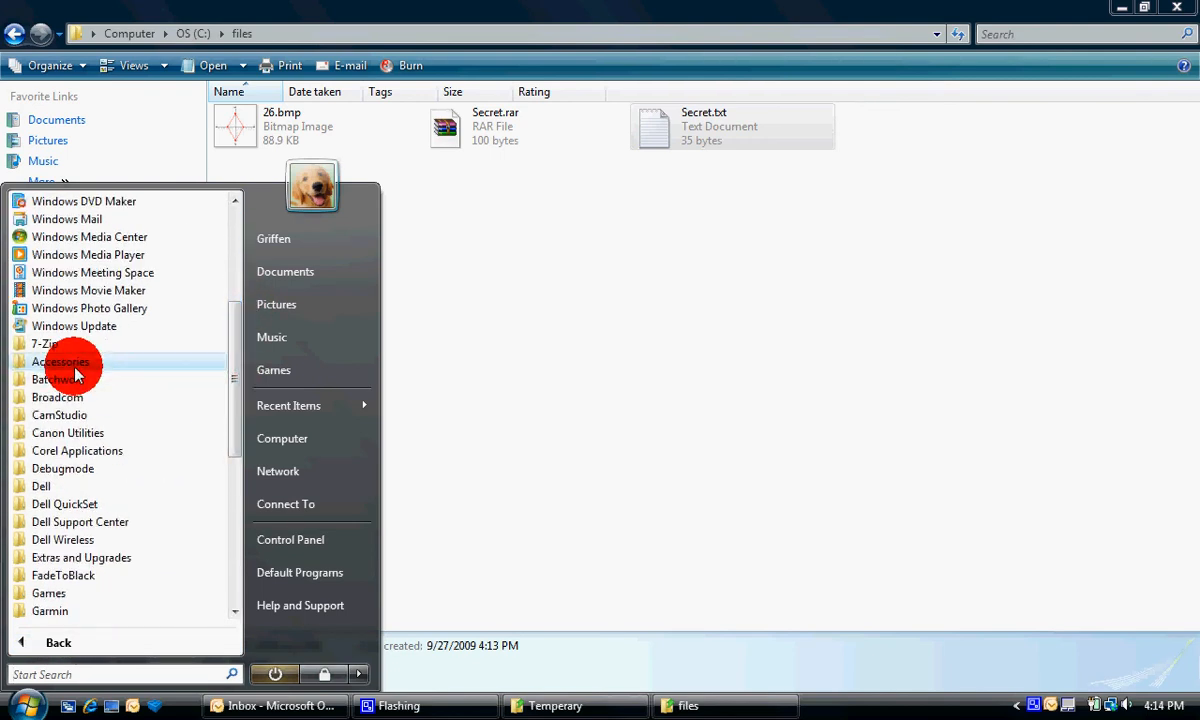
pyautogui.moveTo(116, 404)
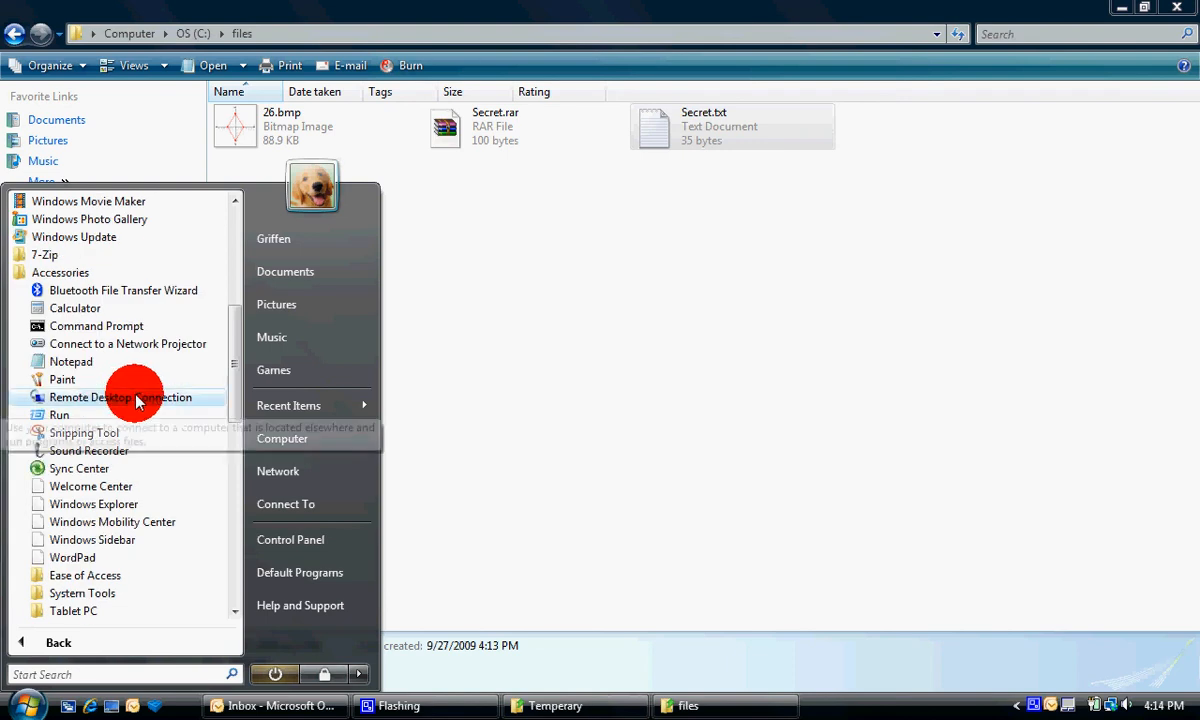
pyautogui.click(96, 324)
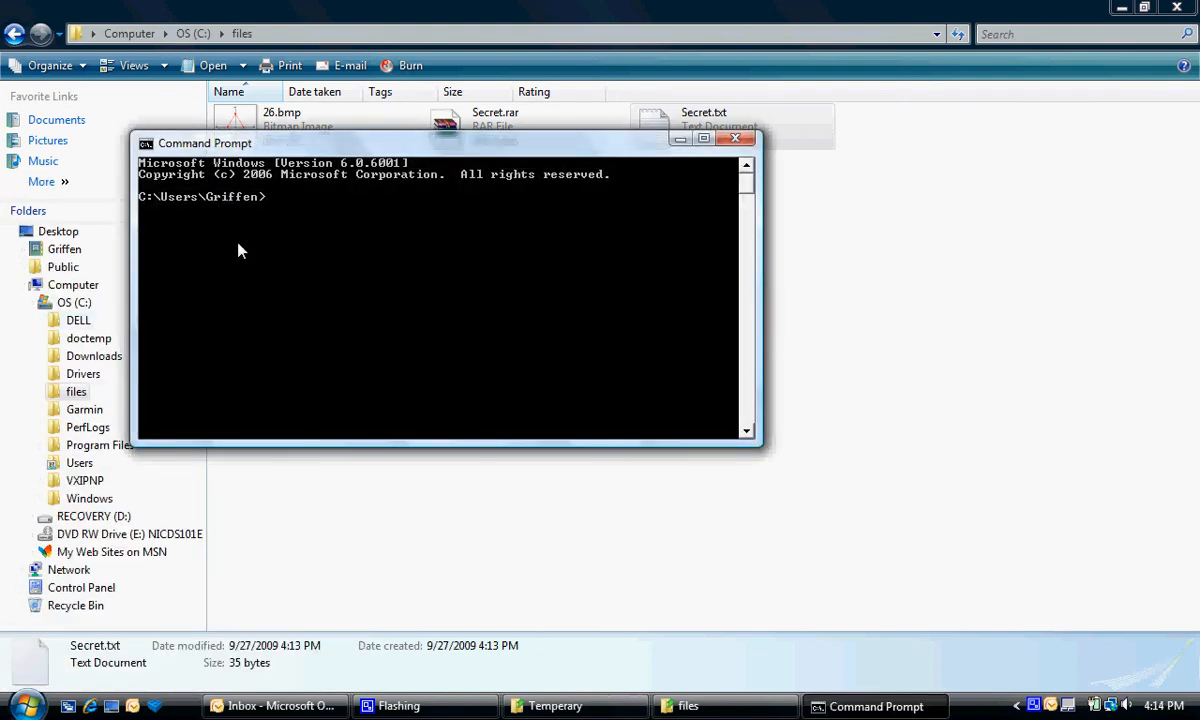
# Run 'cd c:\files' so the prompt sits in C:\files.
pyautogui.write('cd c')
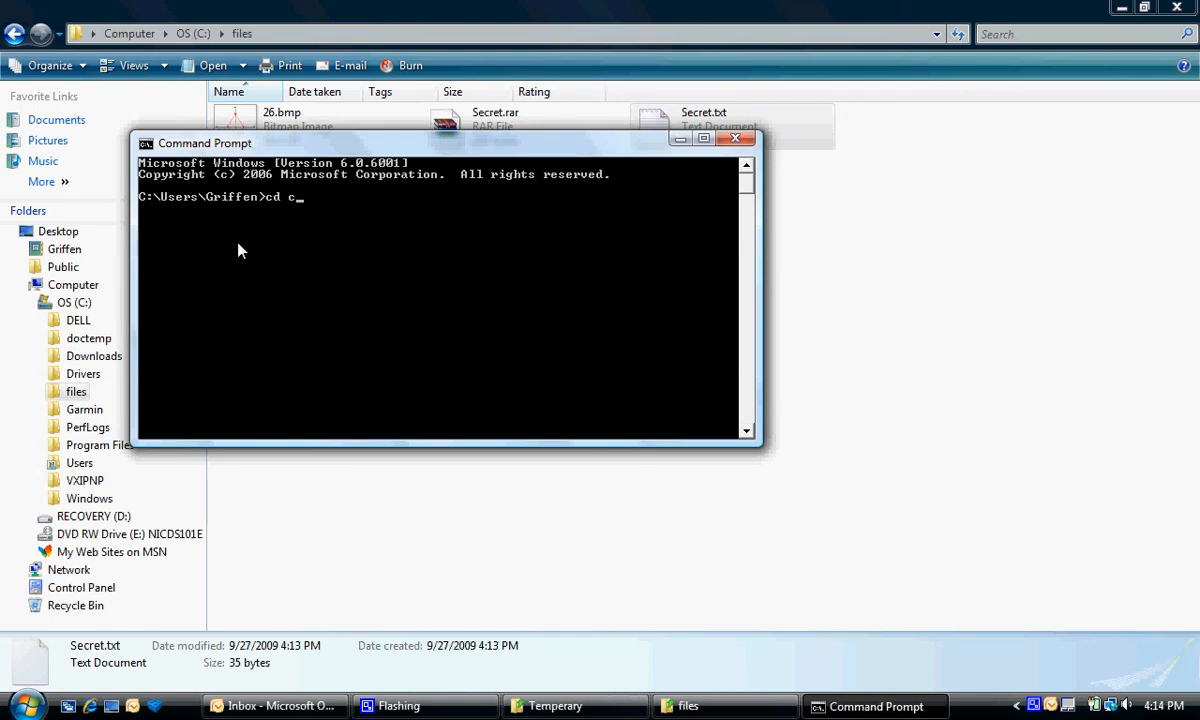
pyautogui.write(':\\')
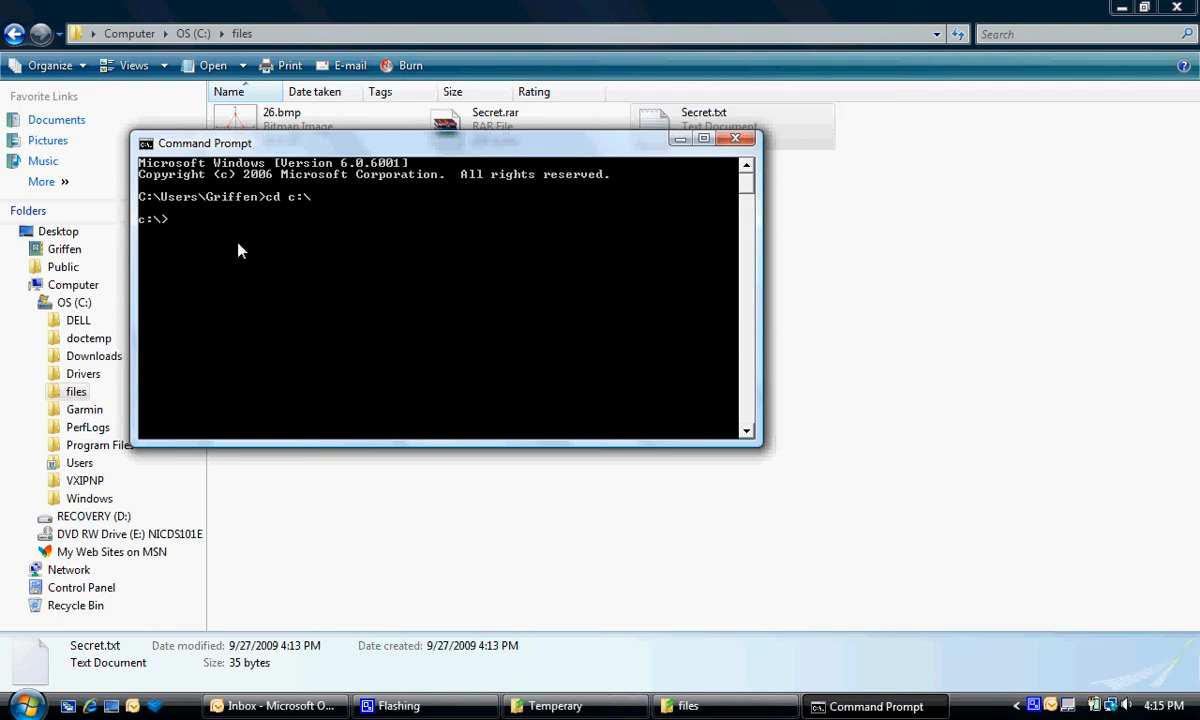
pyautogui.write('files')
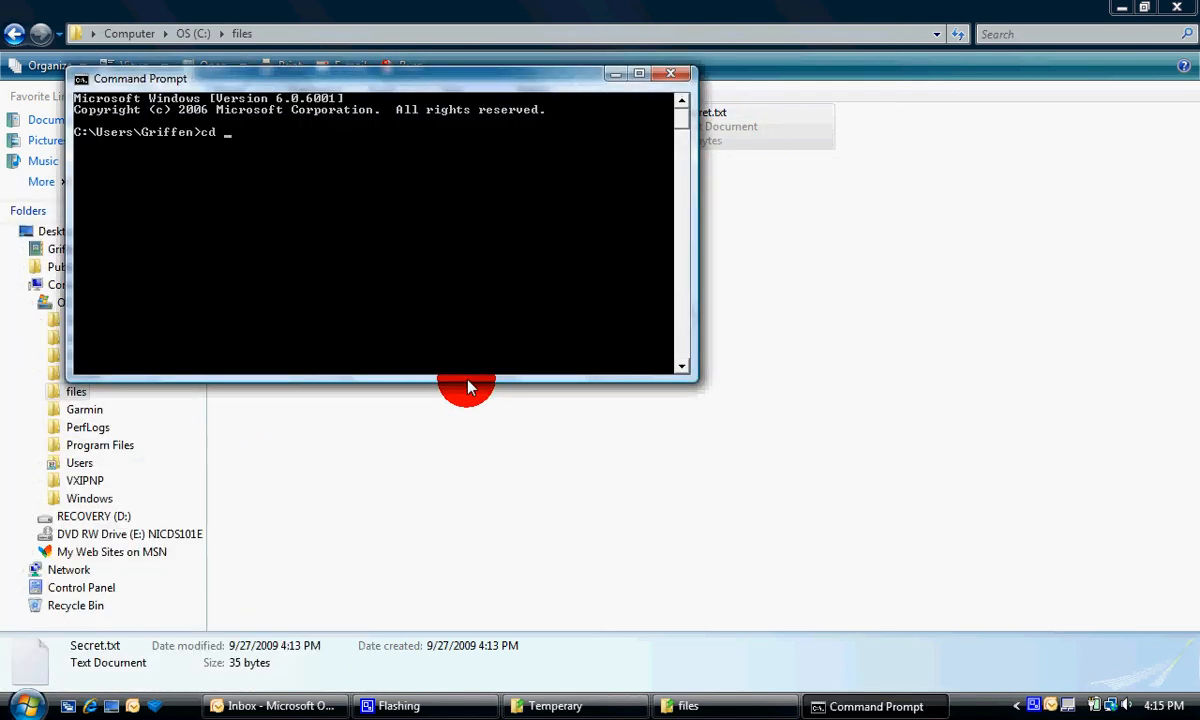
pyautogui.write('c')
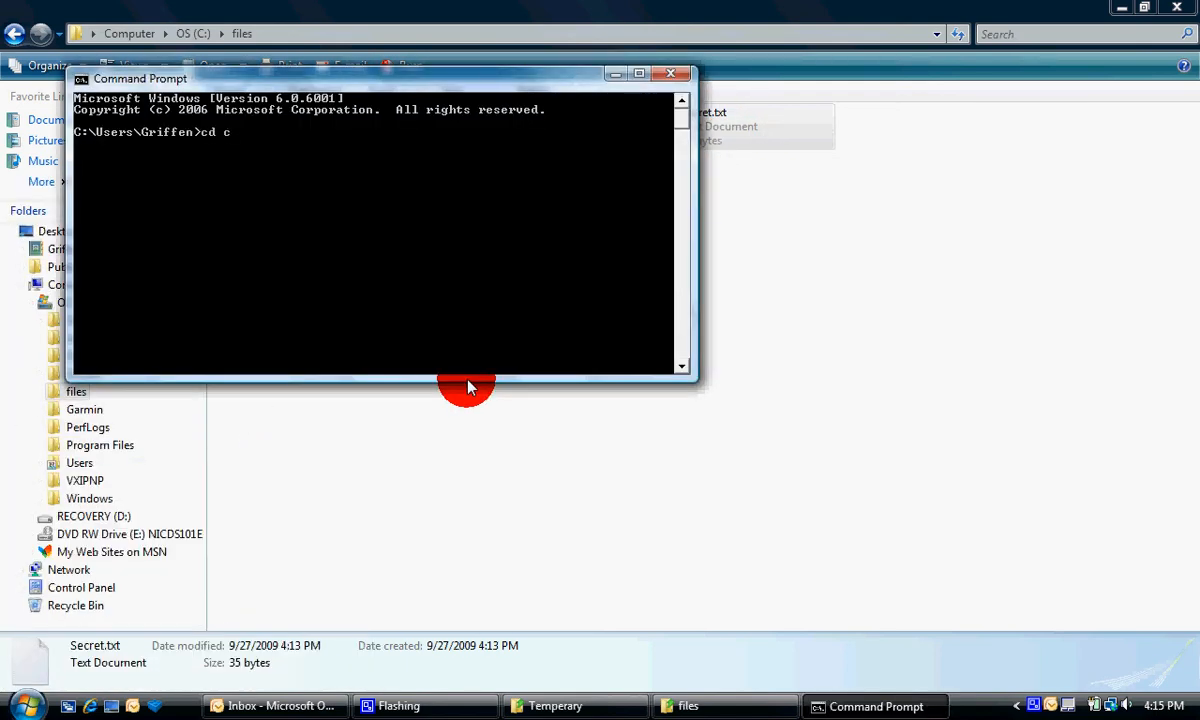
pyautogui.write(':\\')
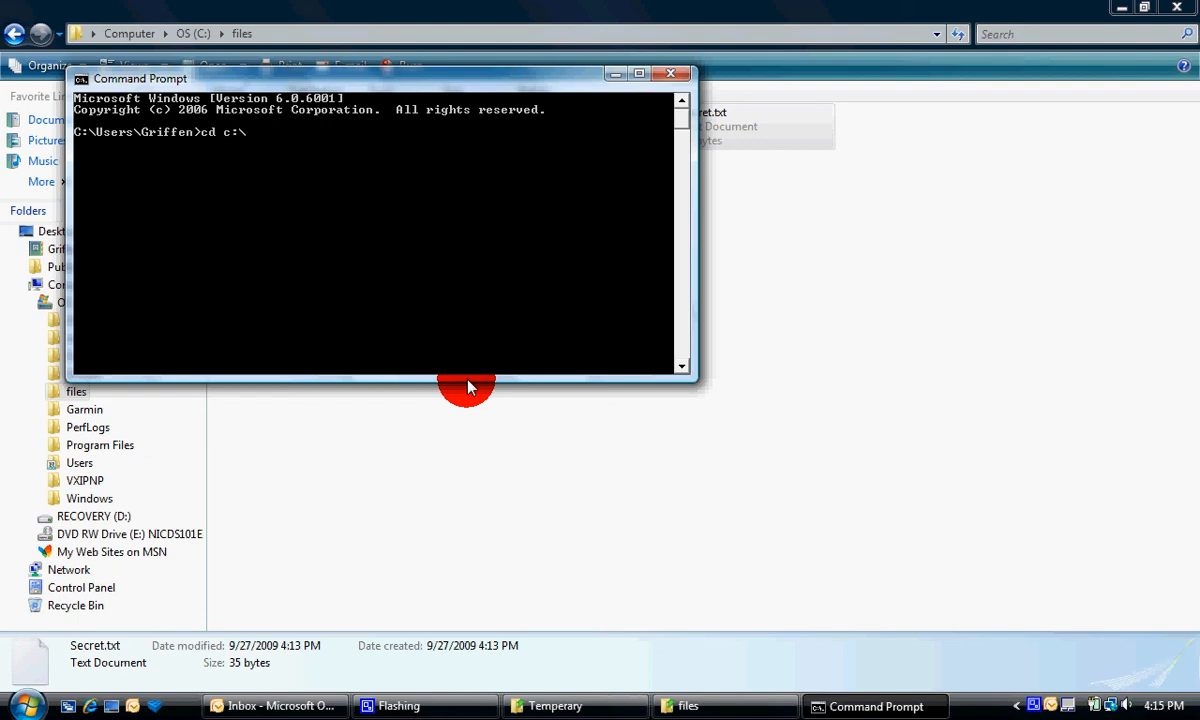
pyautogui.press('Return')
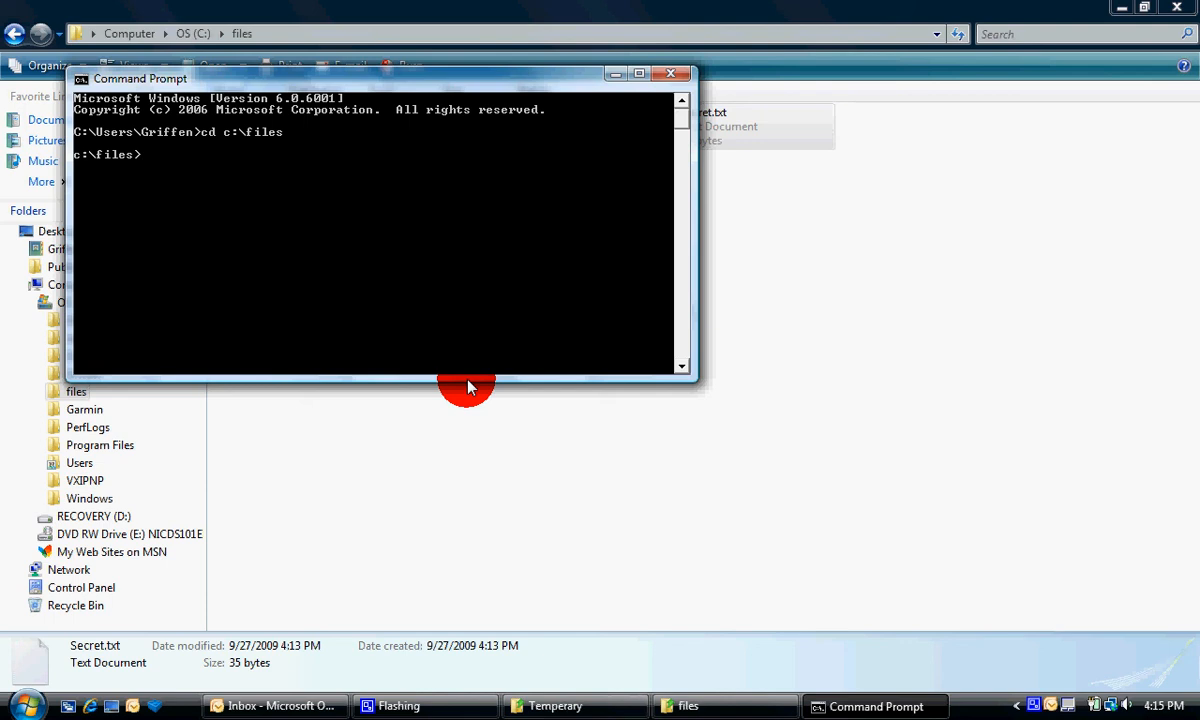
# Run copy /b 26.bmp + Secret.rar Picture.bmp to create the merged Picture.bmp in C:\files.
pyautogui.write('copy')
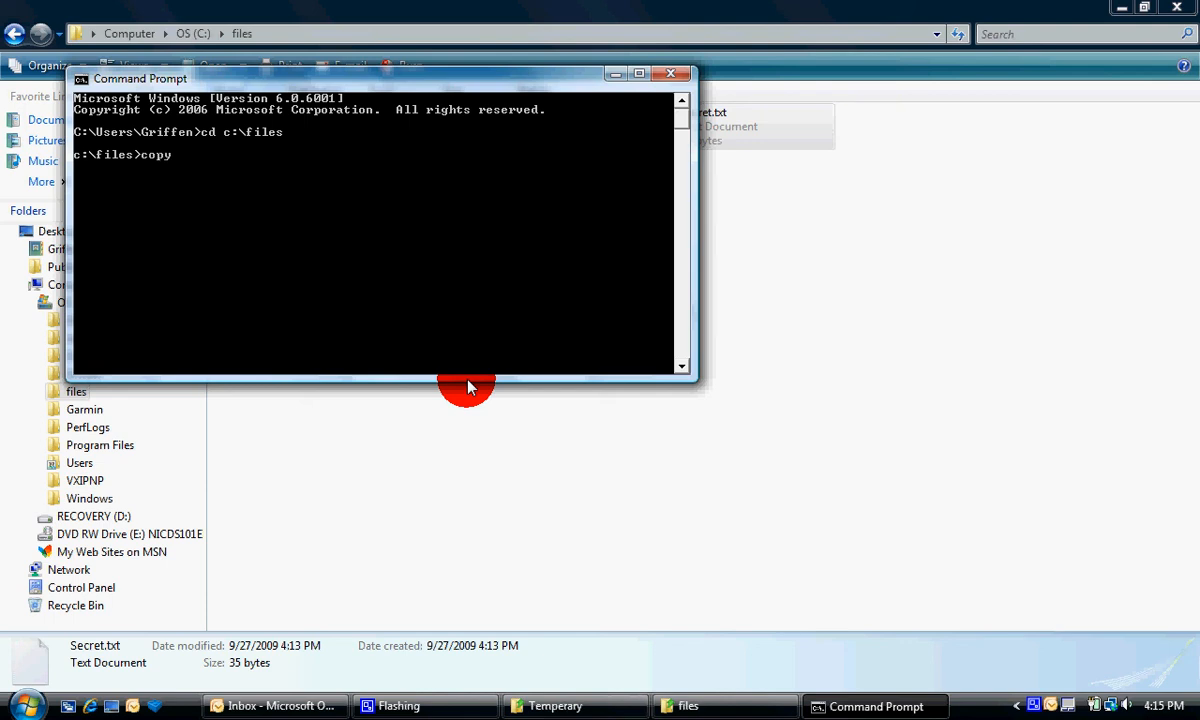
pyautogui.write('/')
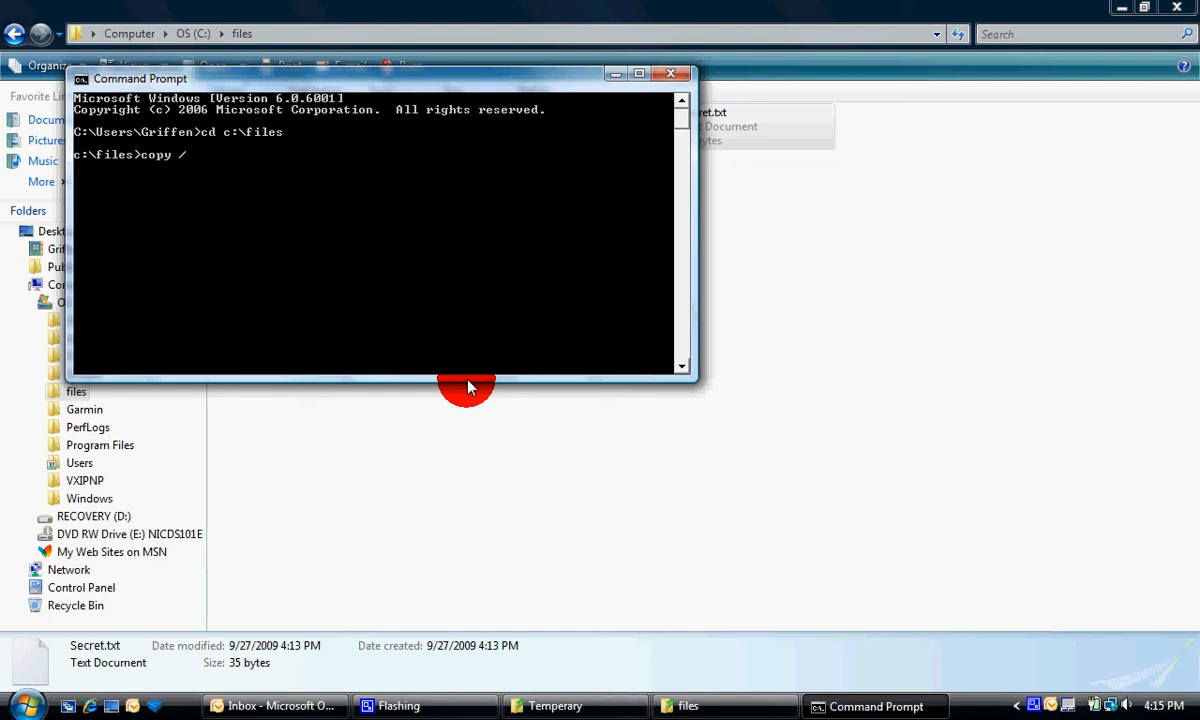
pyautogui.write('b')
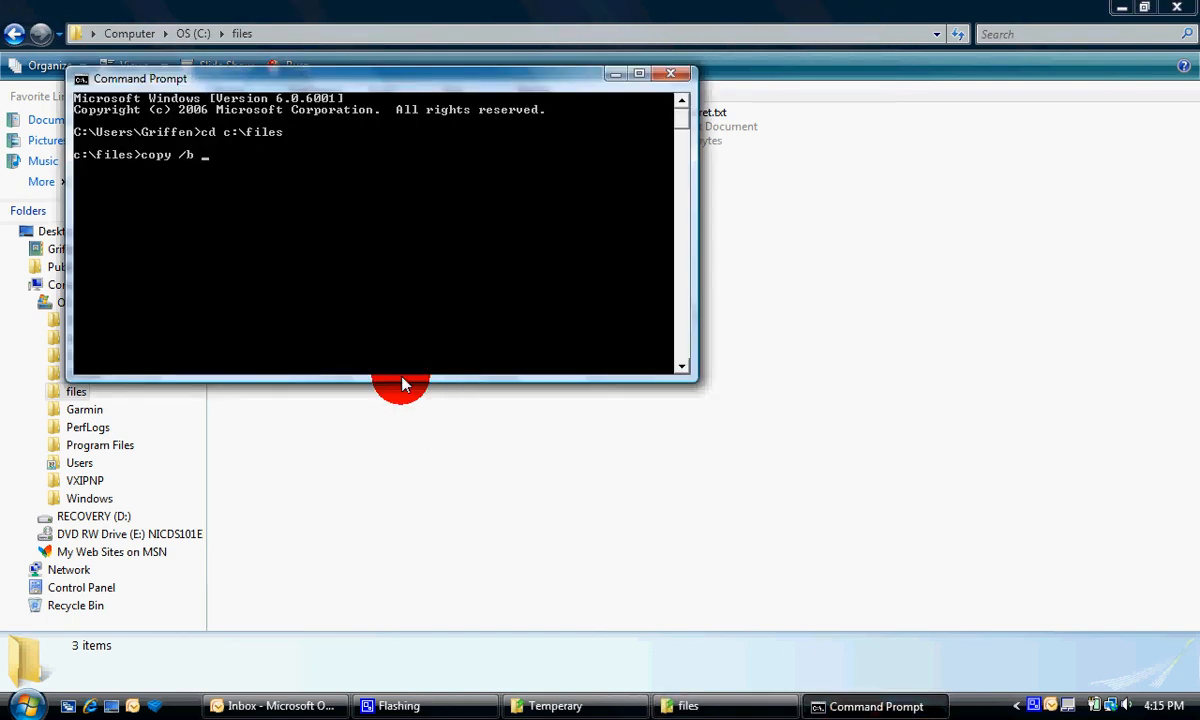
pyautogui.write('26')
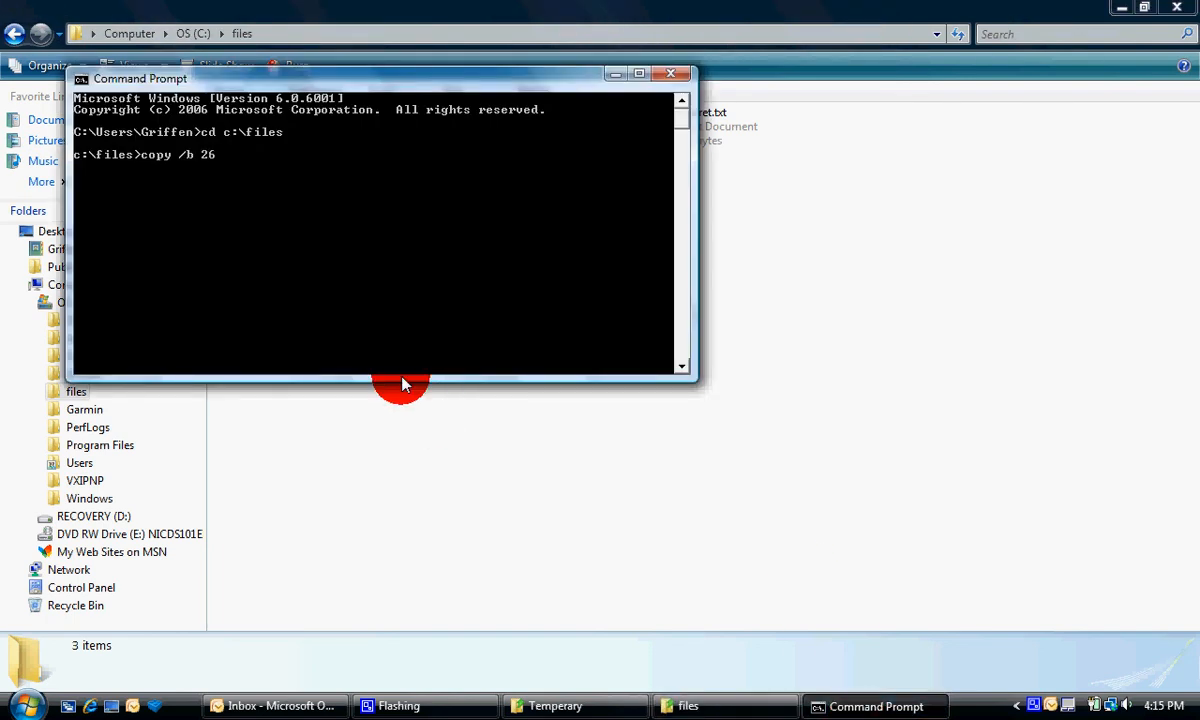
pyautogui.write('.bmp')
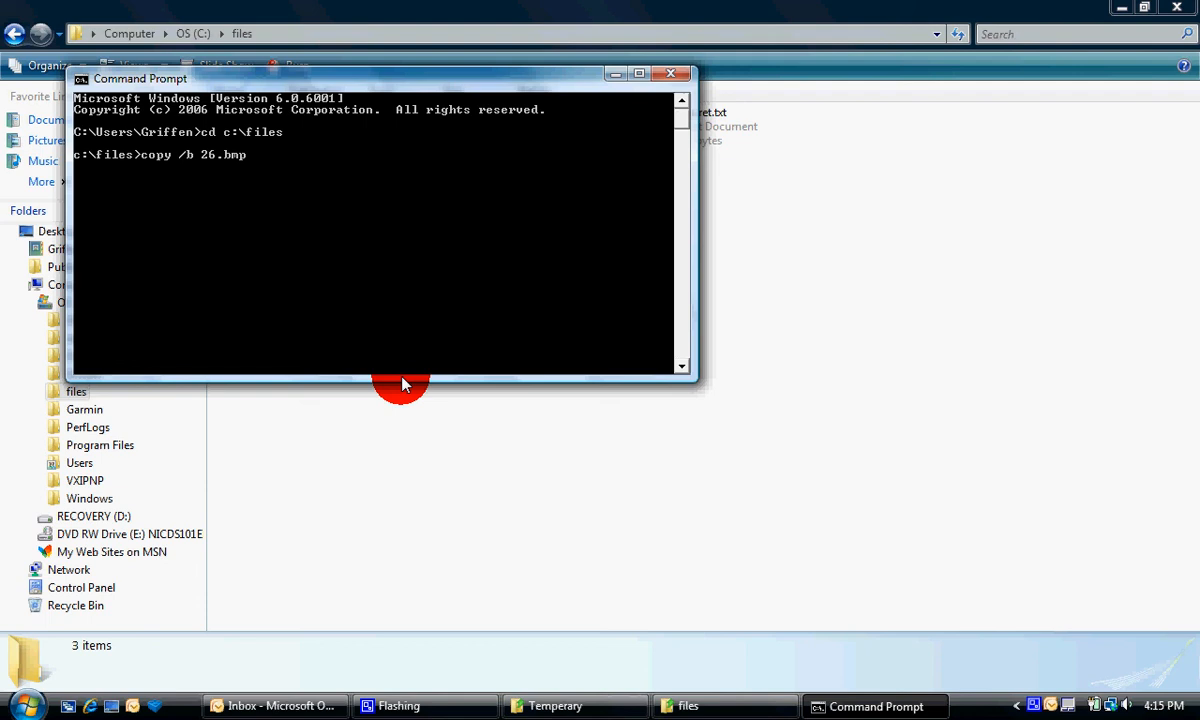
pyautogui.write('+')
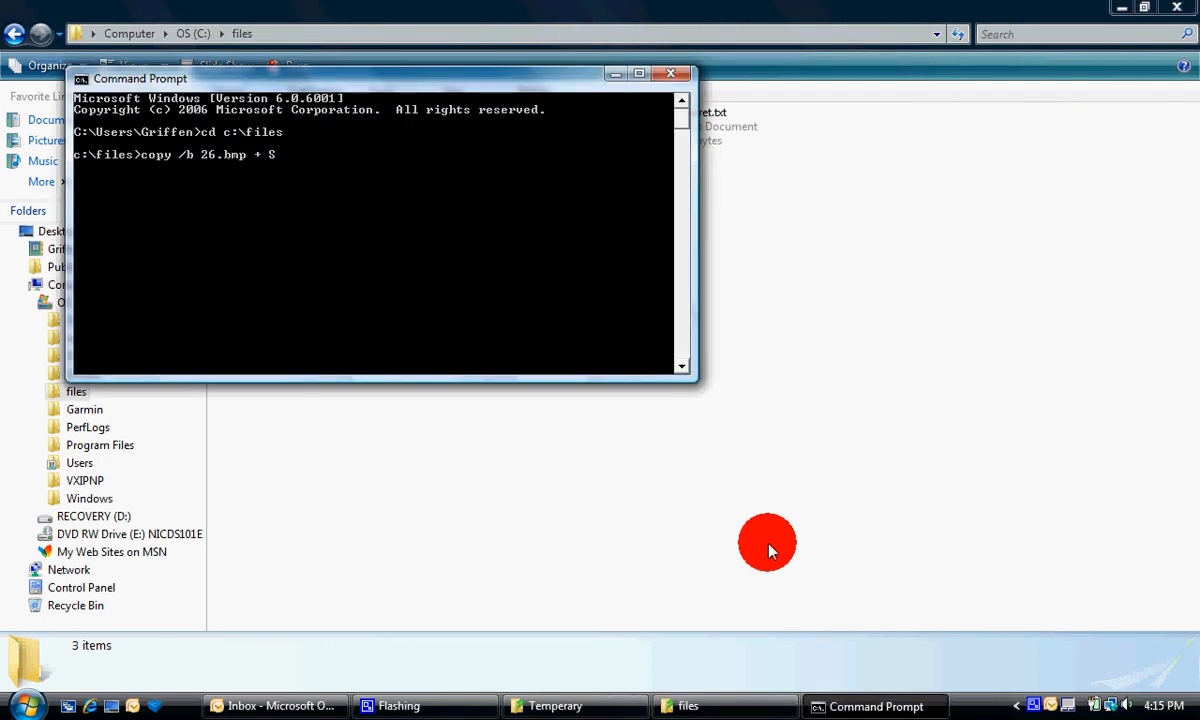
pyautogui.write('Secret')
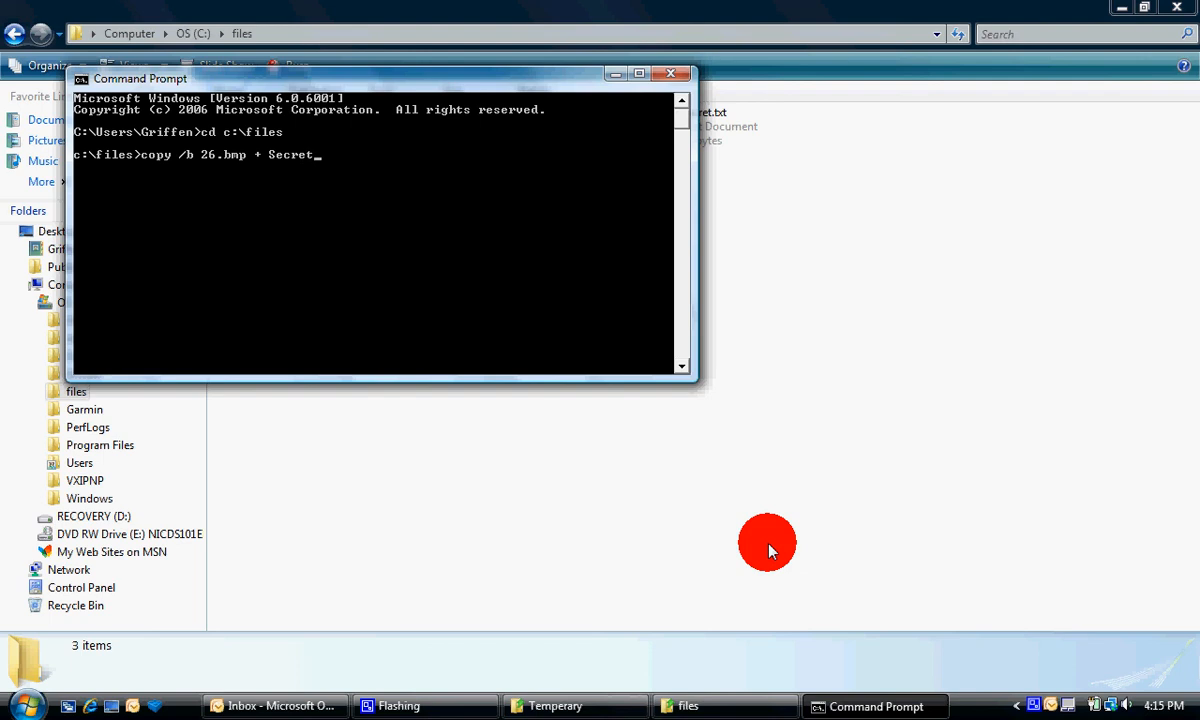
pyautogui.write('.rar')
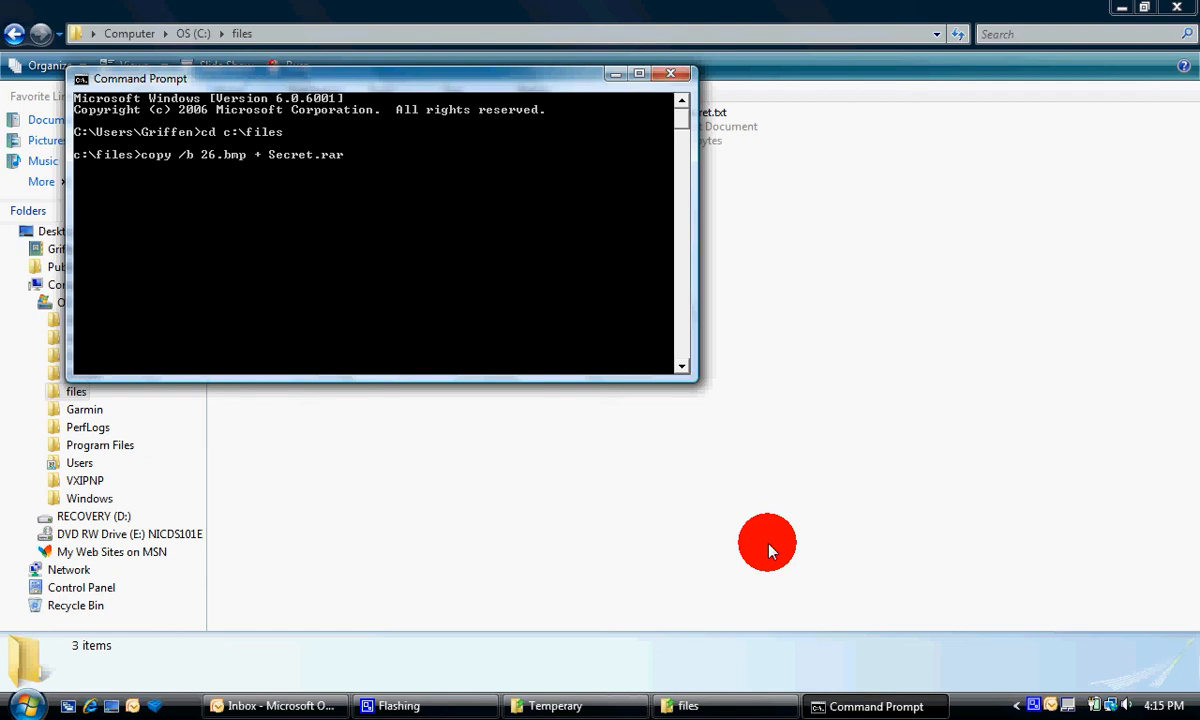
pyautogui.write('P')
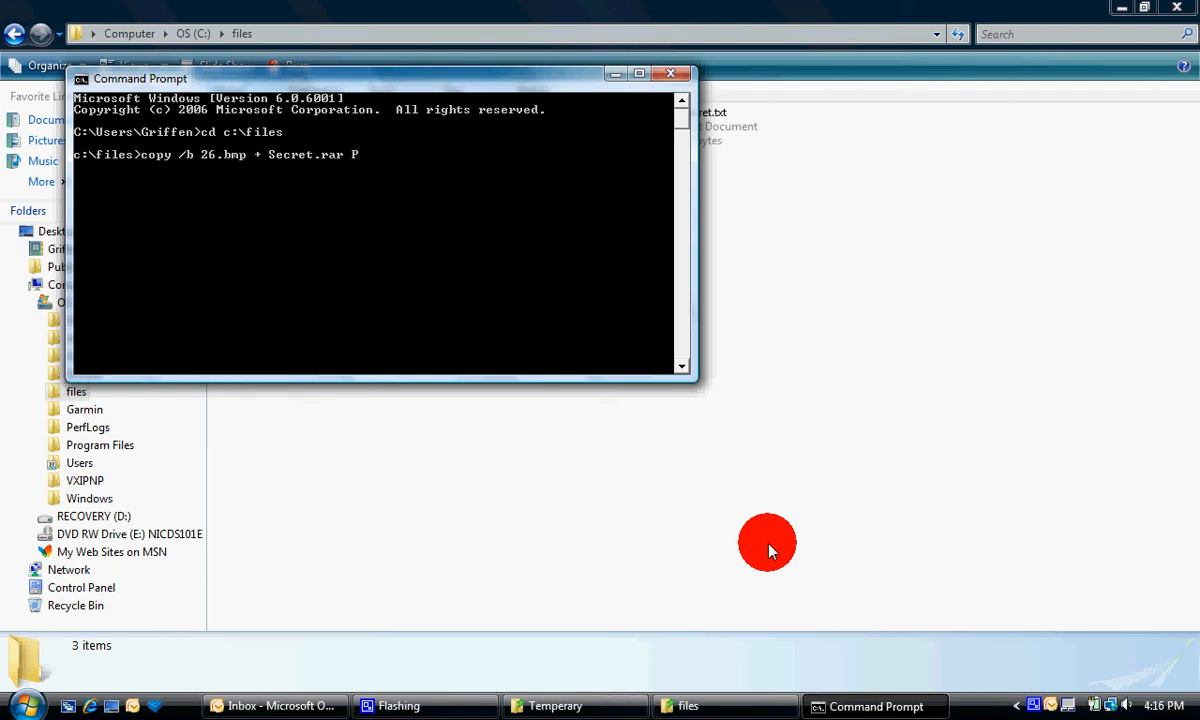
pyautogui.write('Picture.bmp')
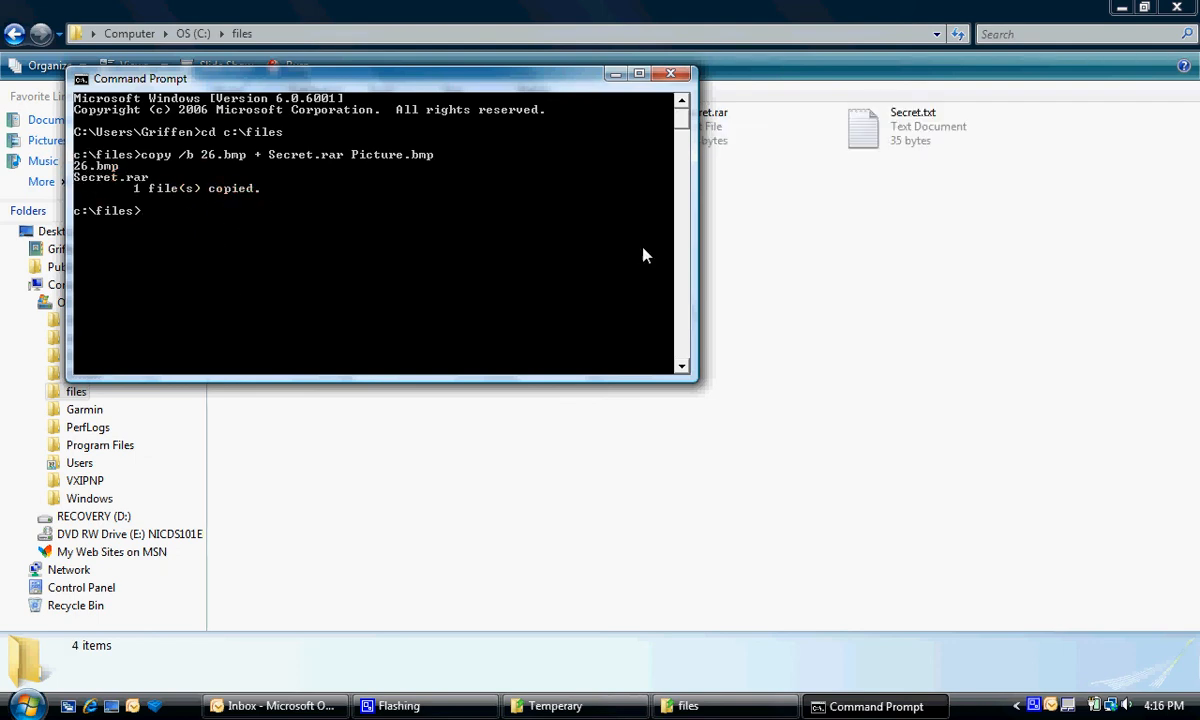
pyautogui.click(670, 72)
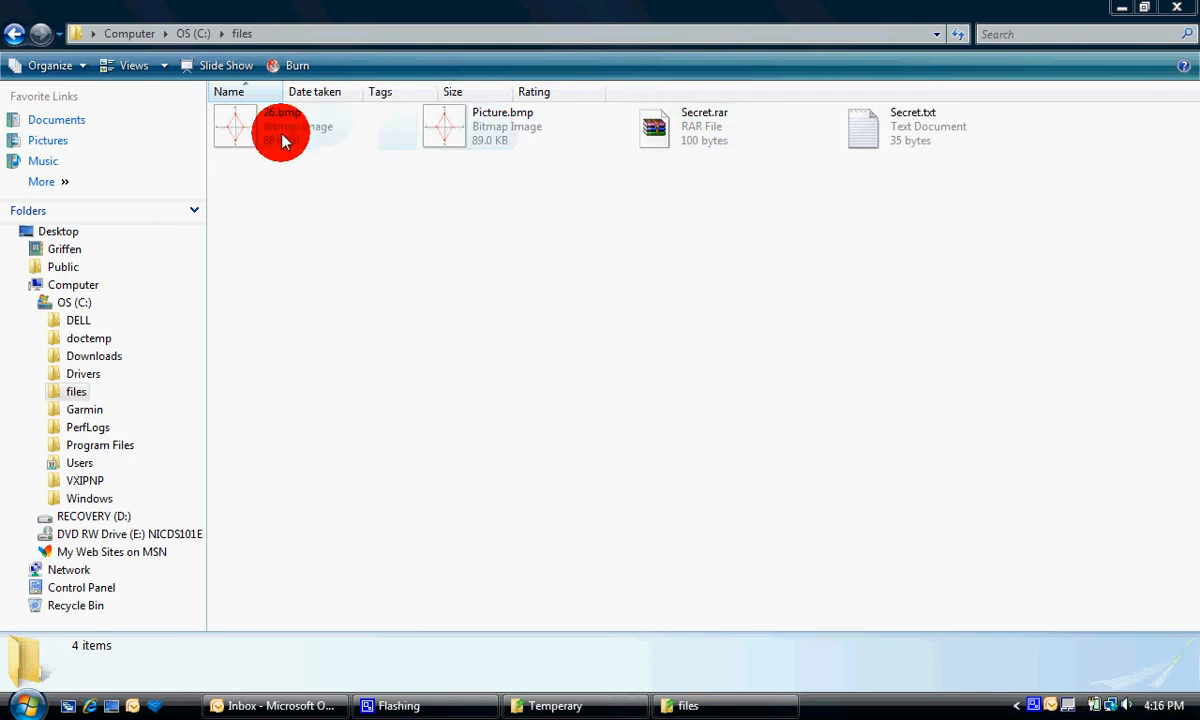
# Delete 26.bmp, Secret.rar and Secret.txt, leaving only Picture.bmp in the files folder.
pyautogui.press('Delete')
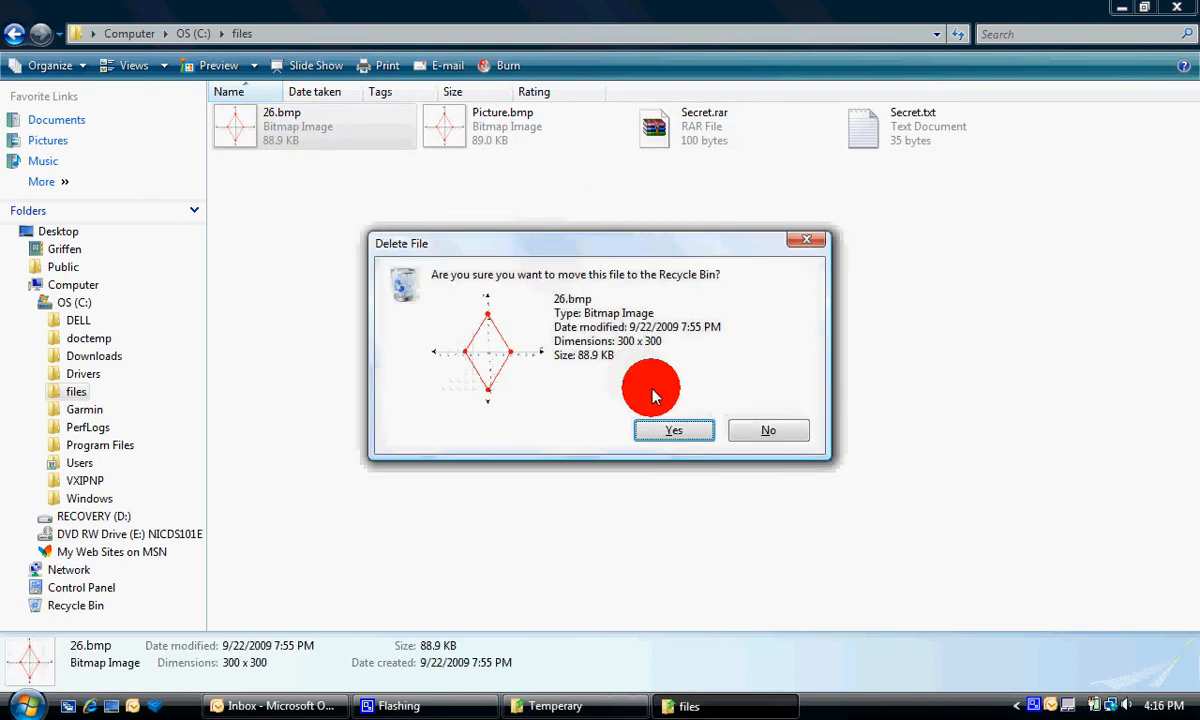
pyautogui.click(672, 428)
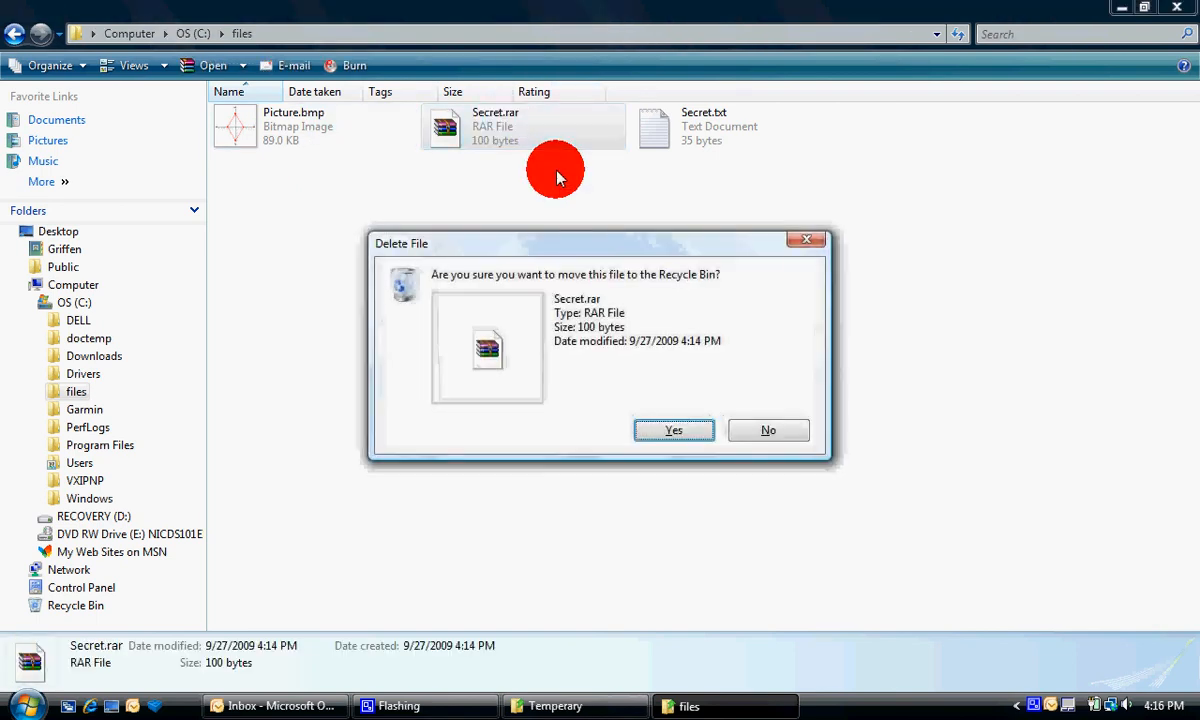
pyautogui.click(672, 430)
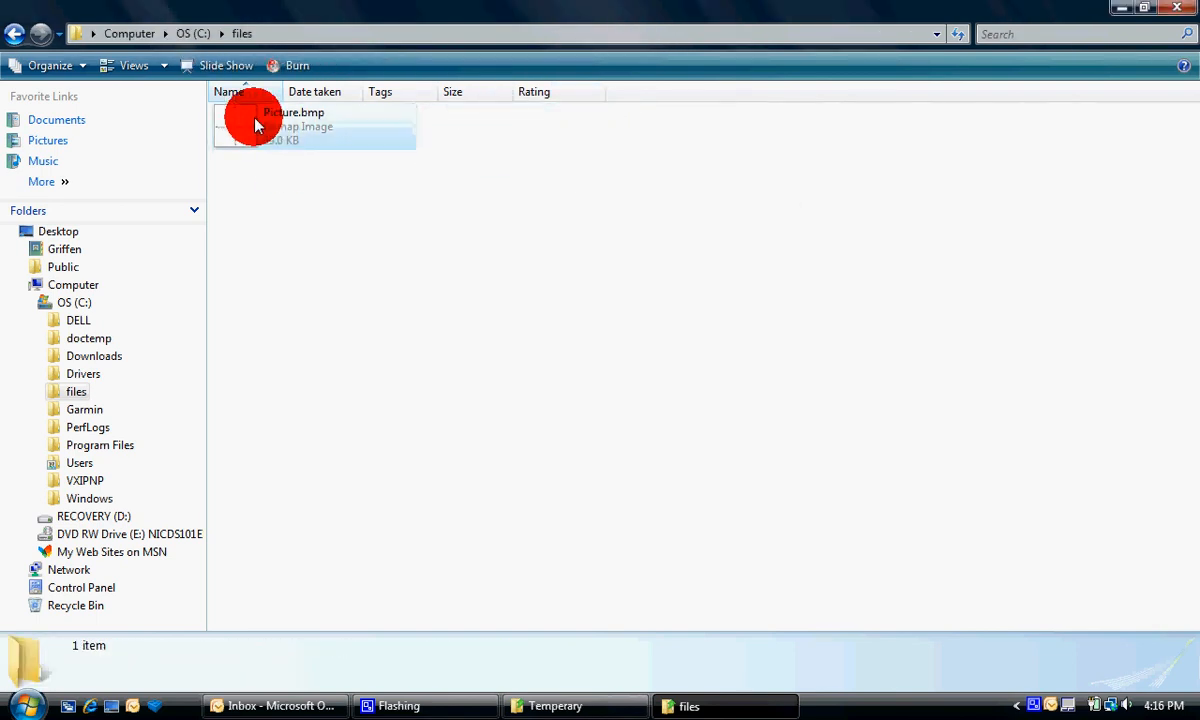
pyautogui.doubleClick(292, 112)
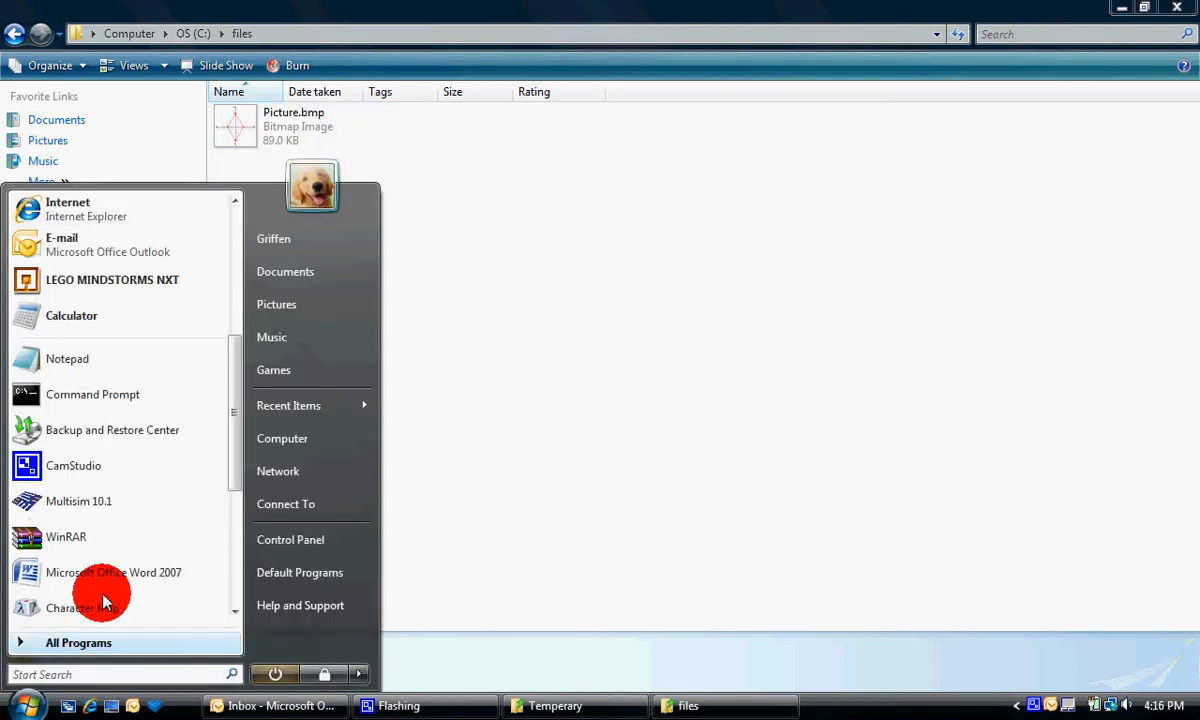
# Launch WinRAR from the Start menu's All Programs WinRAR group, opening on C:\files.
pyautogui.click(78, 642)
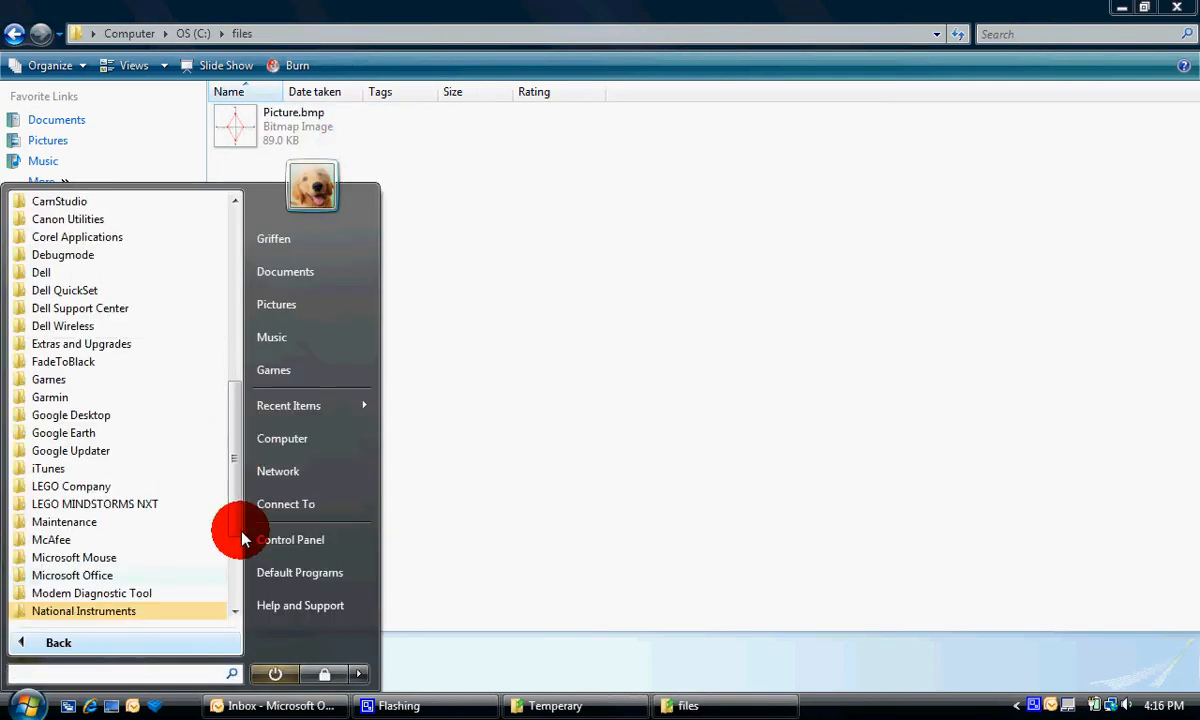
pyautogui.scroll(-3)
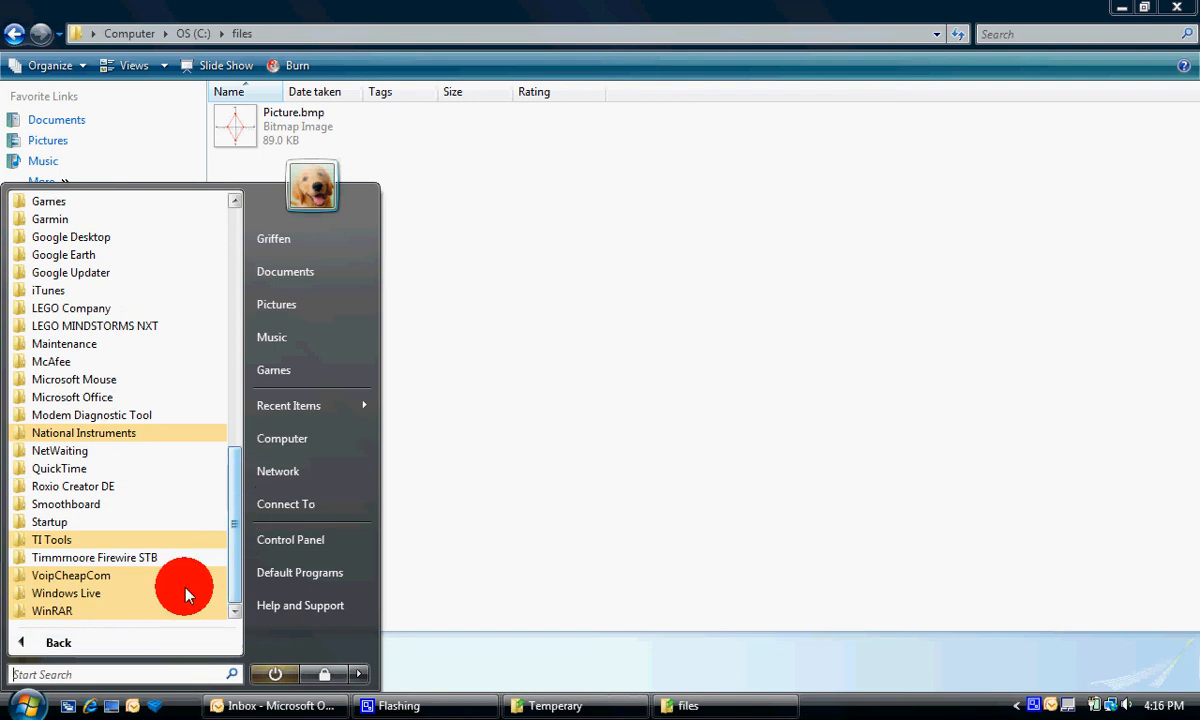
pyautogui.moveTo(52, 612)
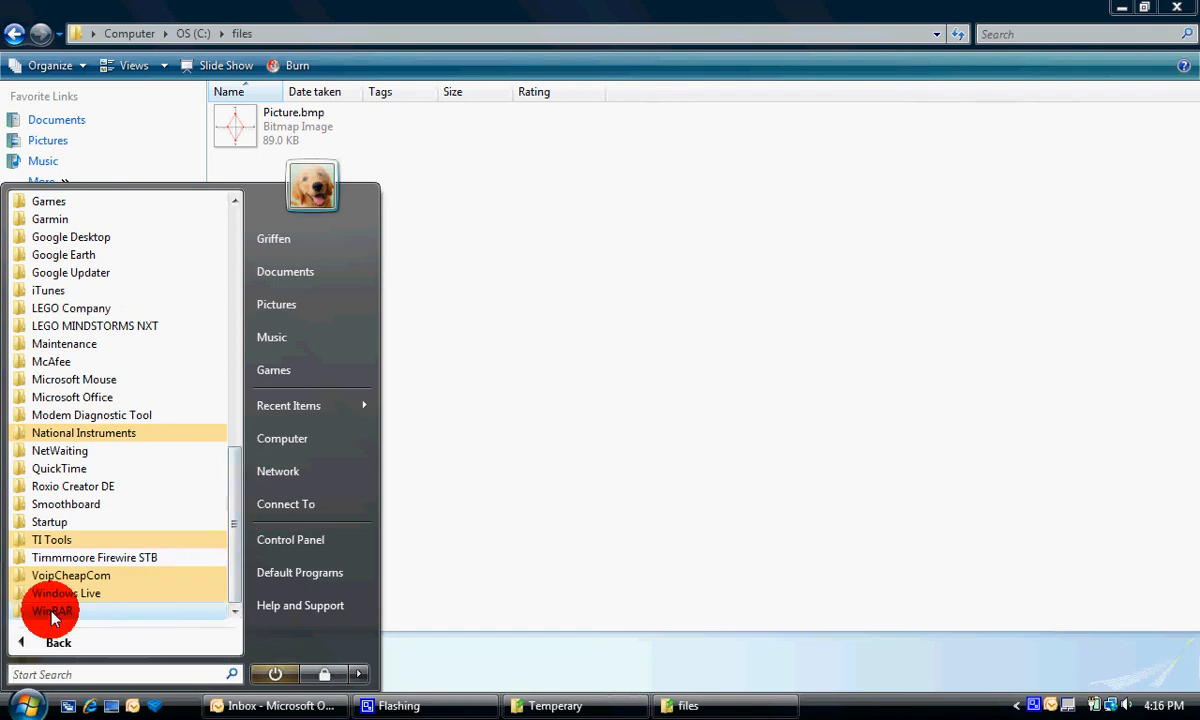
pyautogui.click(52, 610)
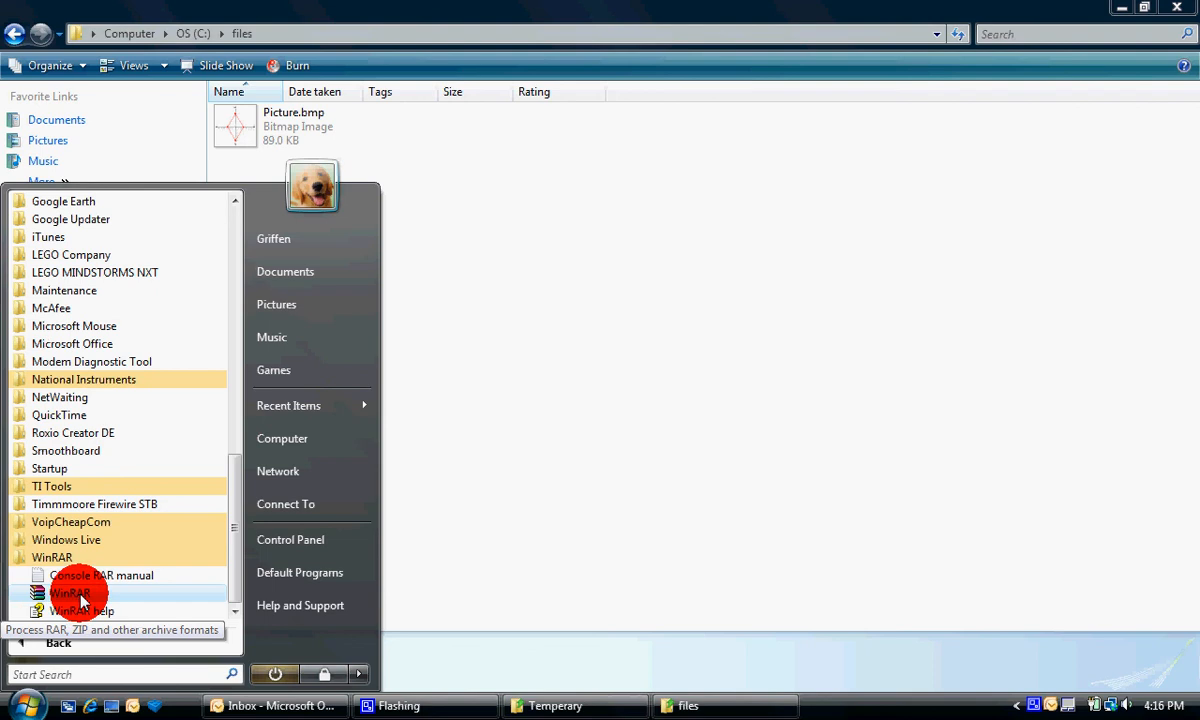
pyautogui.click(68, 592)
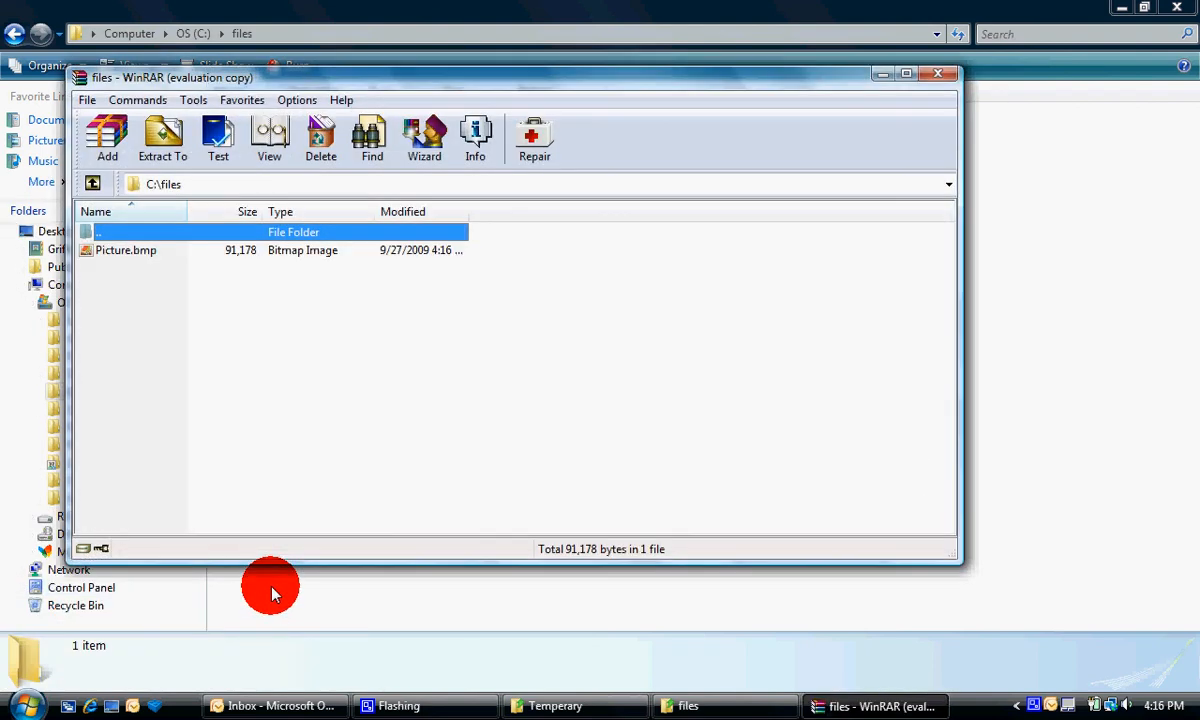
pyautogui.click(86, 100)
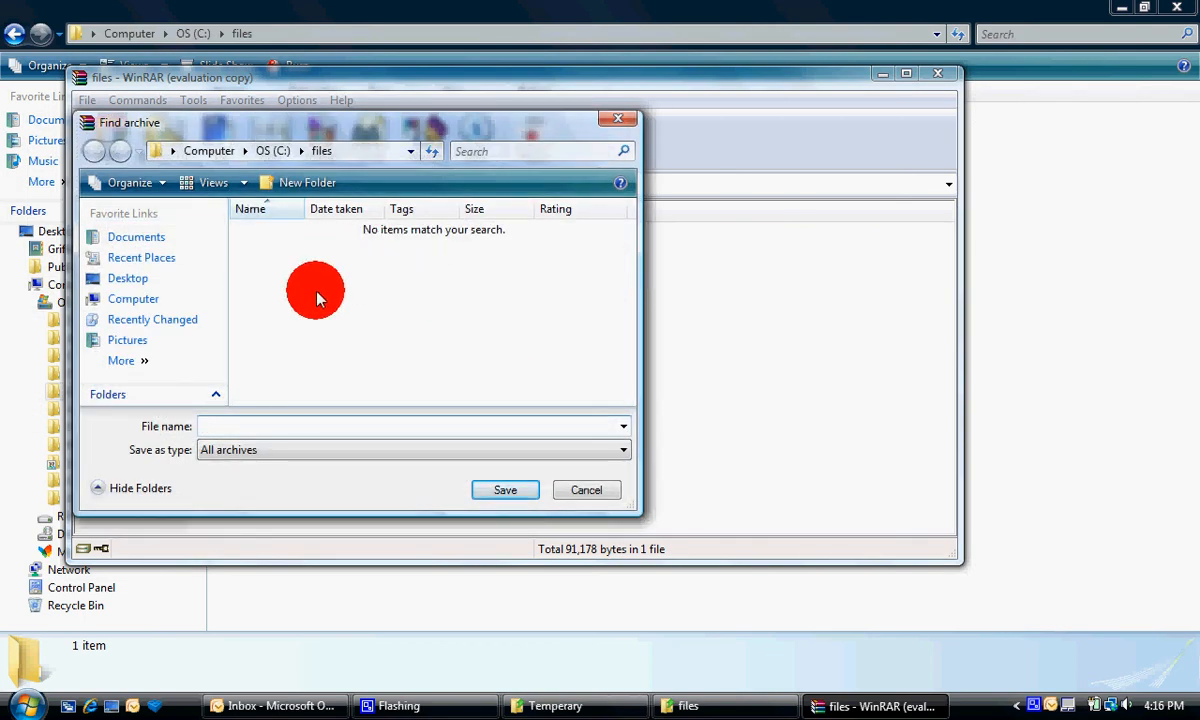
pyautogui.click(132, 298)
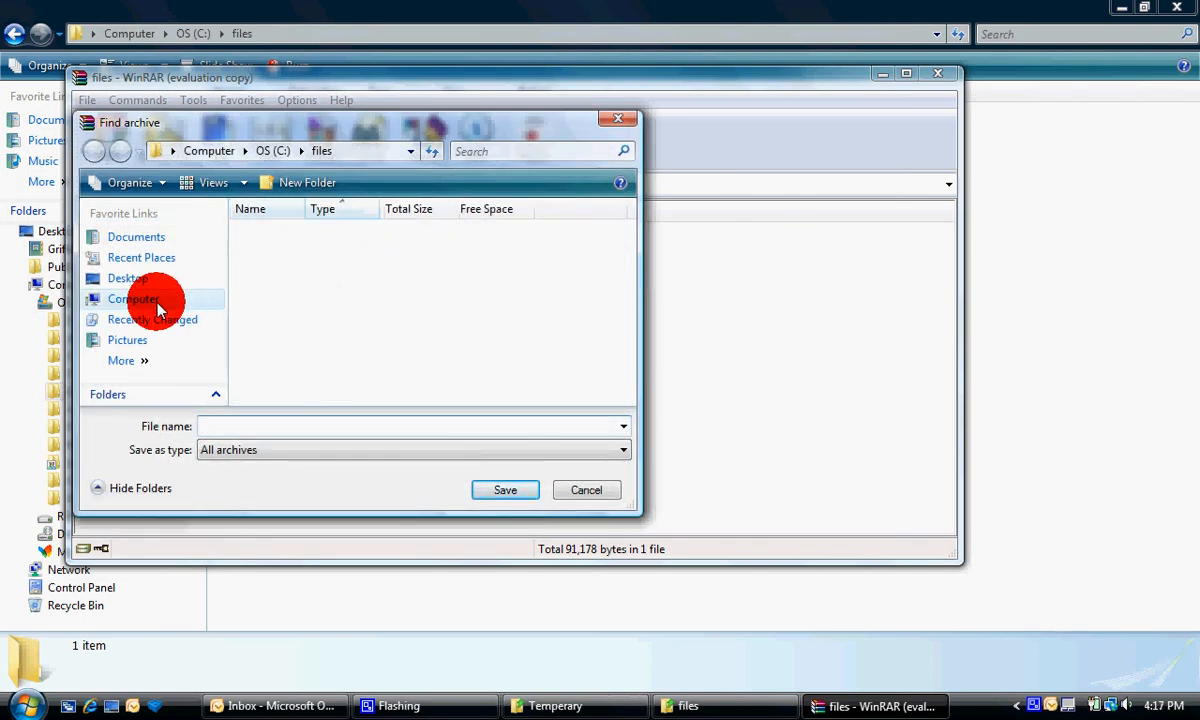
pyautogui.click(132, 298)
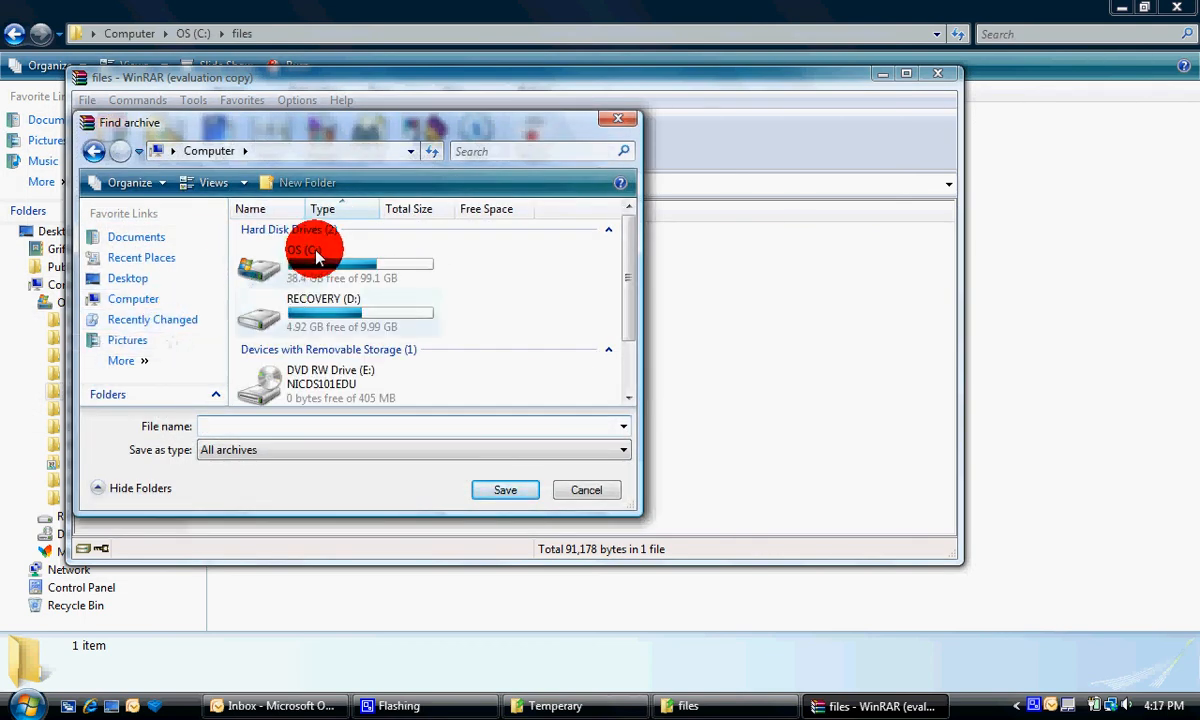
pyautogui.doubleClick(320, 256)
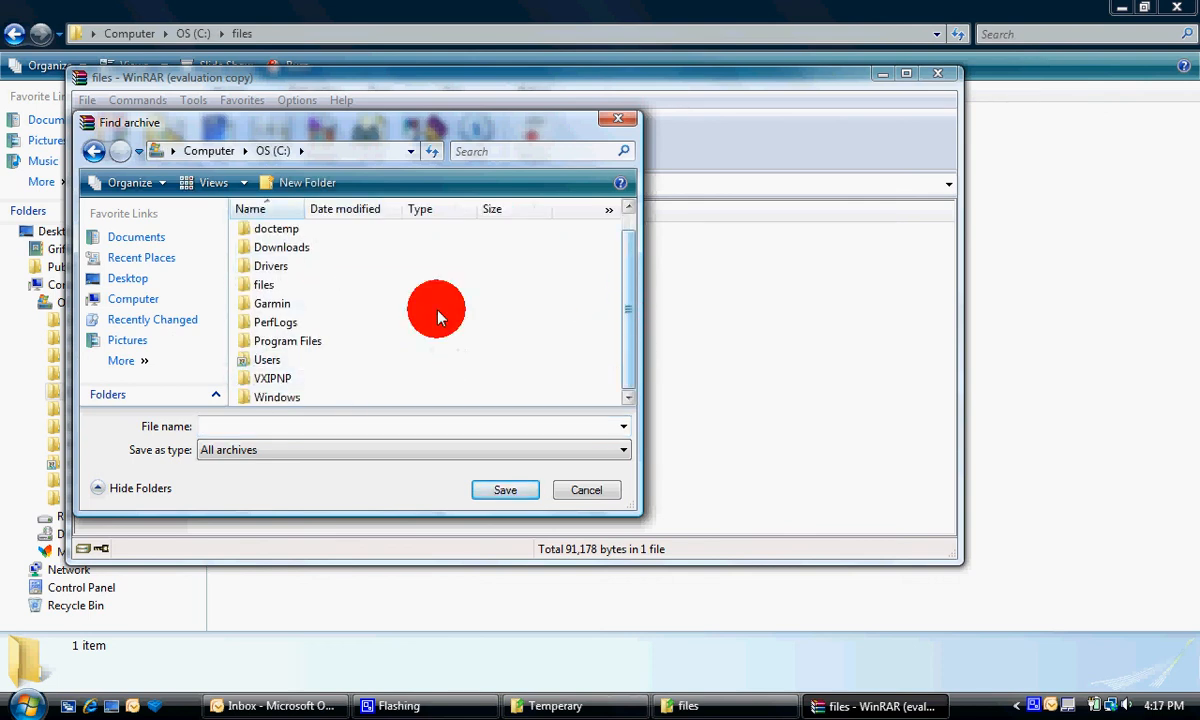
pyautogui.doubleClick(264, 284)
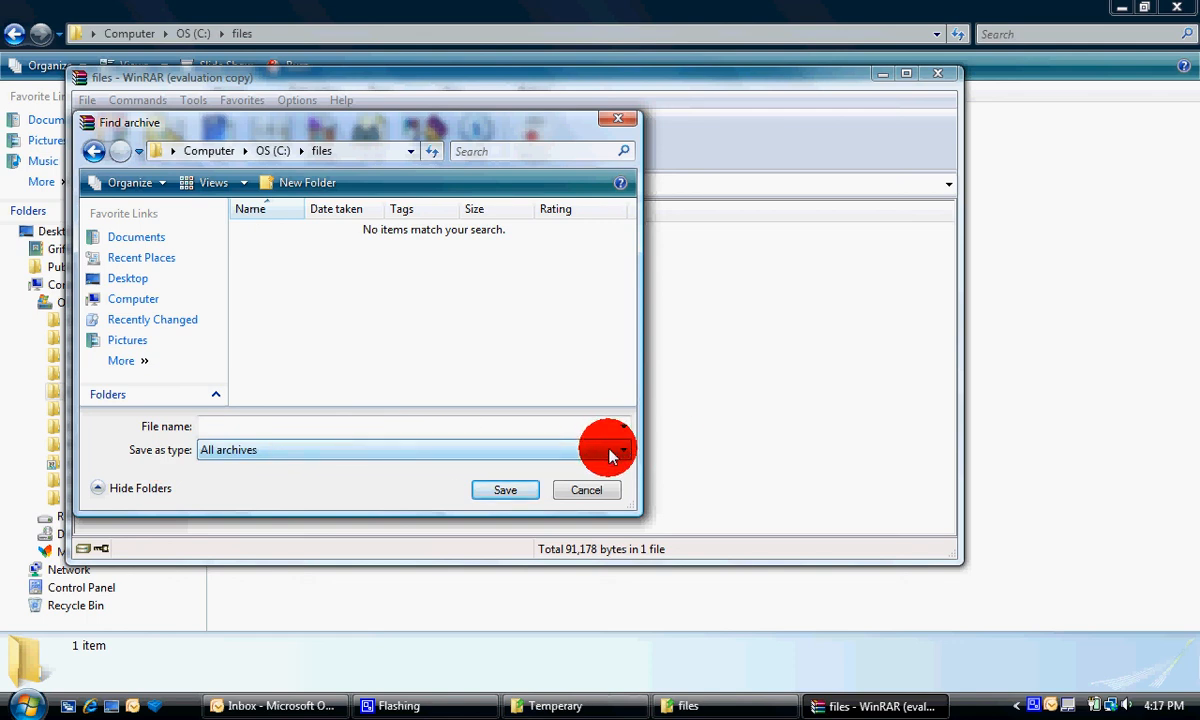
pyautogui.click(610, 448)
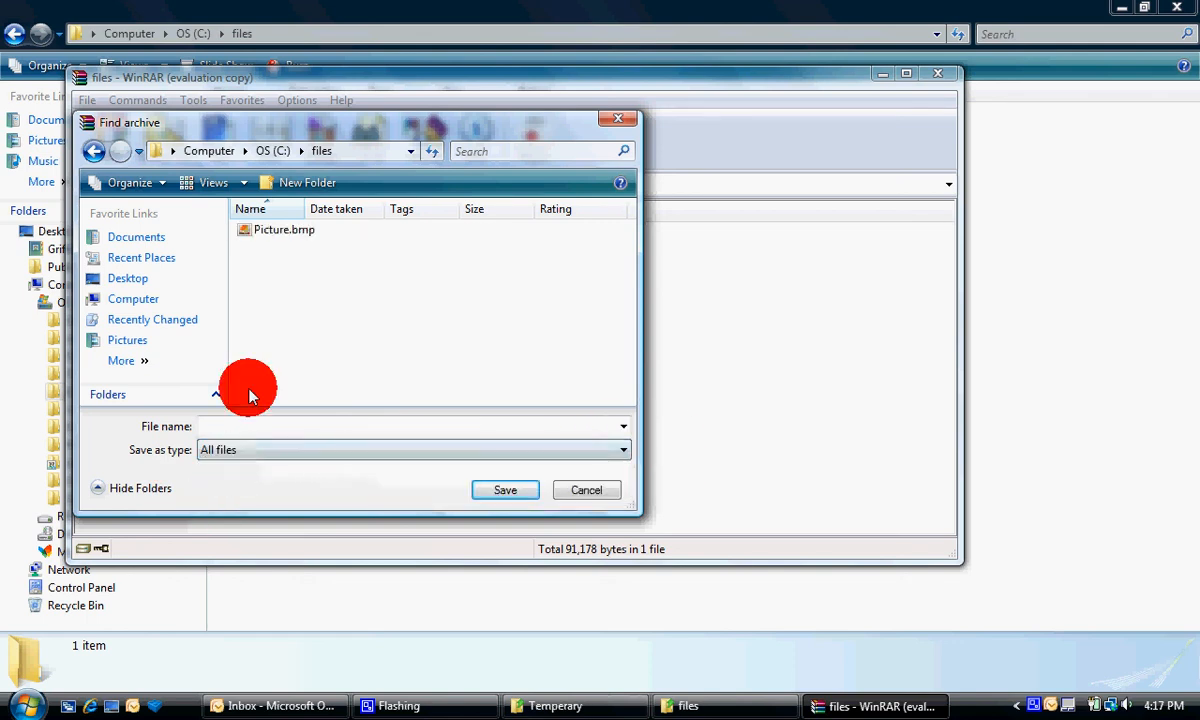
pyautogui.click(284, 228)
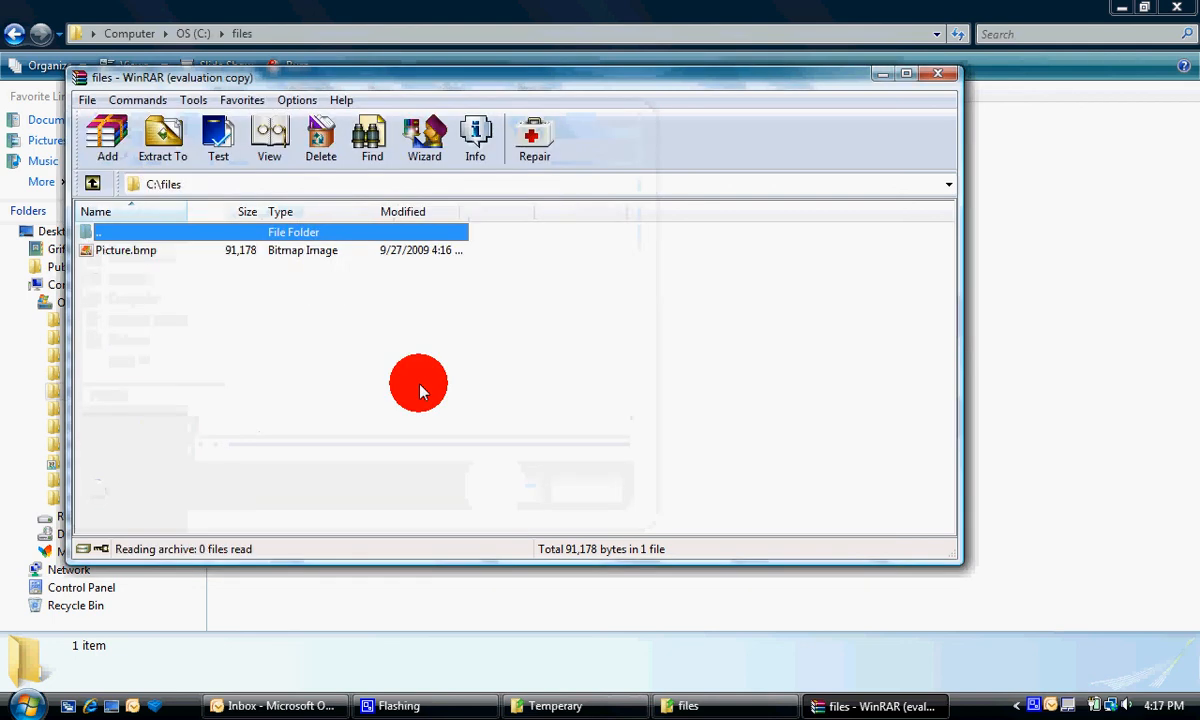
# Open Picture.bmp as an archive, read the hidden Secret.txt in Notepad, then close it.
pyautogui.doubleClick(126, 250)
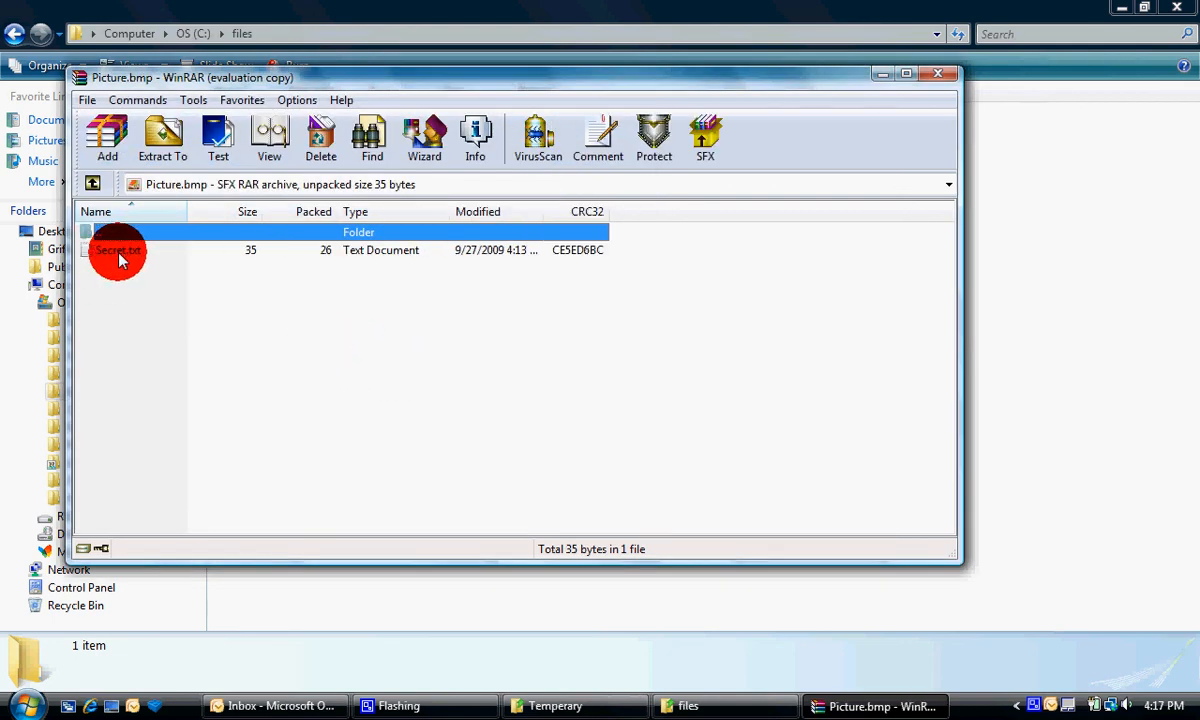
pyautogui.click(116, 248)
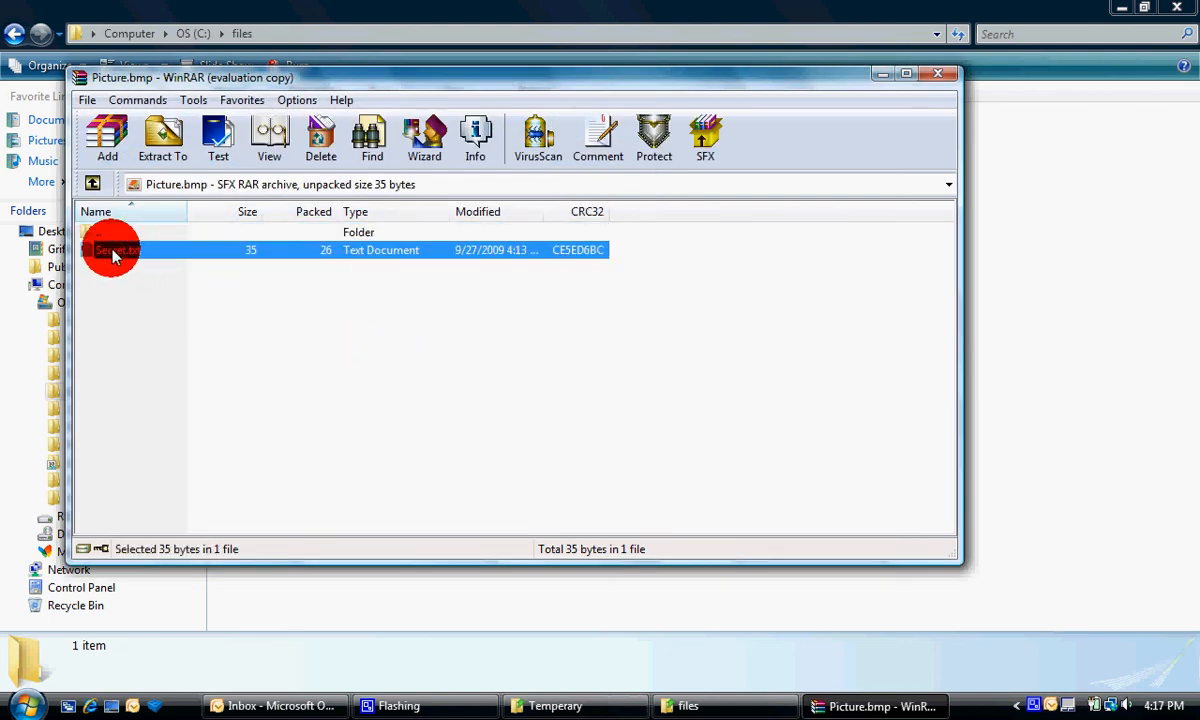
pyautogui.doubleClick(116, 248)
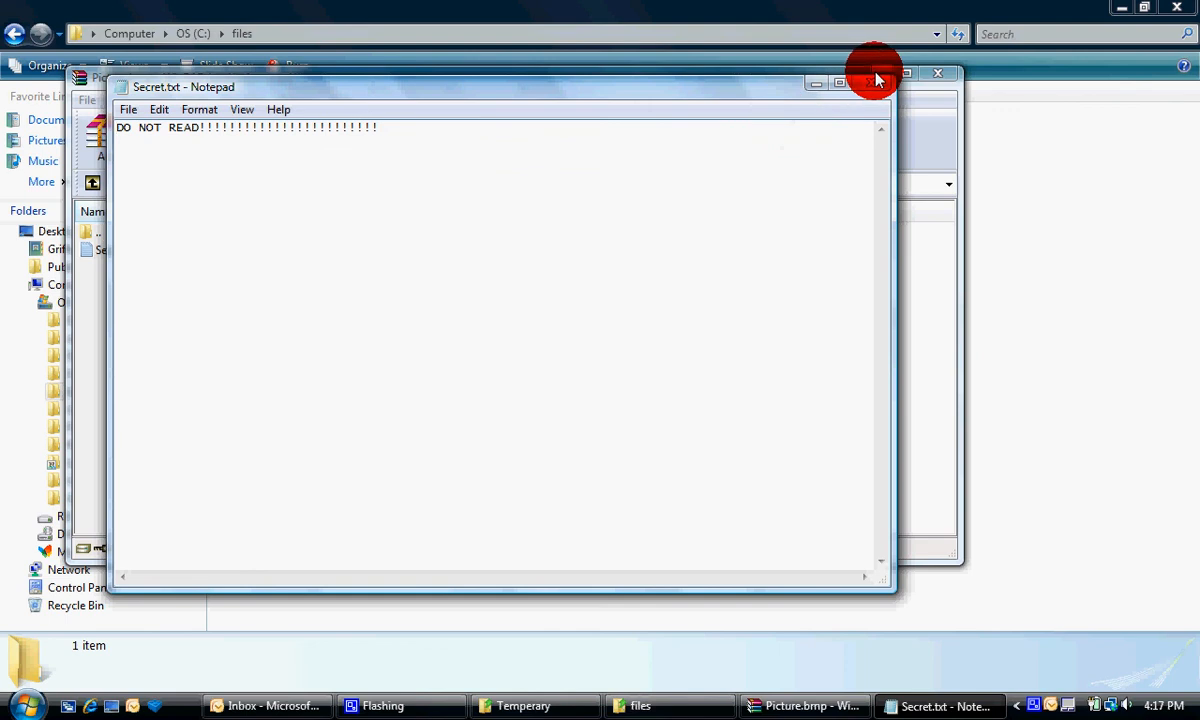
pyautogui.click(936, 72)
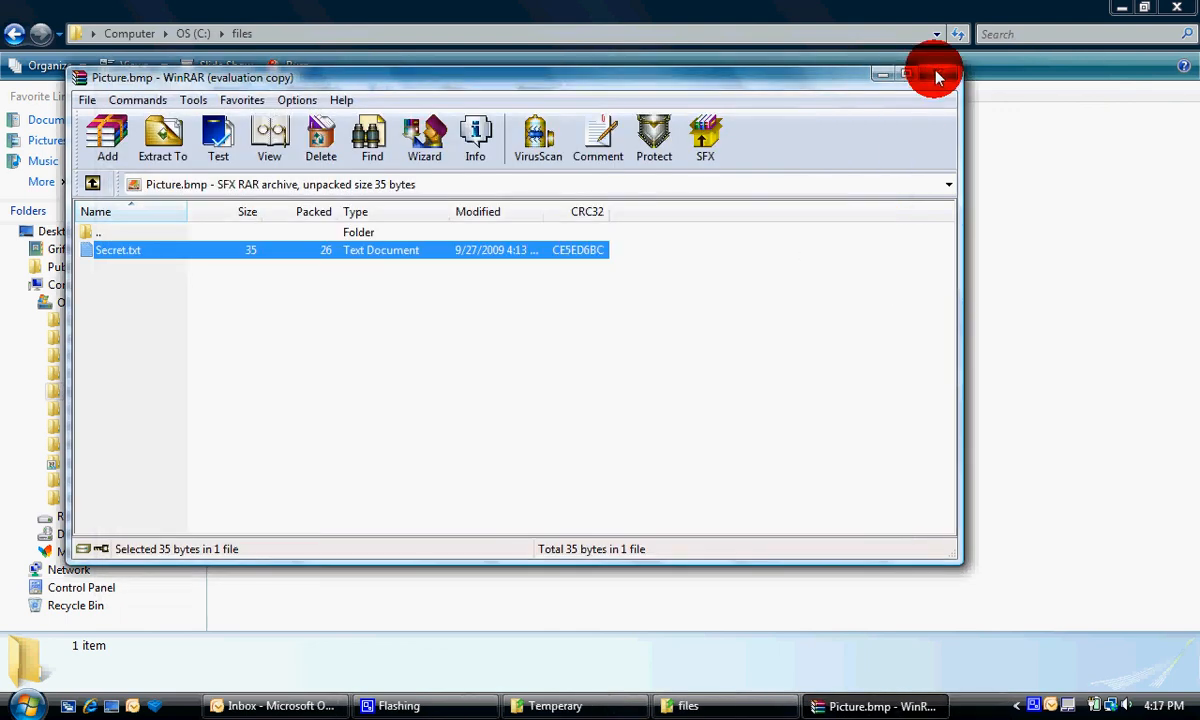